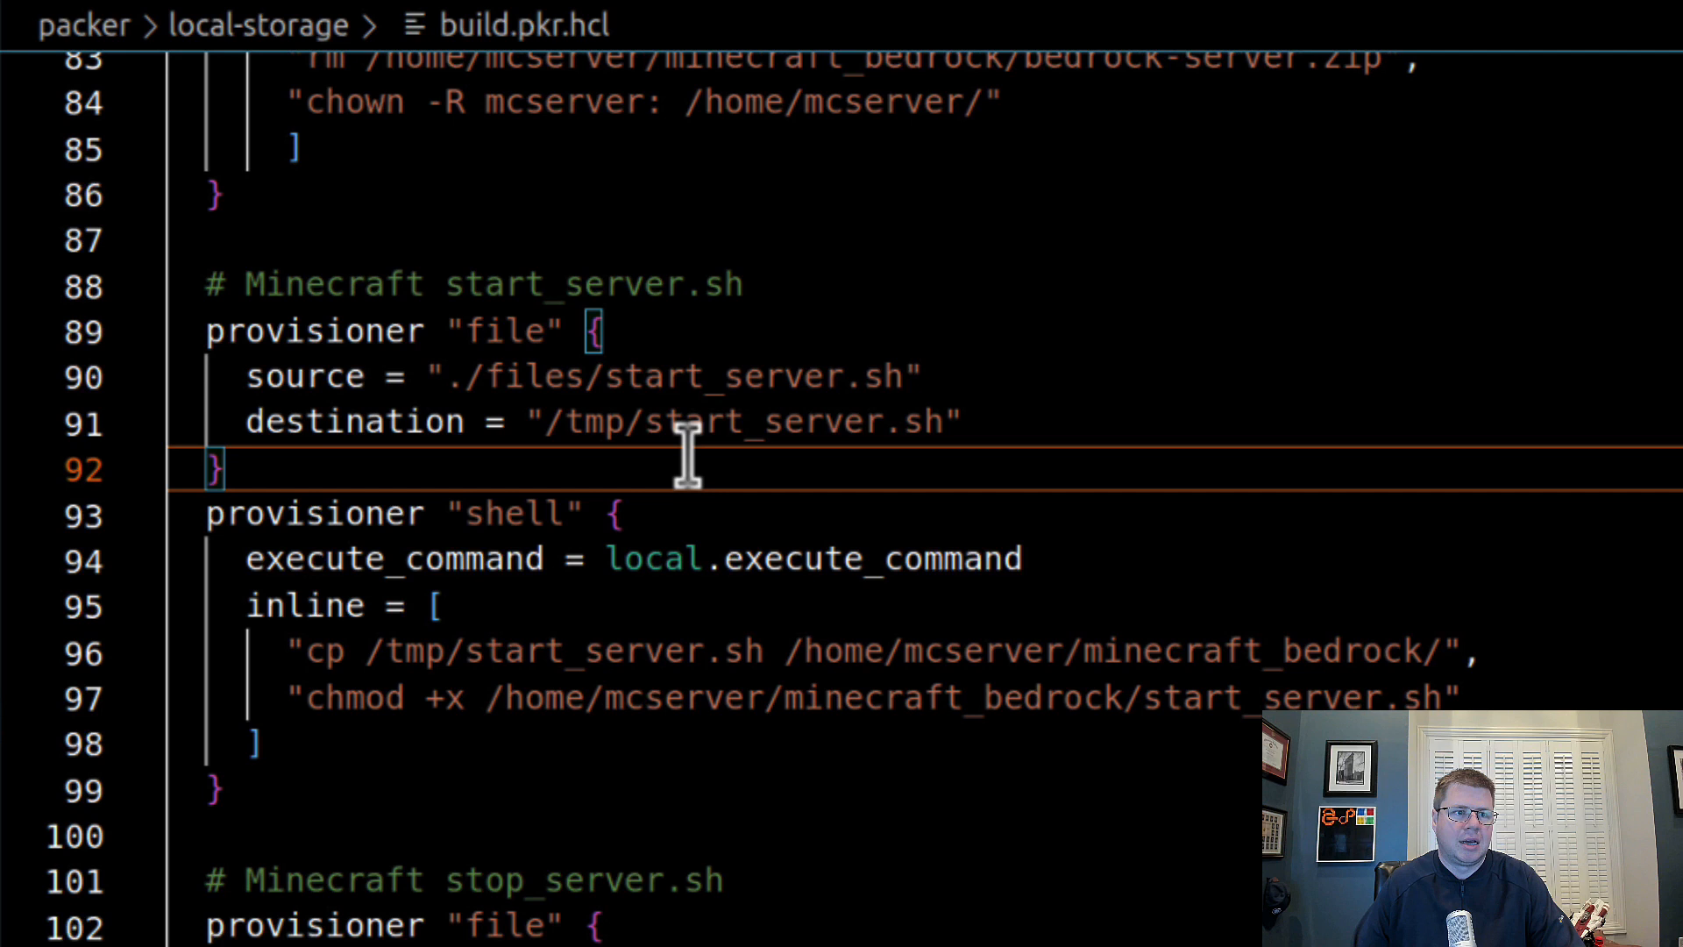
mouse_move(542, 421)
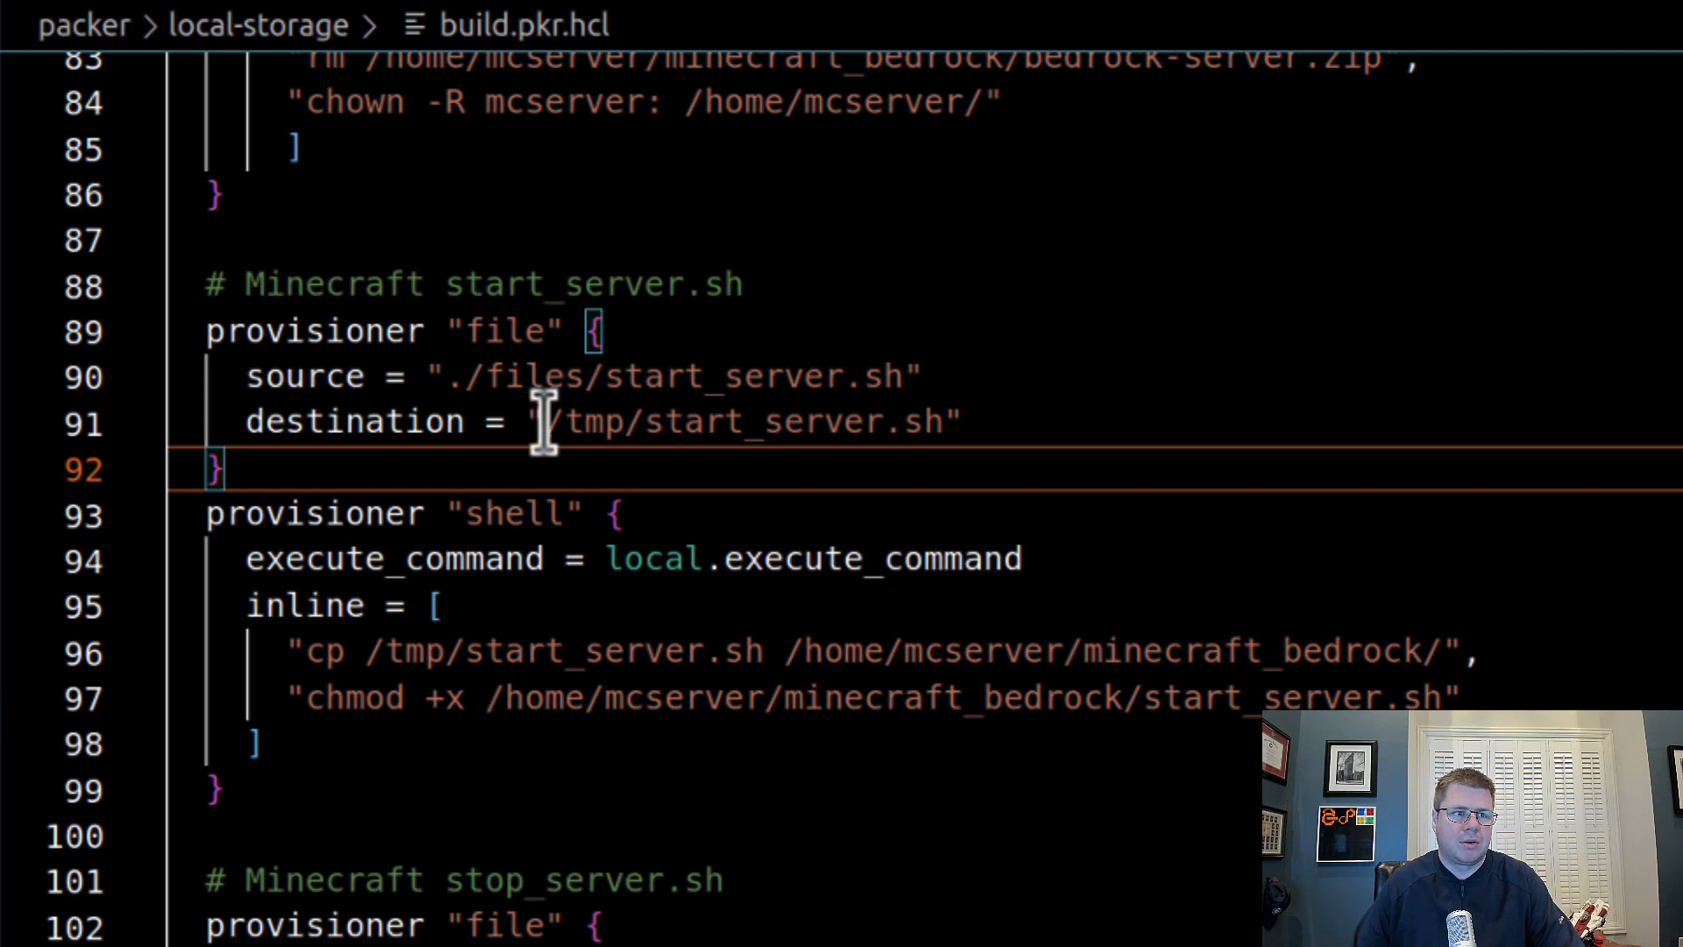
- Review the hardcoded /tmp and /home/mcserver paths throughout build.pkr.hcl
double_click(591, 421)
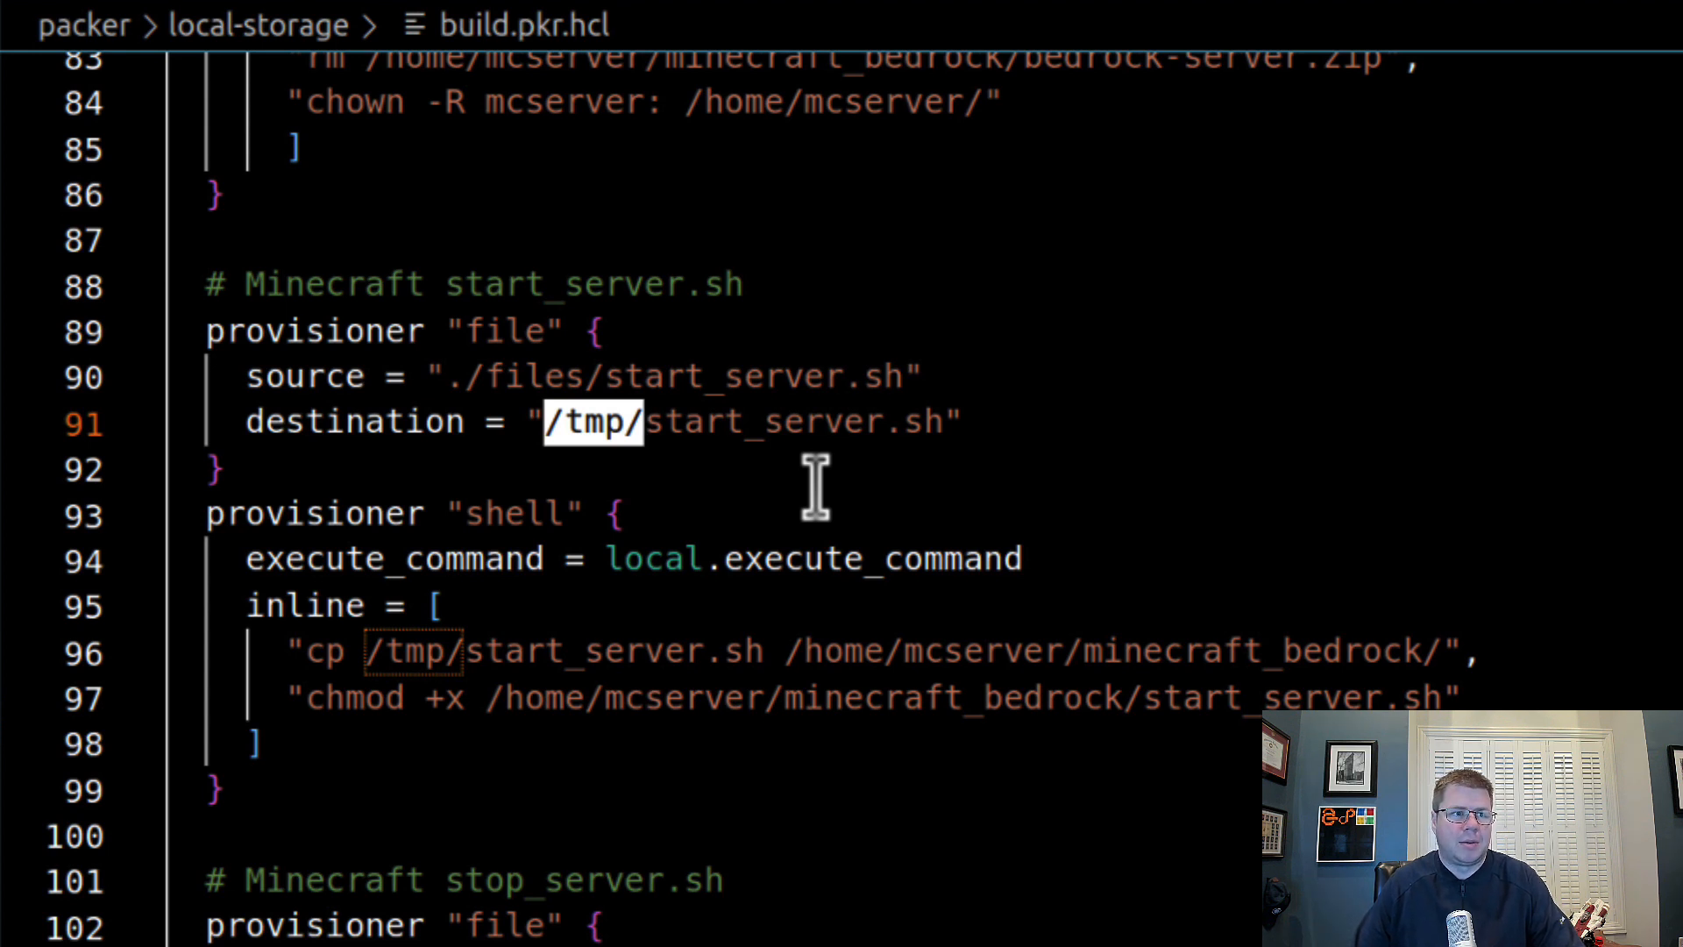
mouse_move(627, 236)
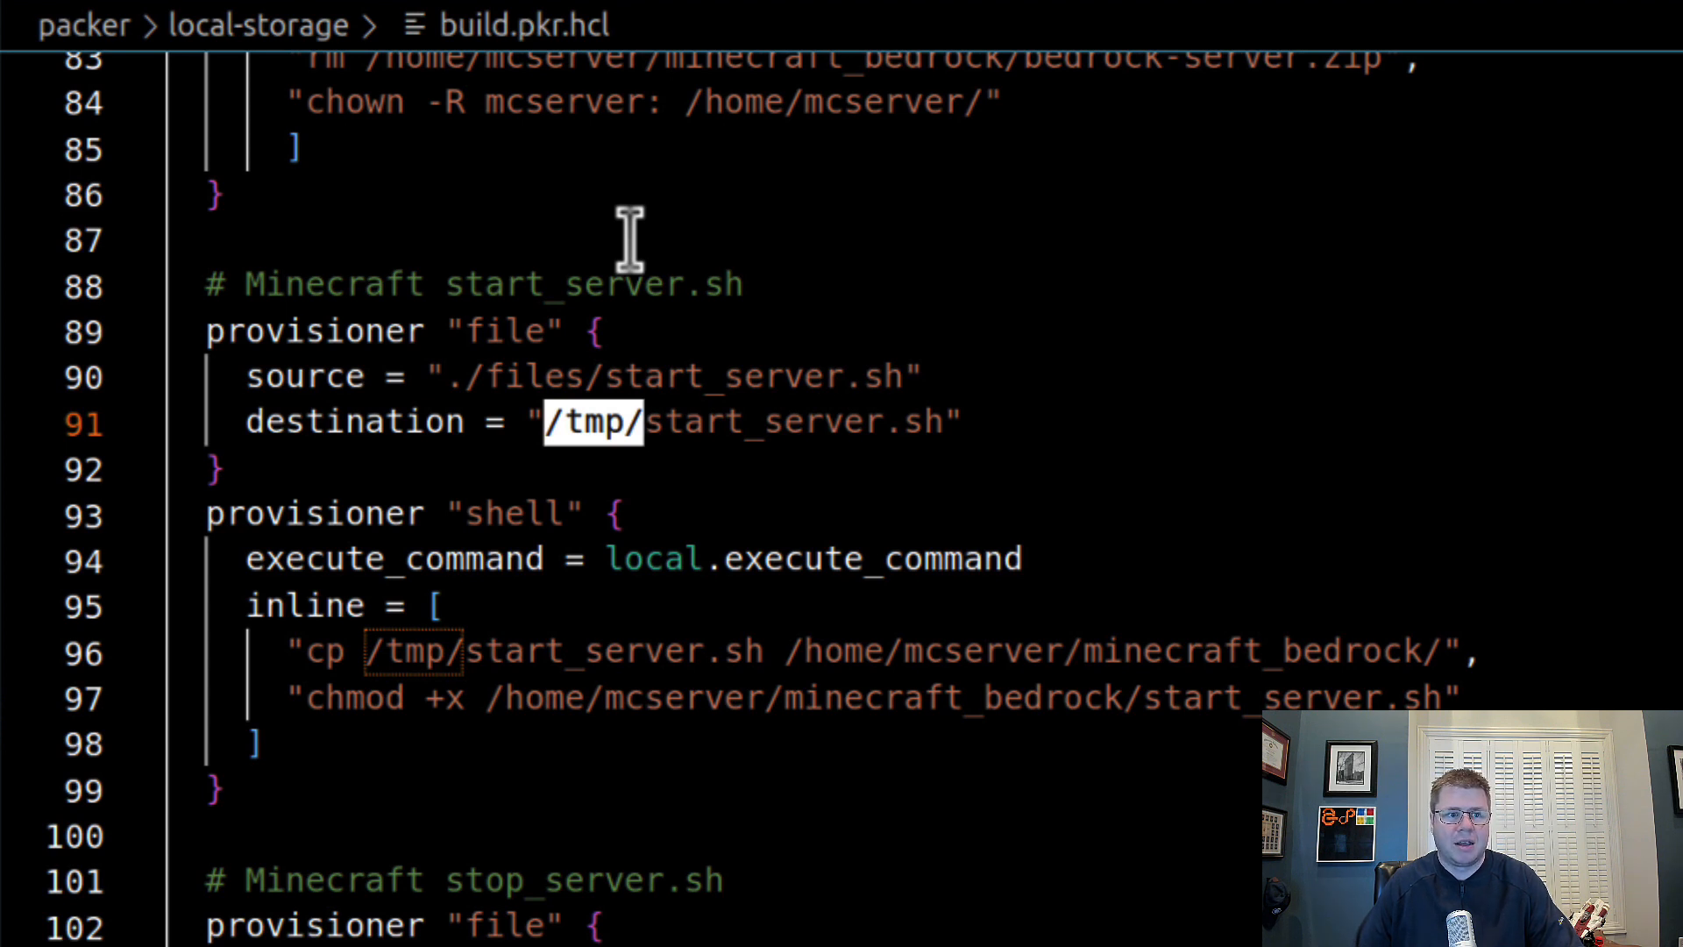
mouse_move(628, 237)
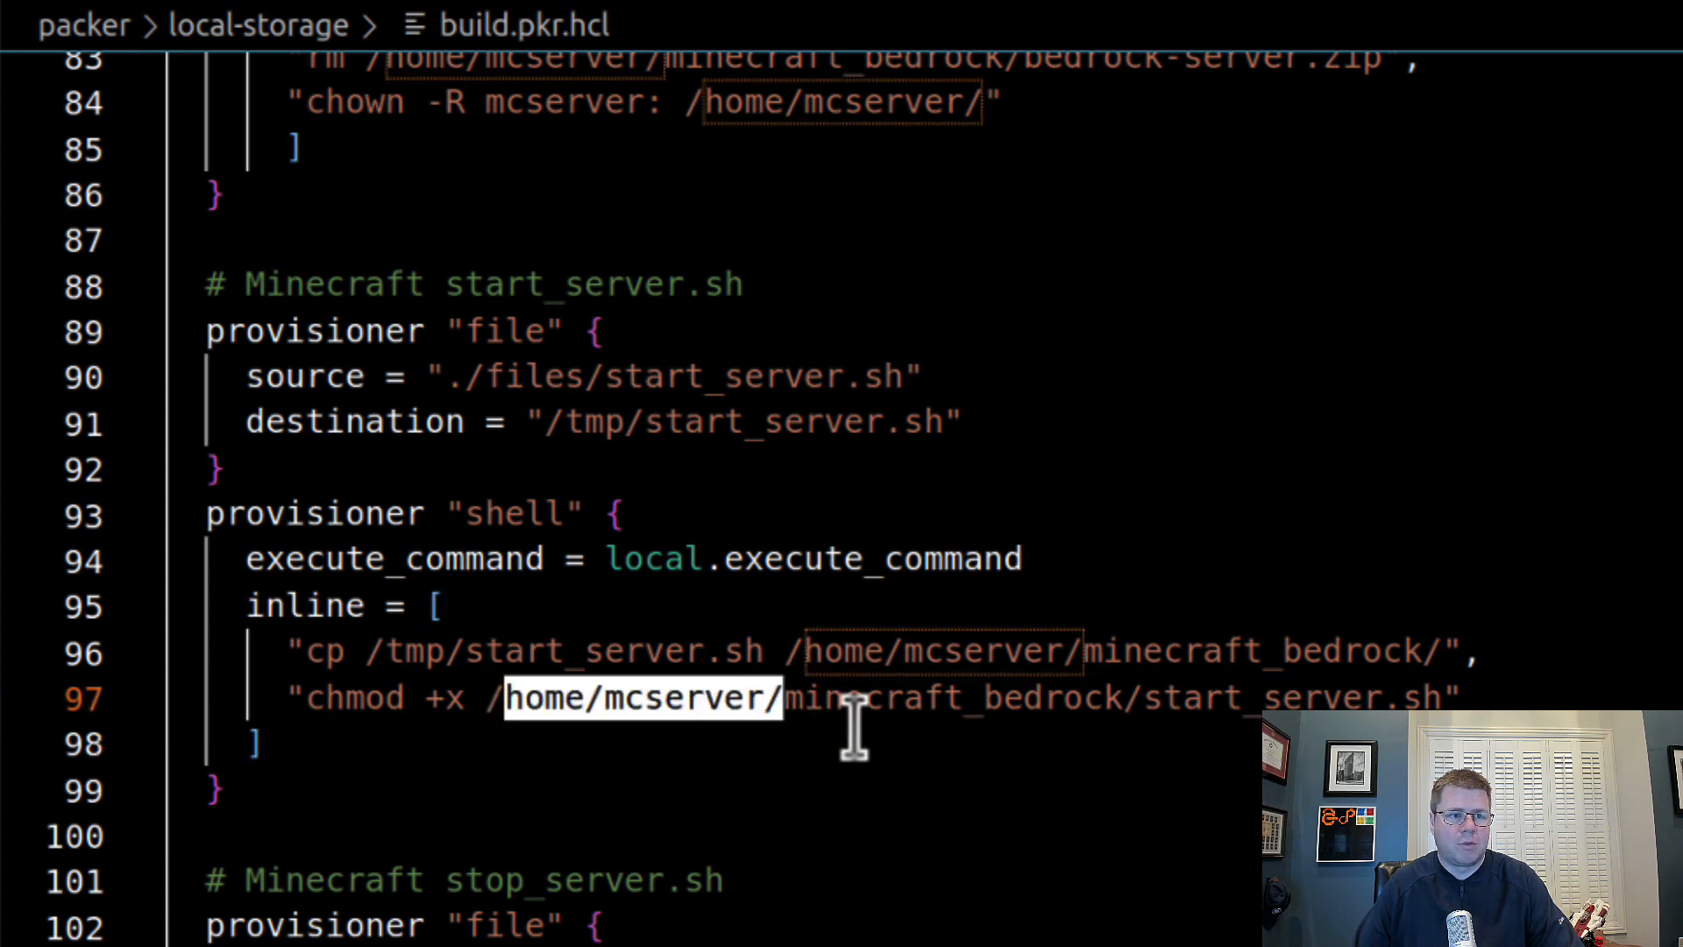
mouse_move(901, 763)
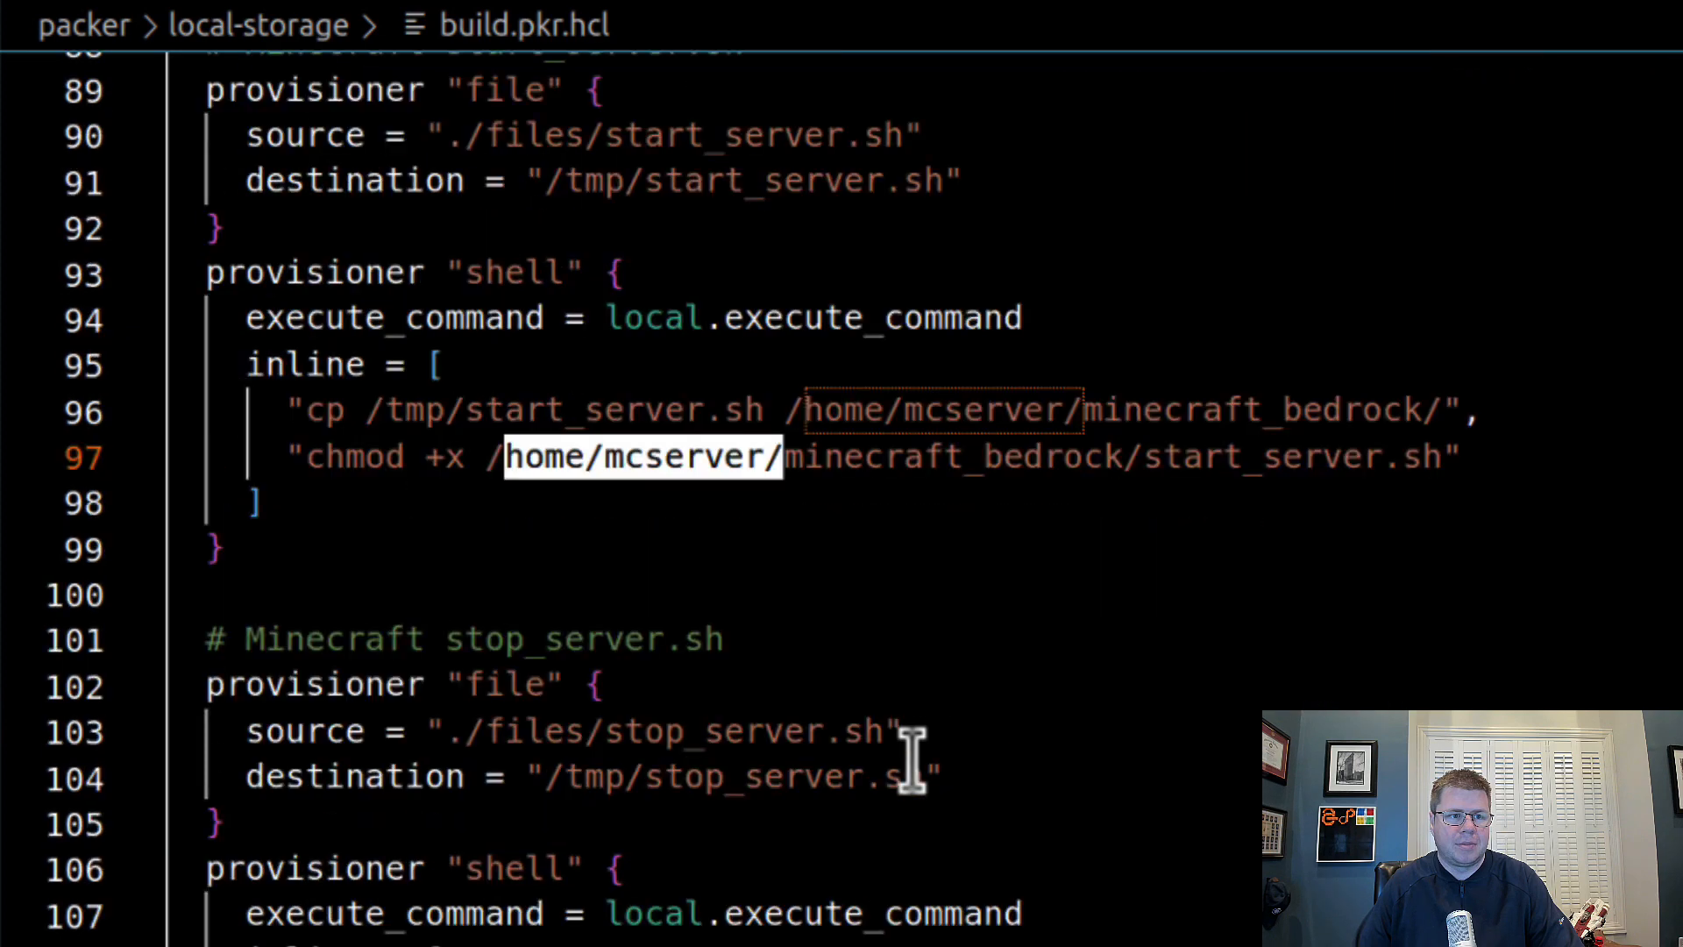
scroll(down, 3)
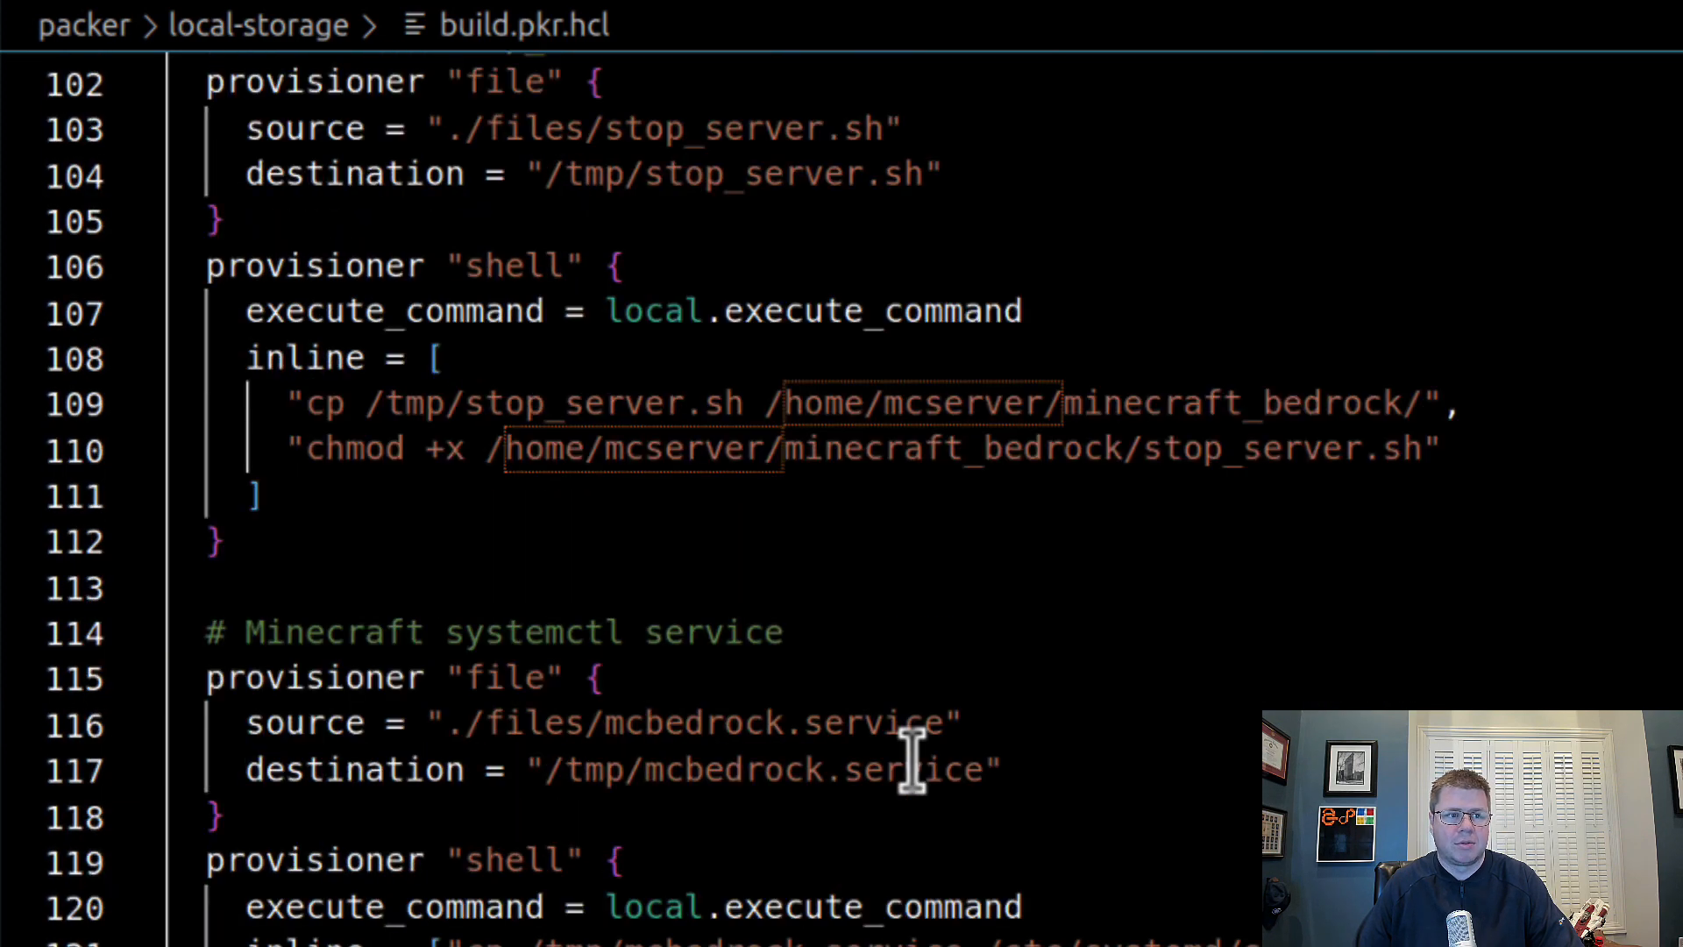
scroll(down, 3)
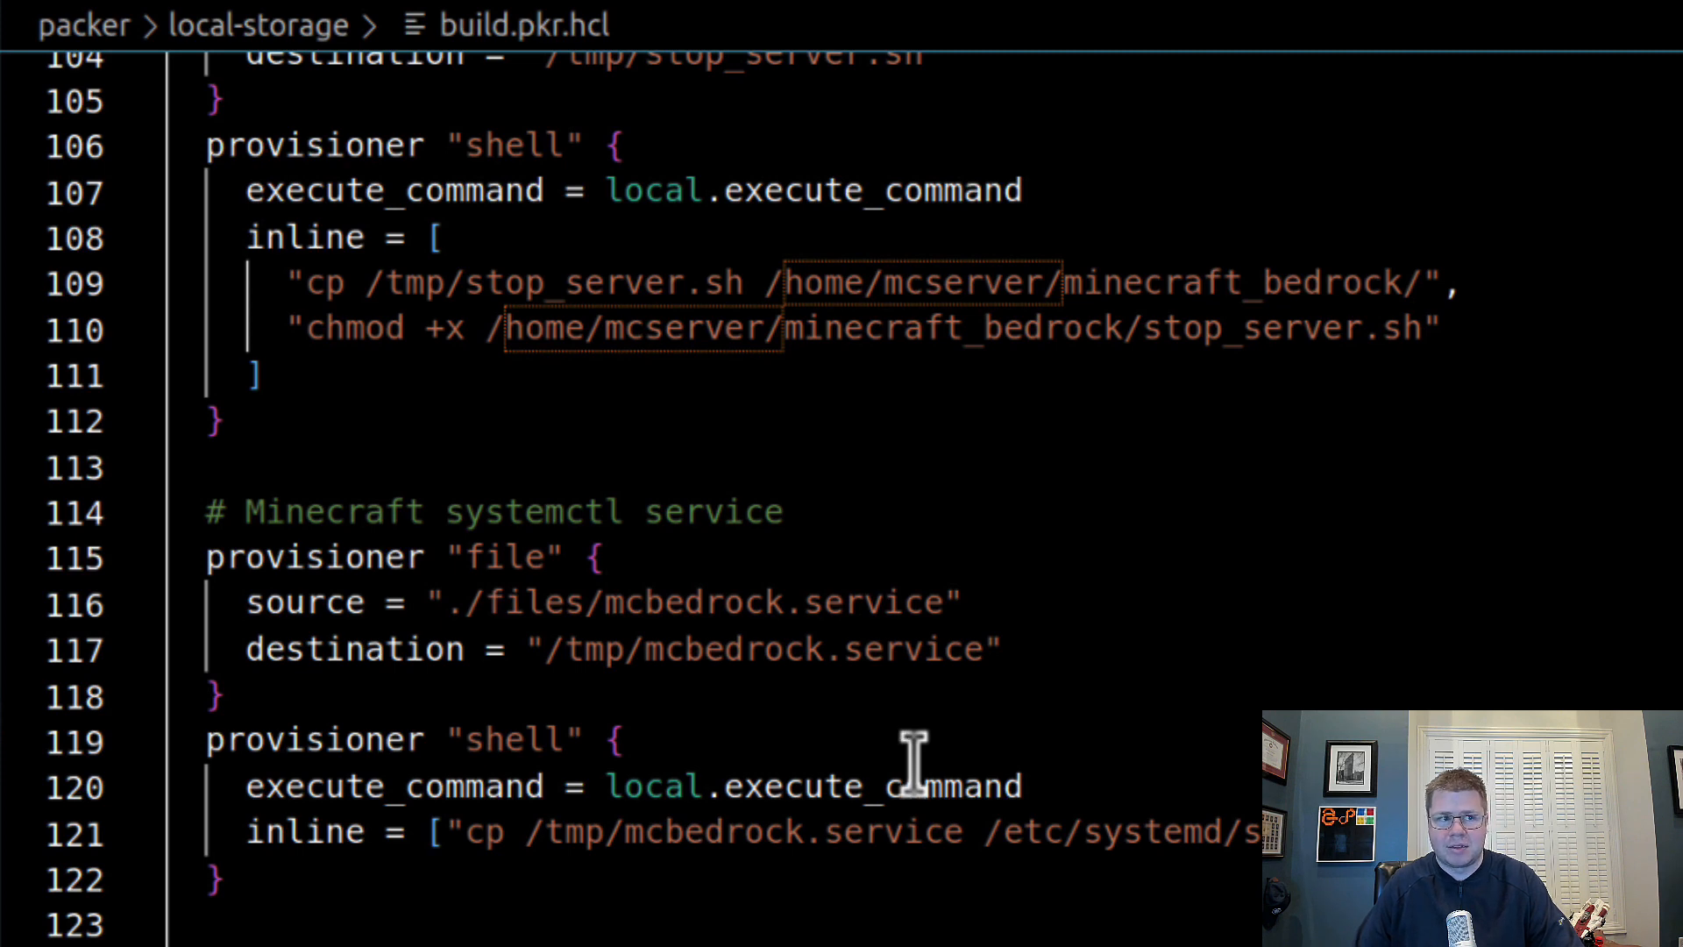
scroll(down, 3)
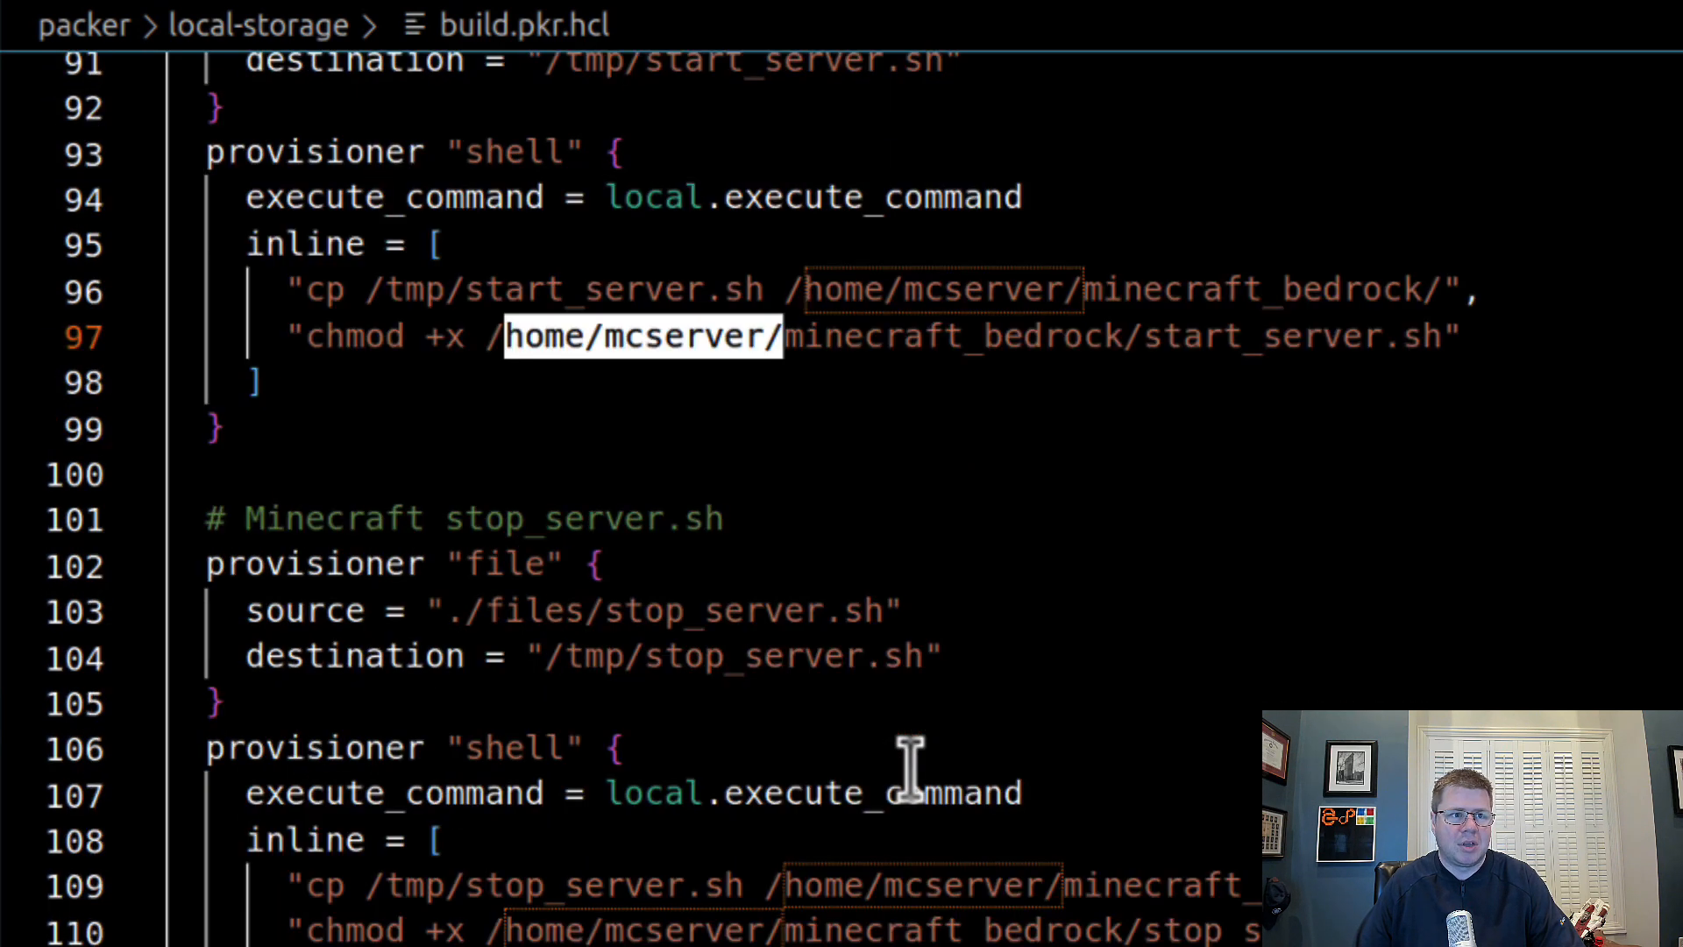
mouse_move(906, 774)
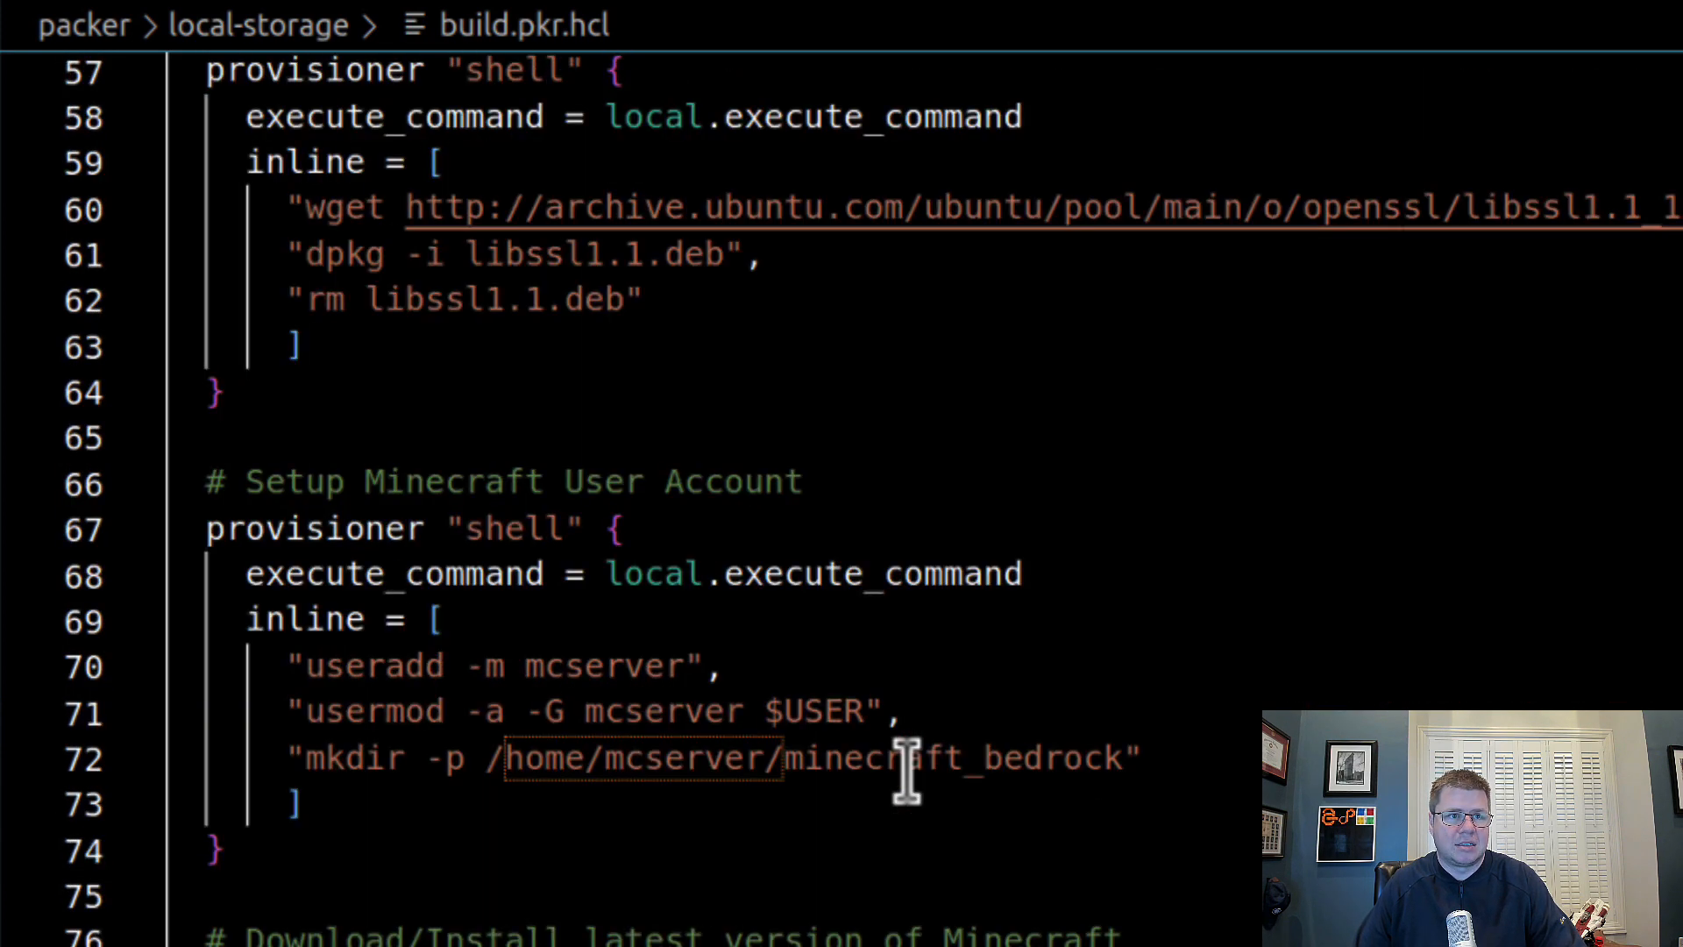
scroll(down, 3)
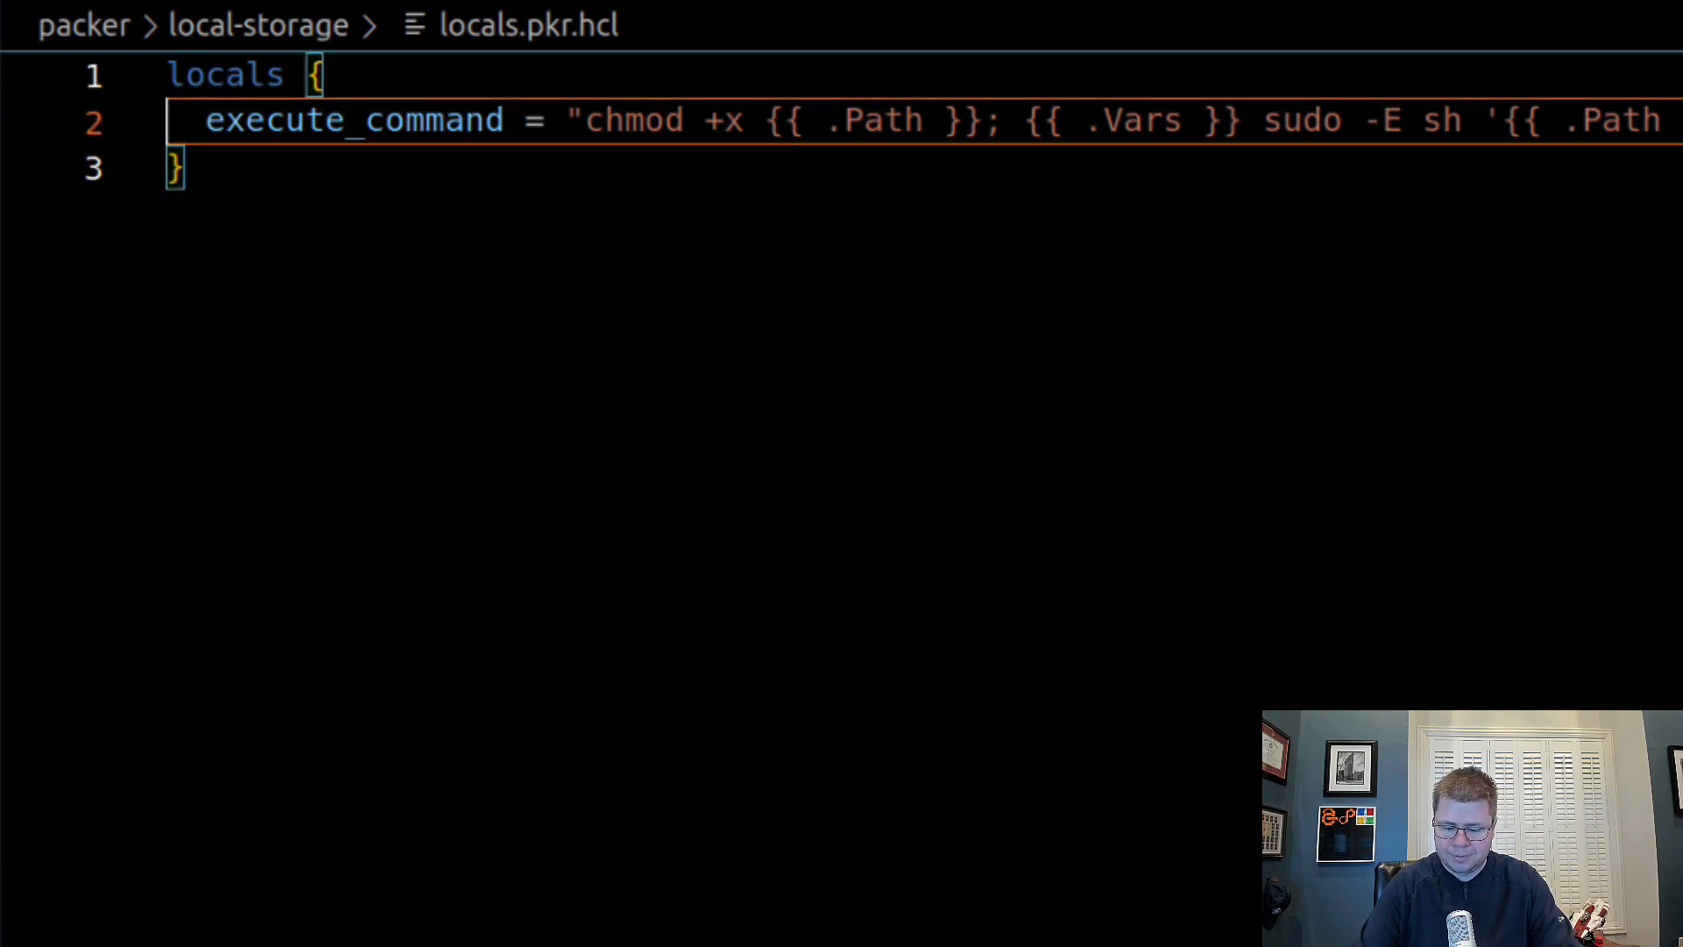
- Add a minecraft_home_dir local on a new line in the locals block
key(Enter)
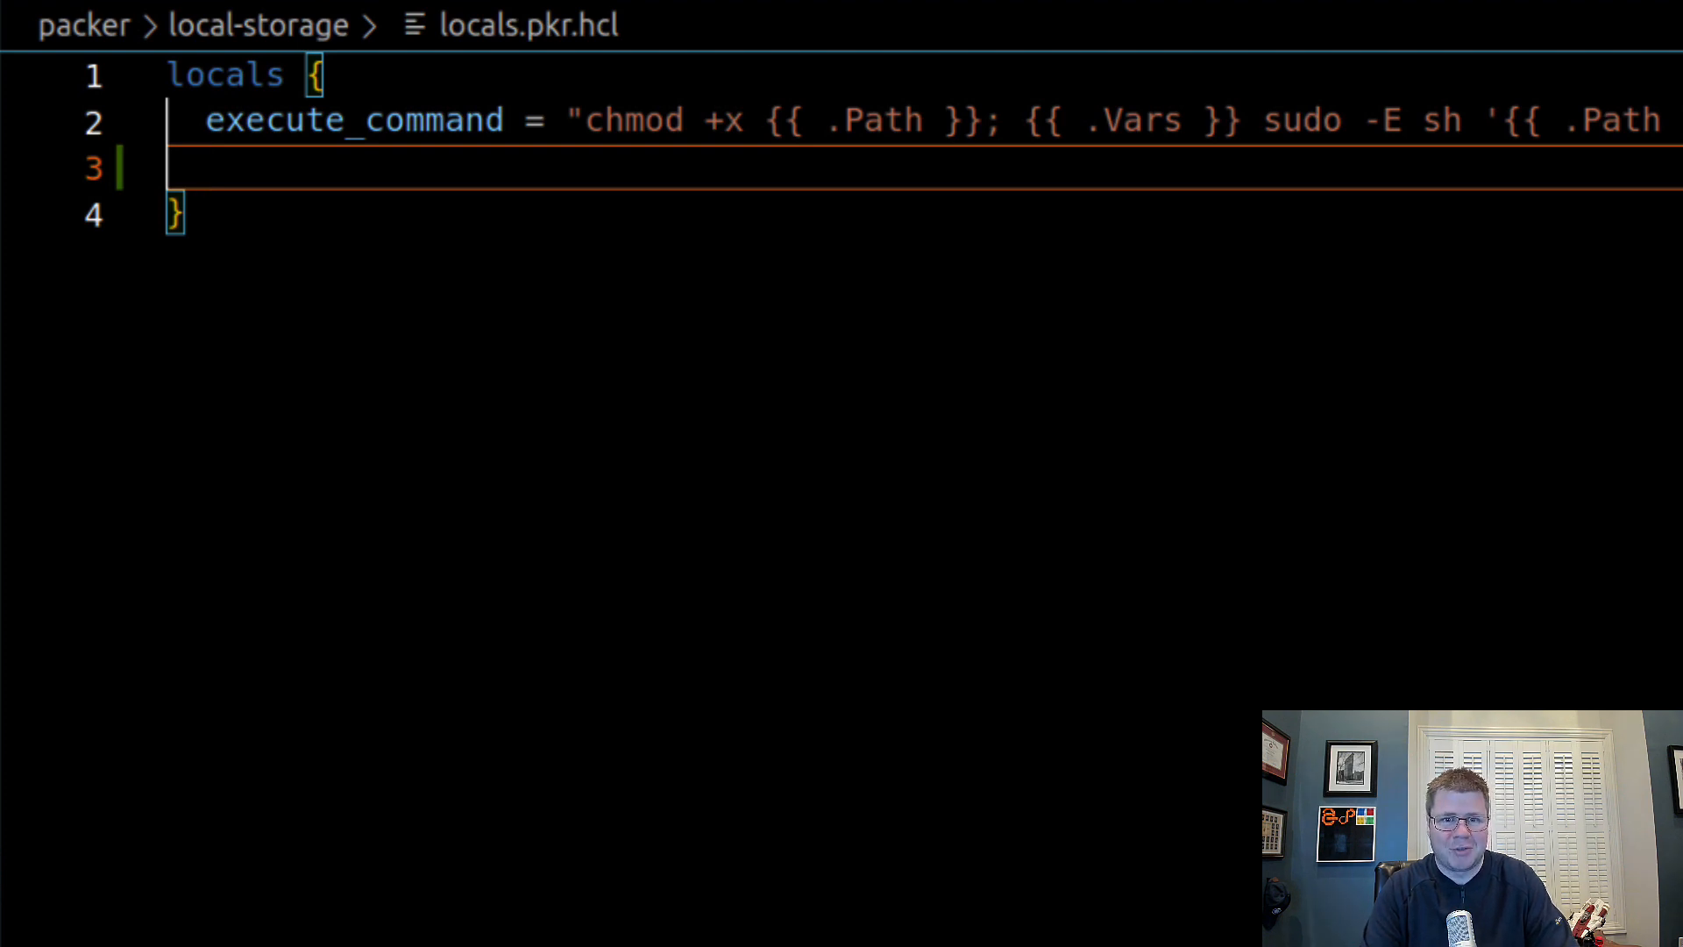
text(minecra)
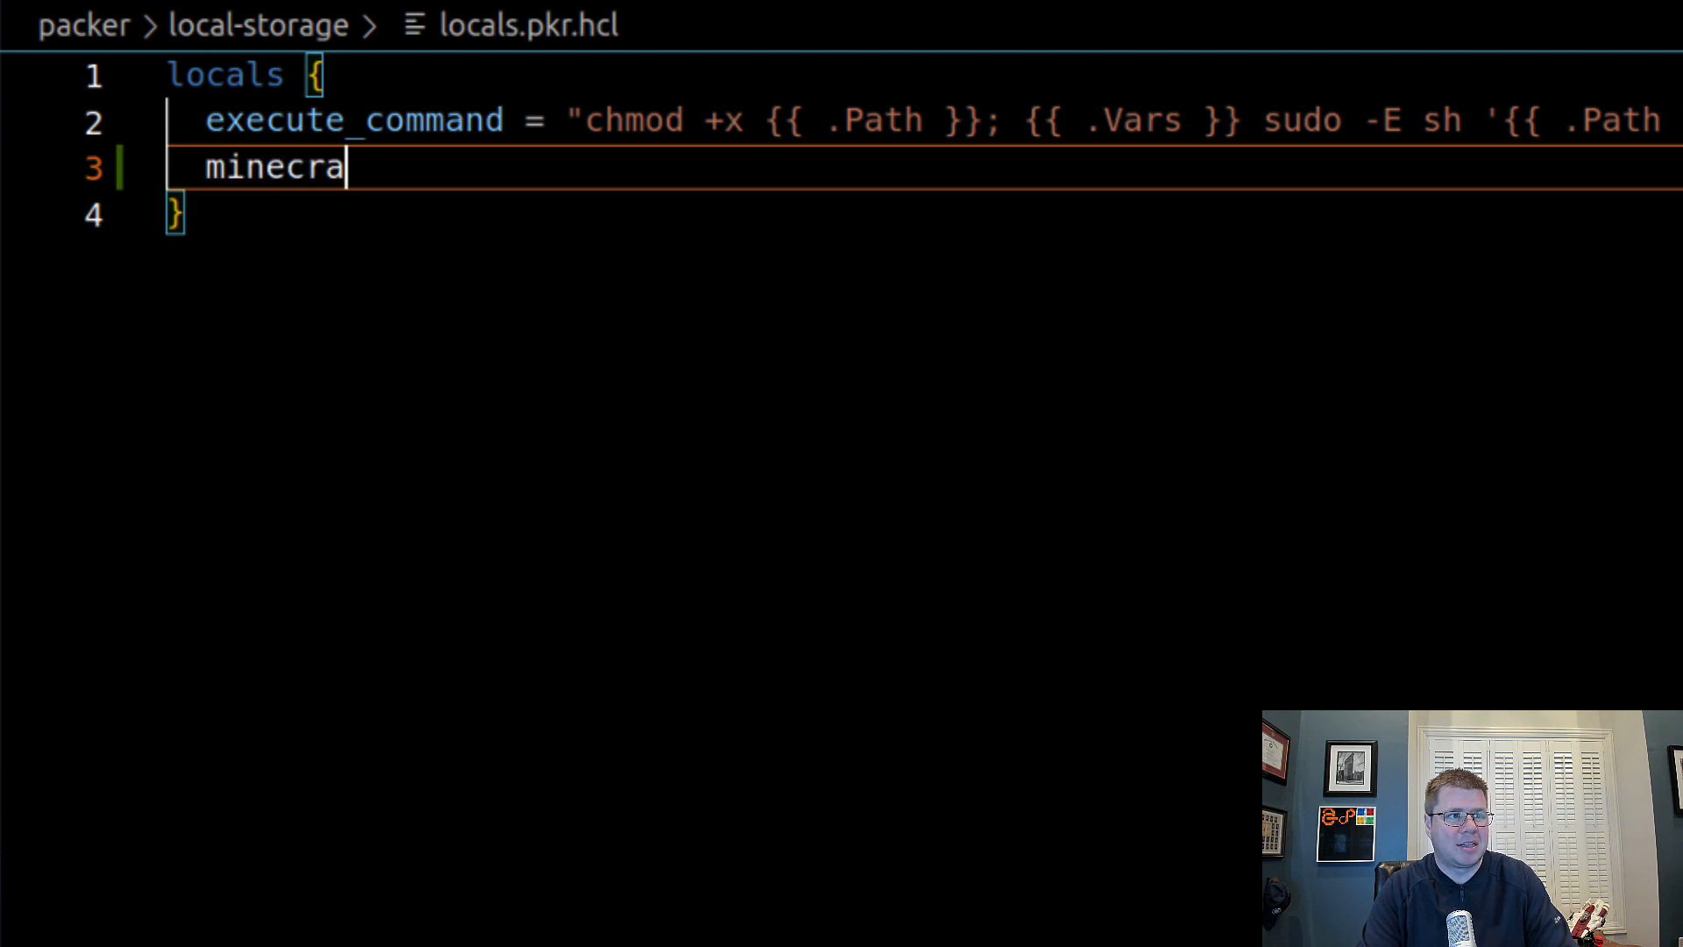
text(ft_)
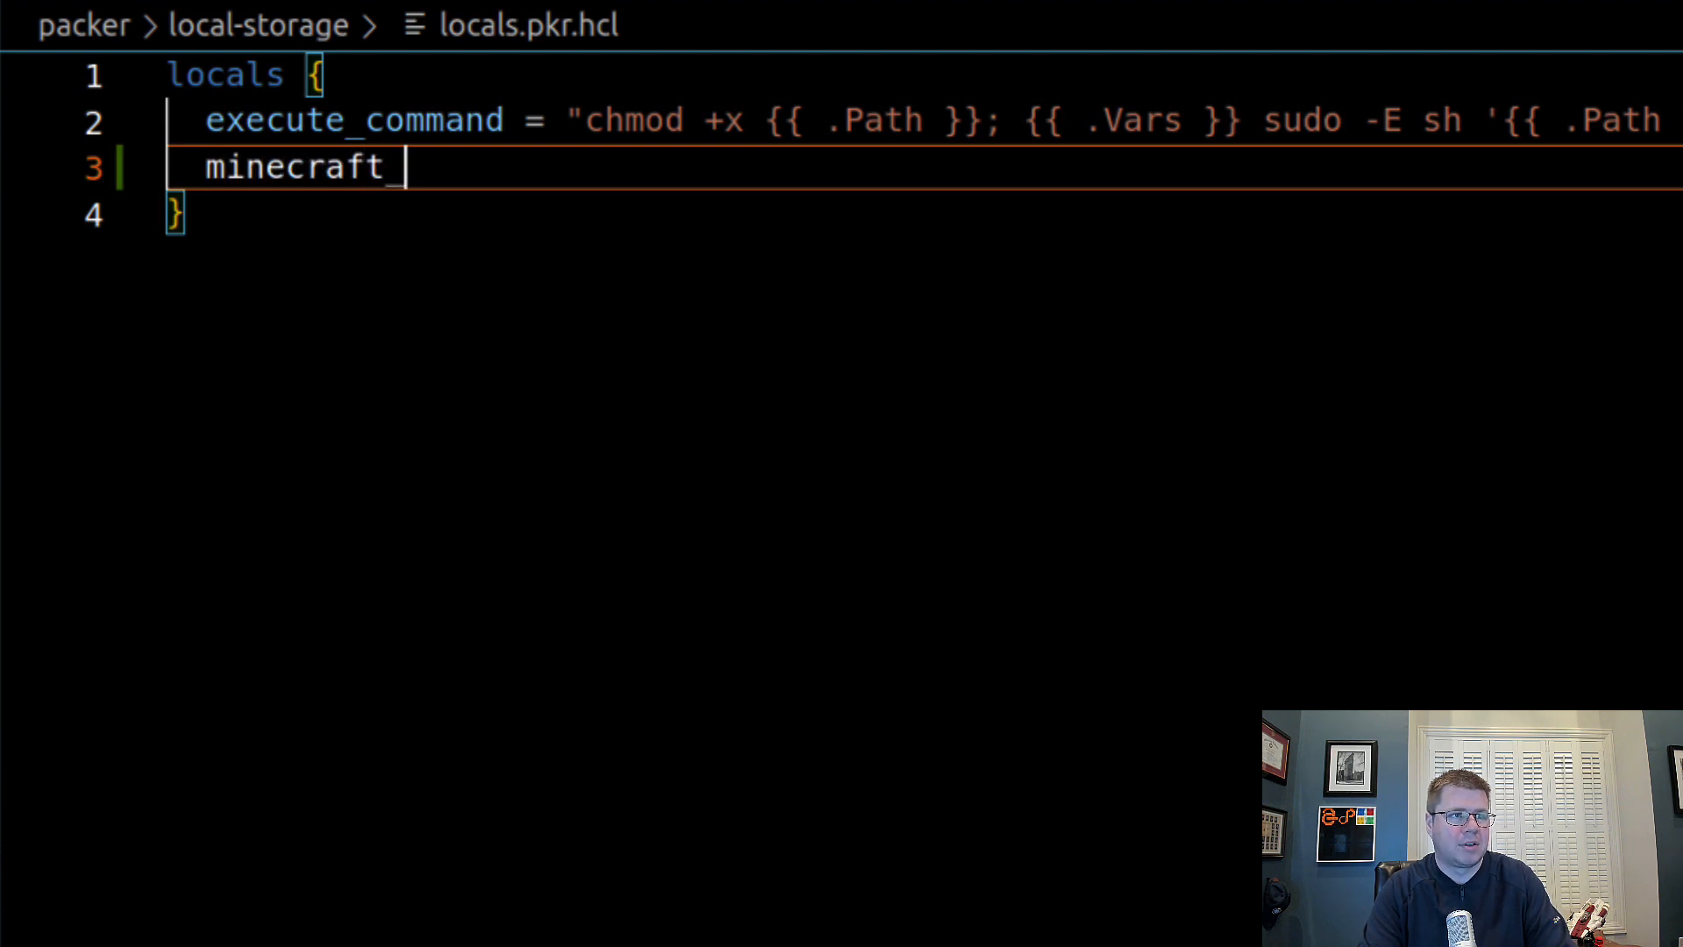
text(home_dir = ")
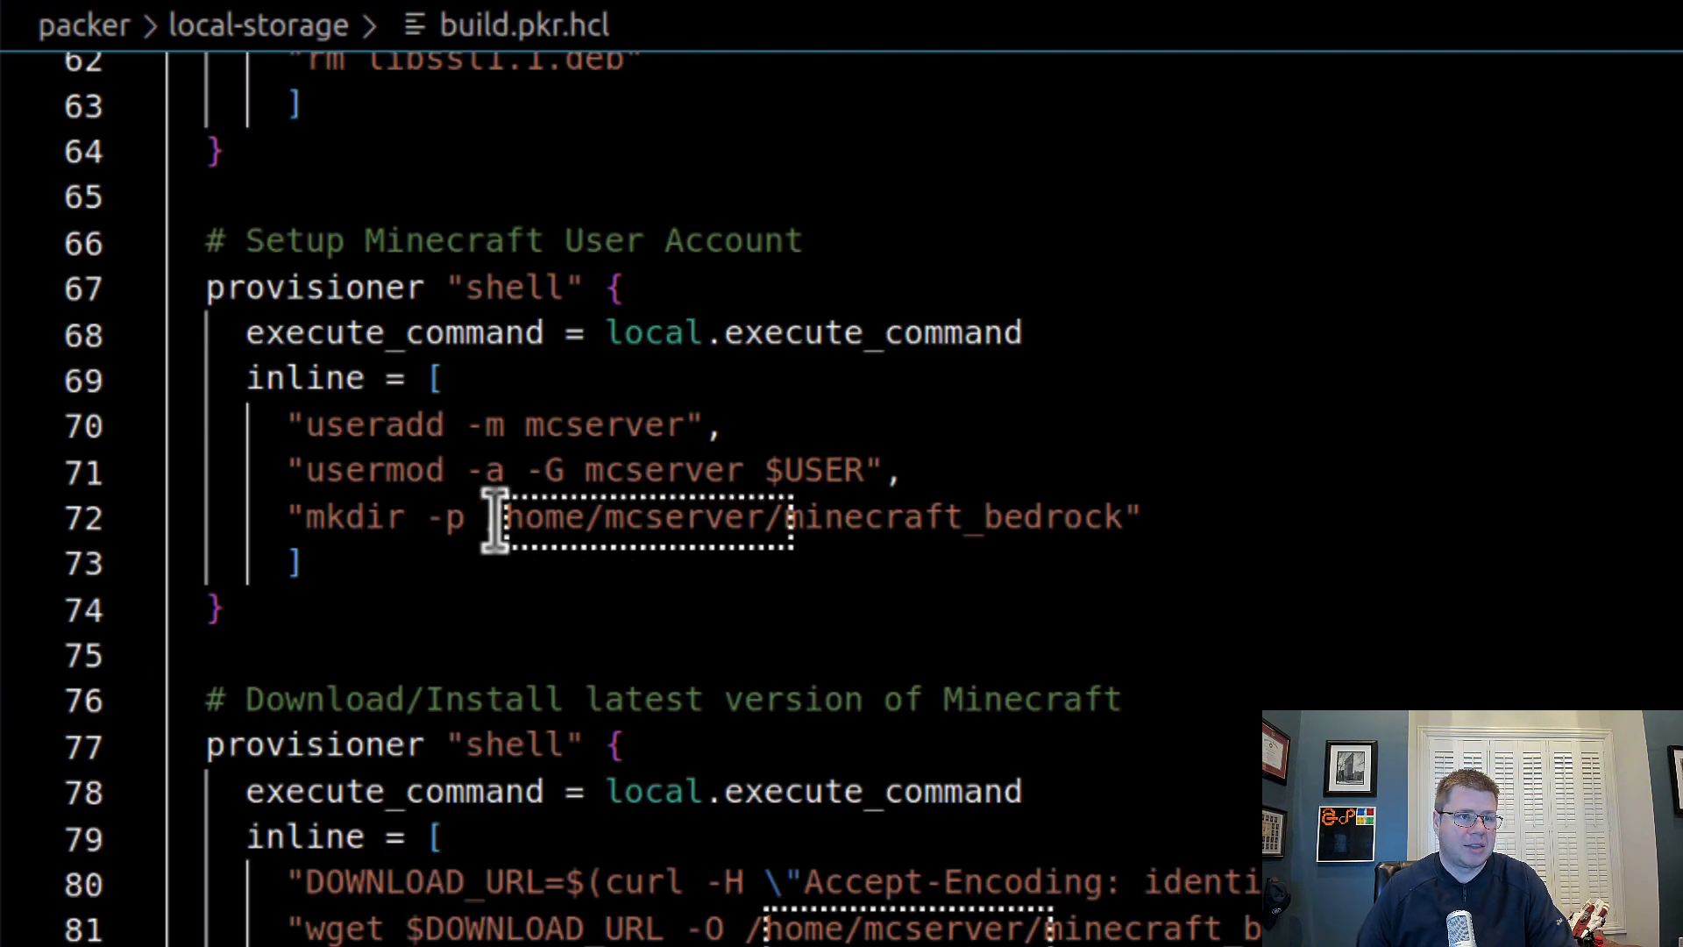
- Replace /home/mcserver in the mkdir command with ${local.minecraft_home_dir} and select it for reuse
double_click(617, 515)
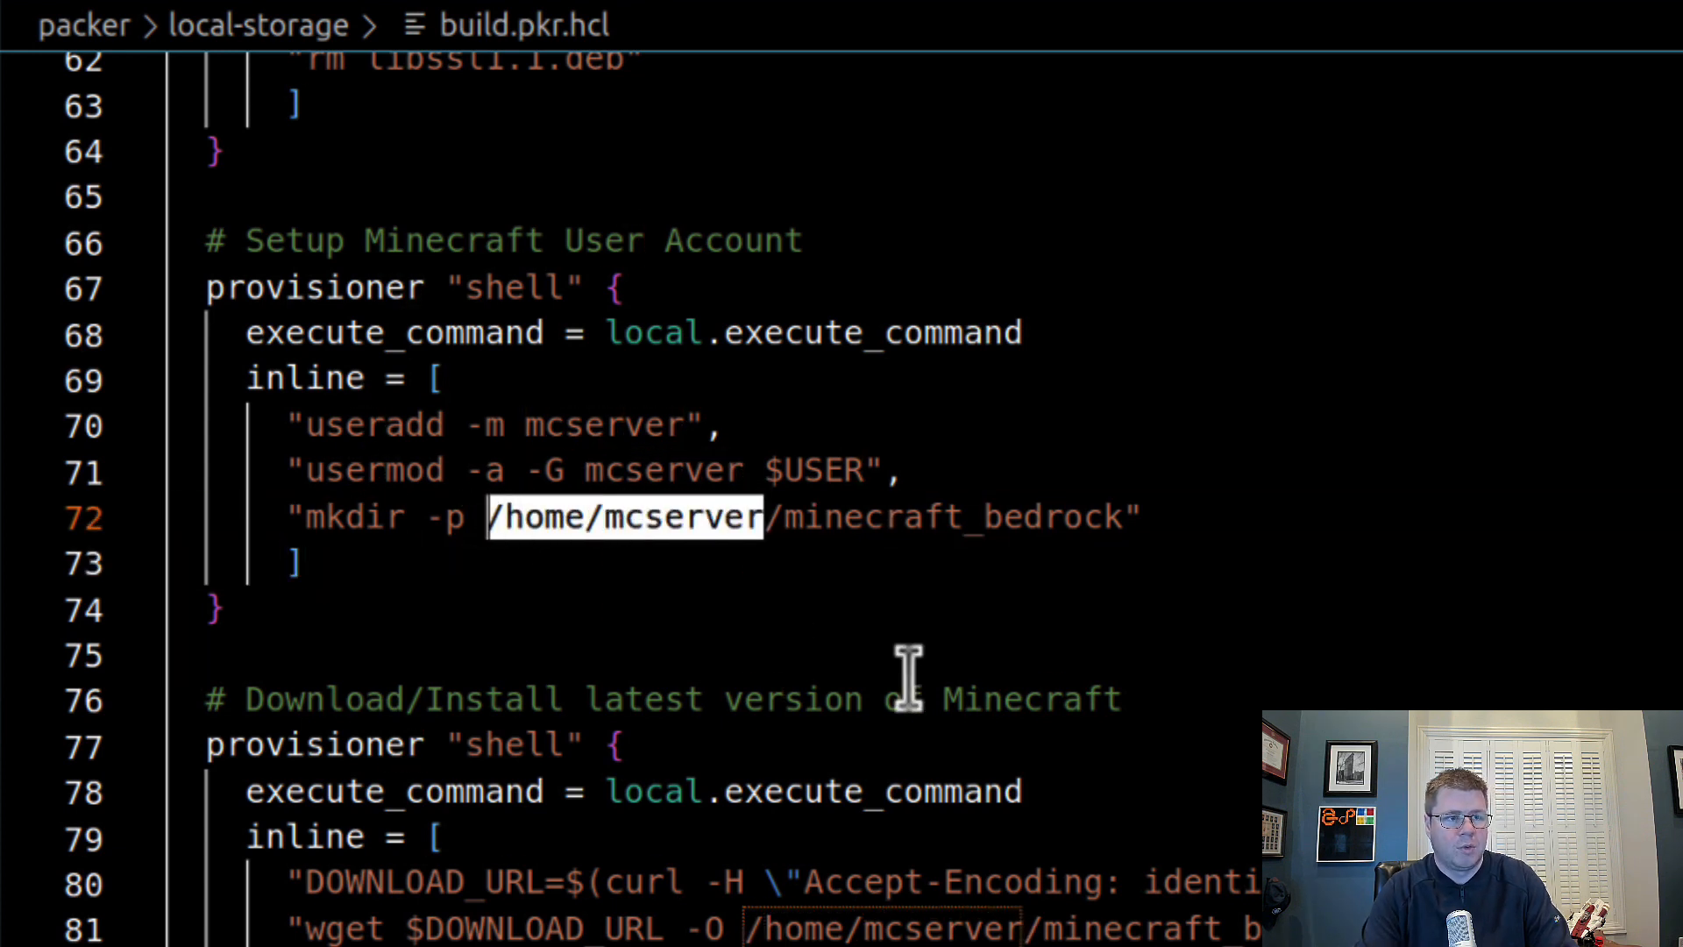
text(${)
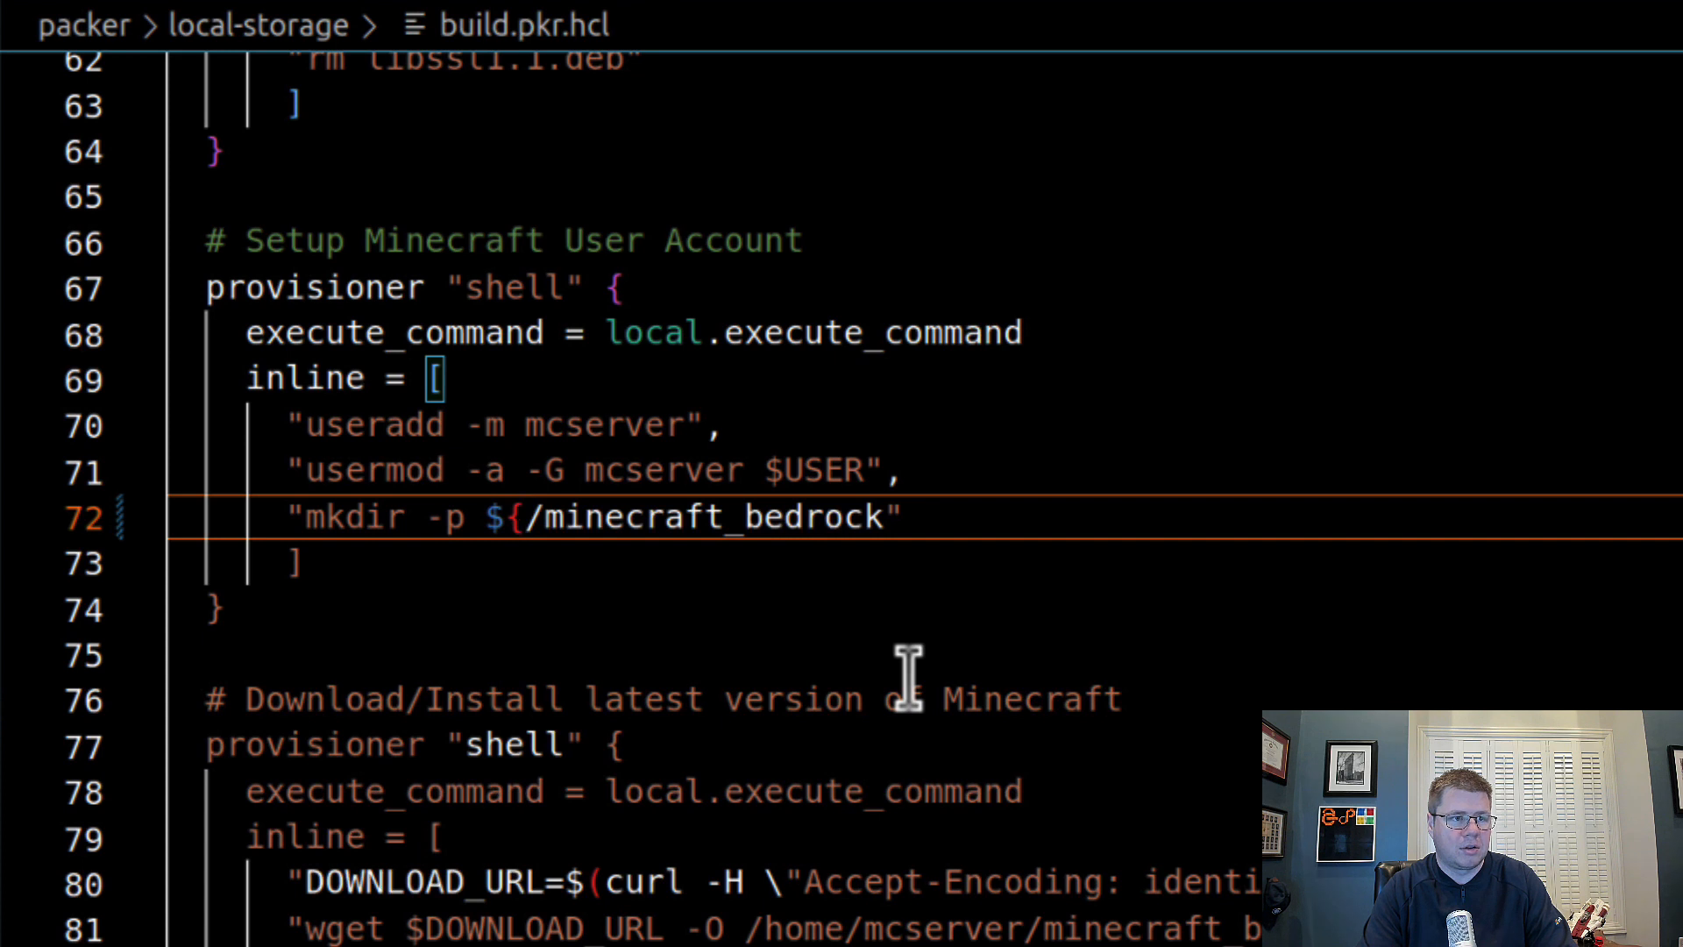
text(local.minecraft_home_dir)
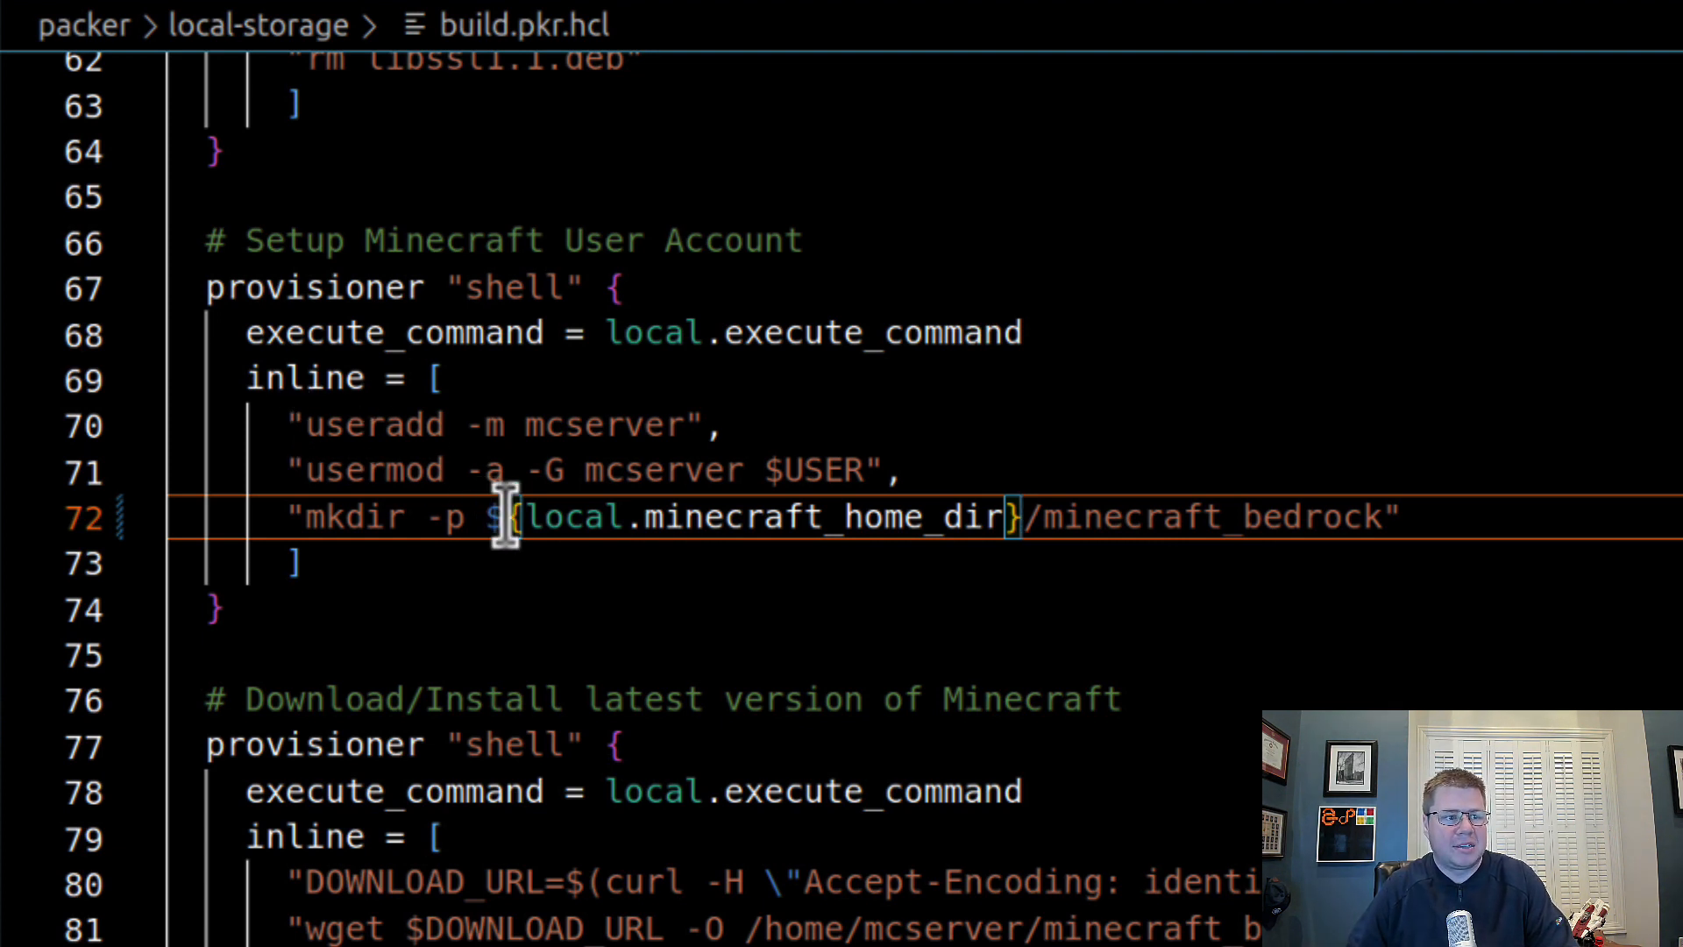
double_click(752, 515)
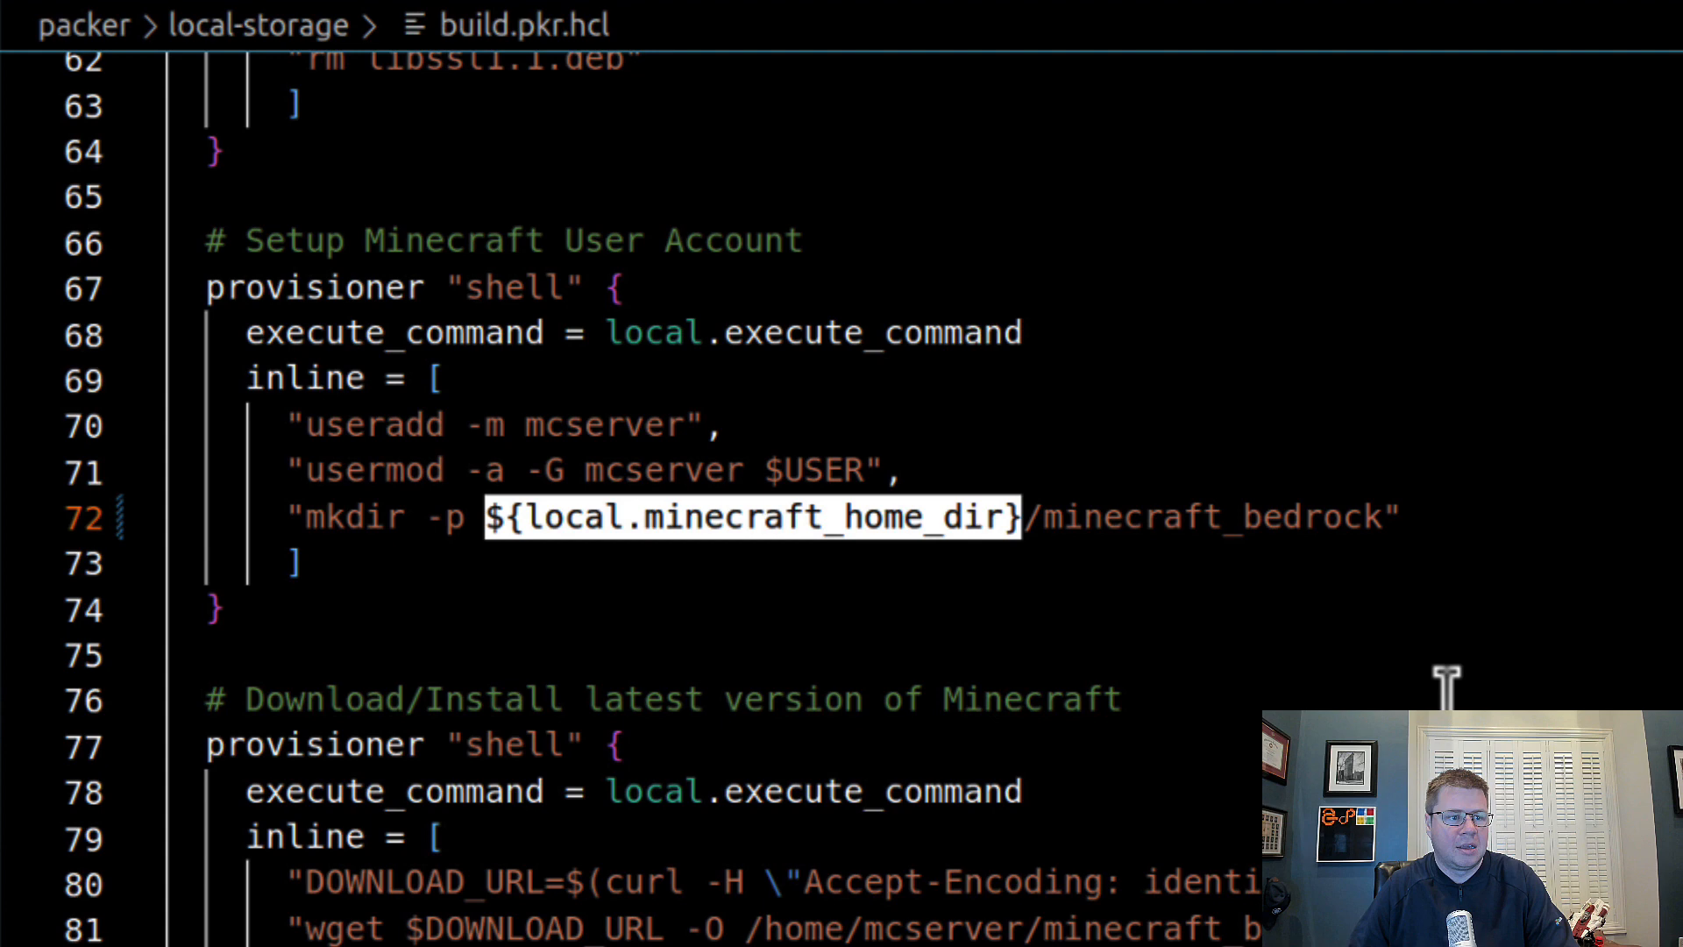
- Swap /home/mcserver for ${local.minecraft_home_dir} in the wget, unzip and rm commands
scroll(down, 3)
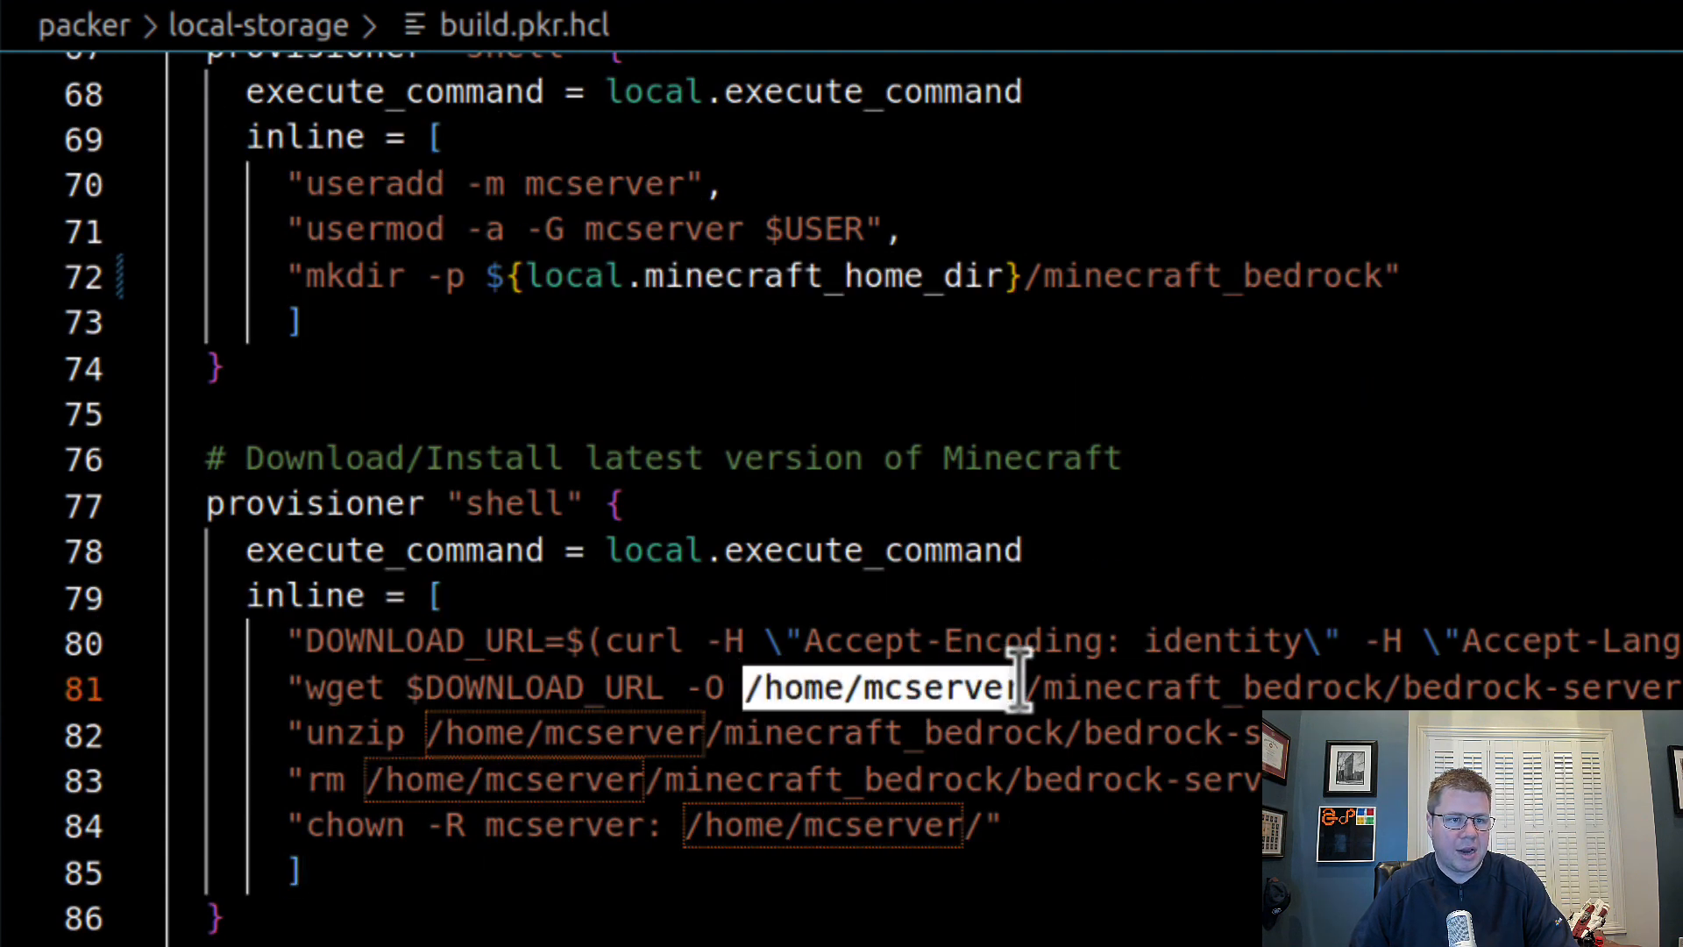
text(${local.minecraft_home_dir})
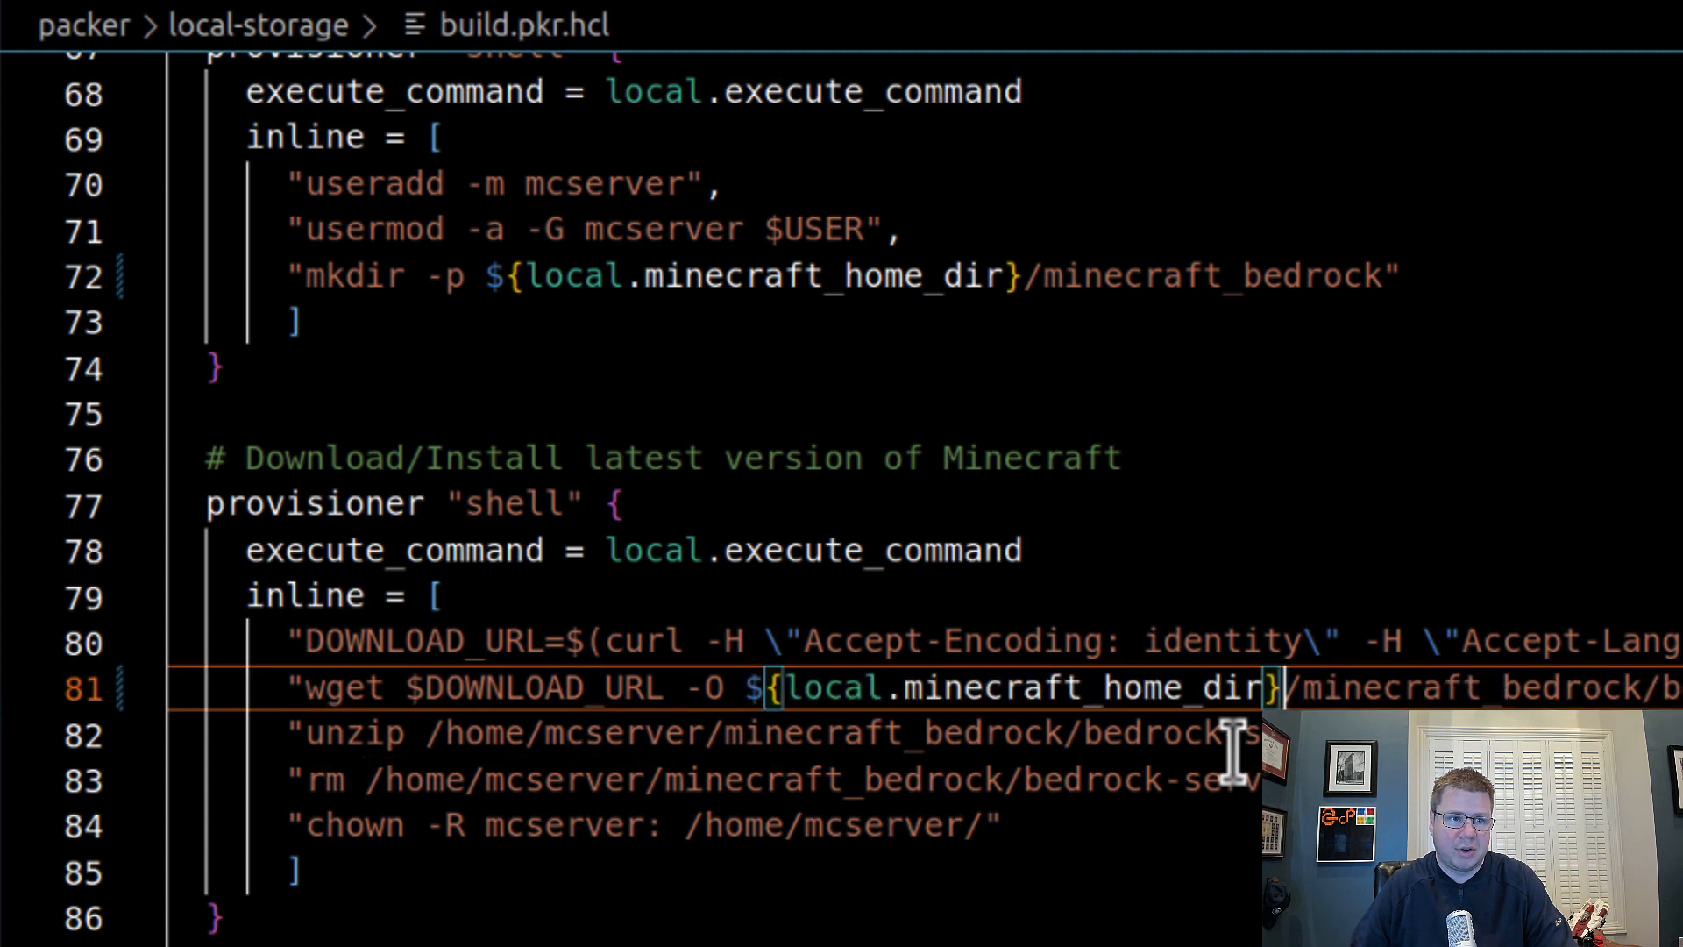
double_click(537, 733)
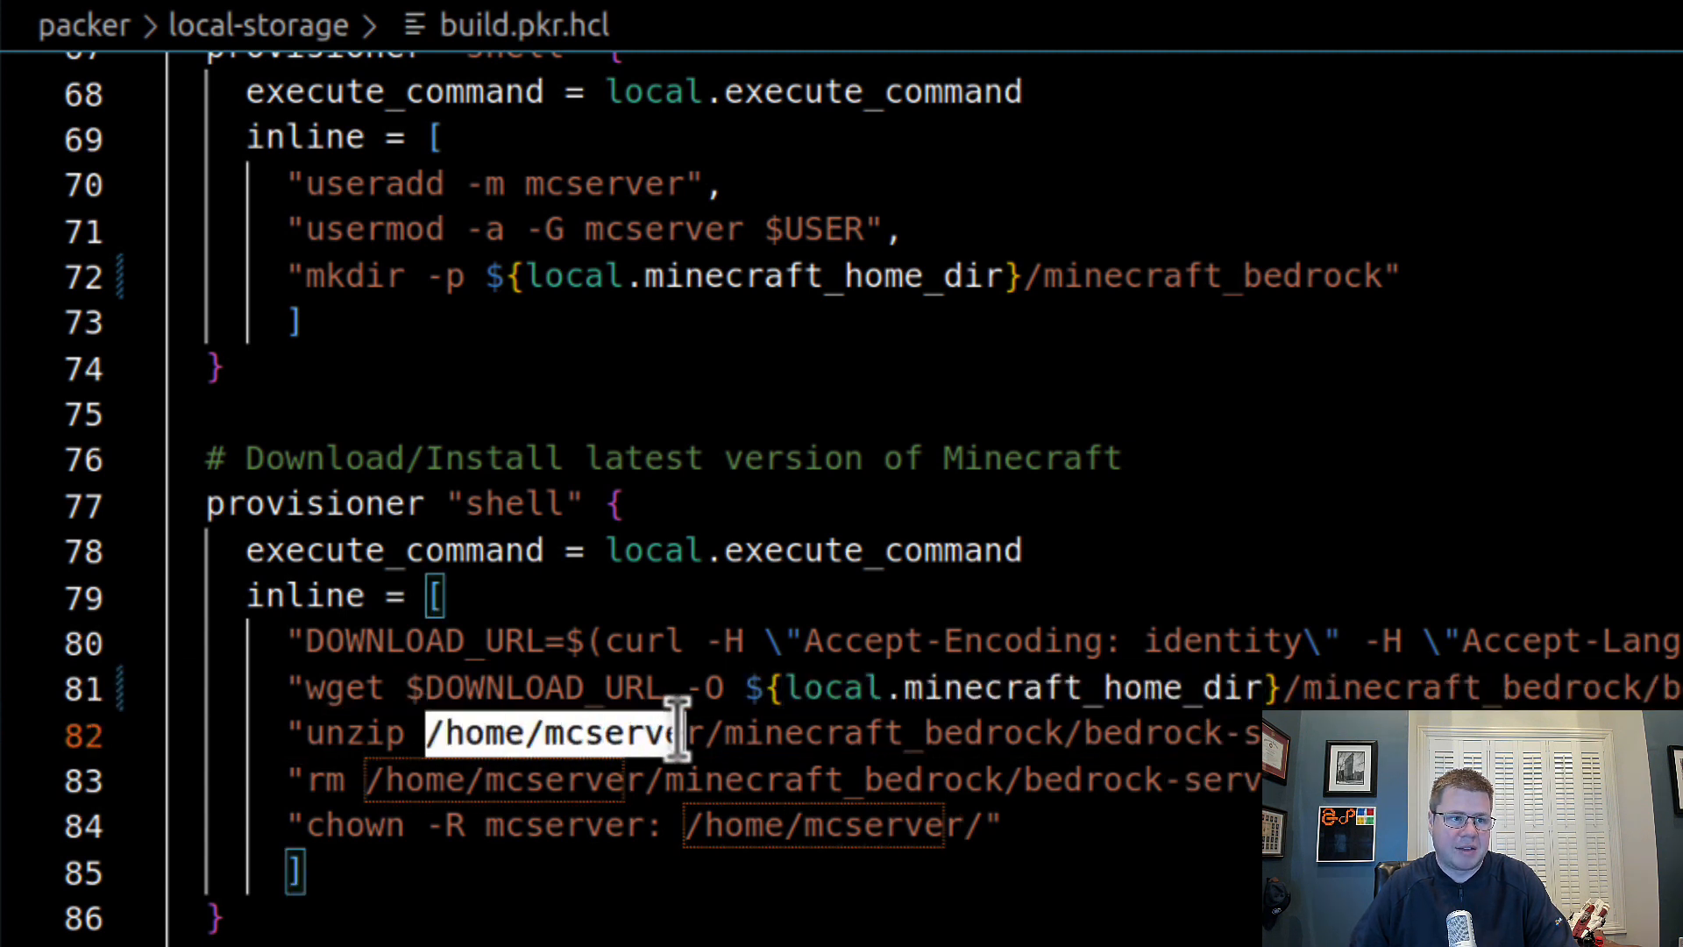
text(${local.minecraft_home_dir})
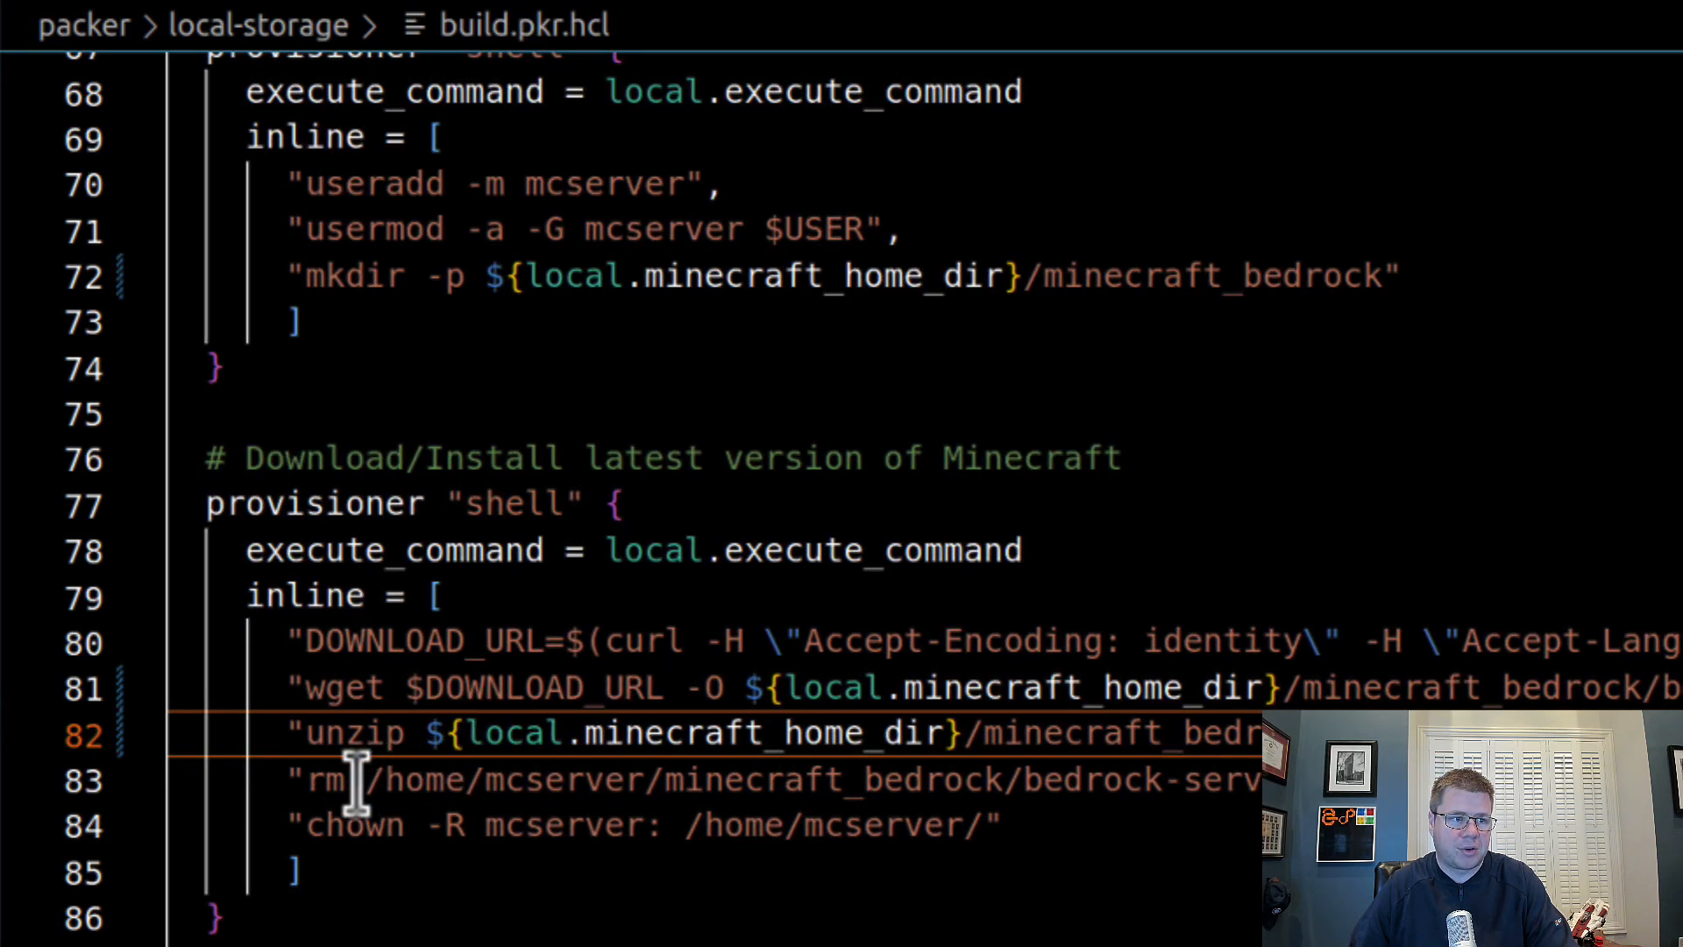
double_click(471, 778)
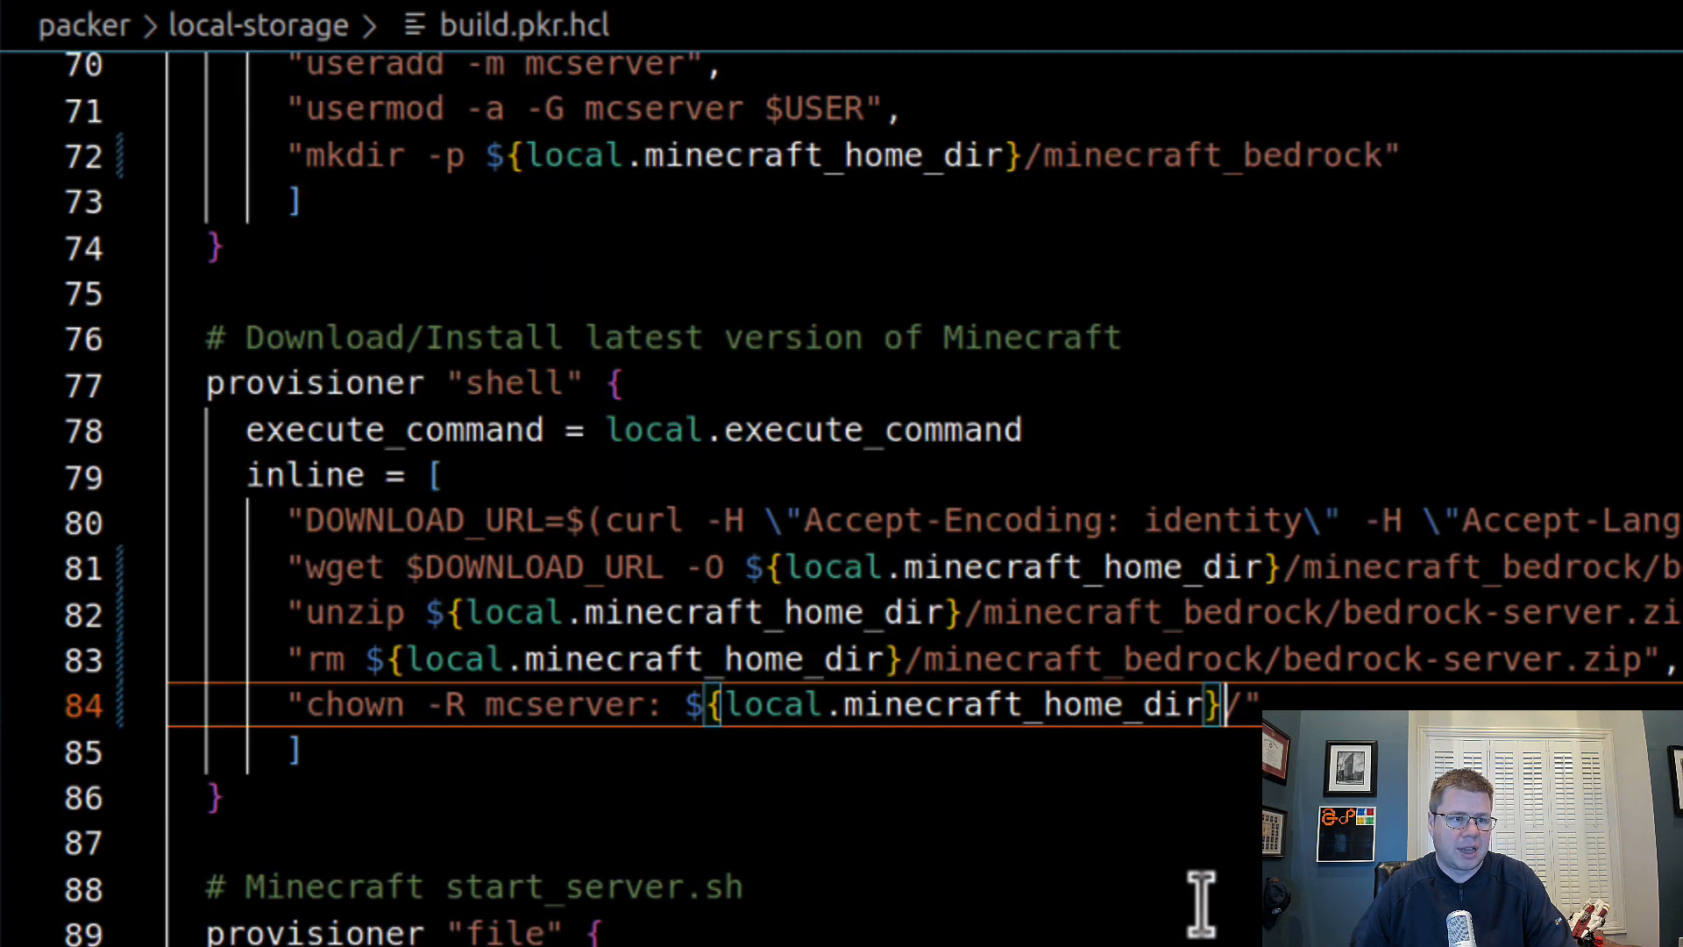
scroll(down, 3)
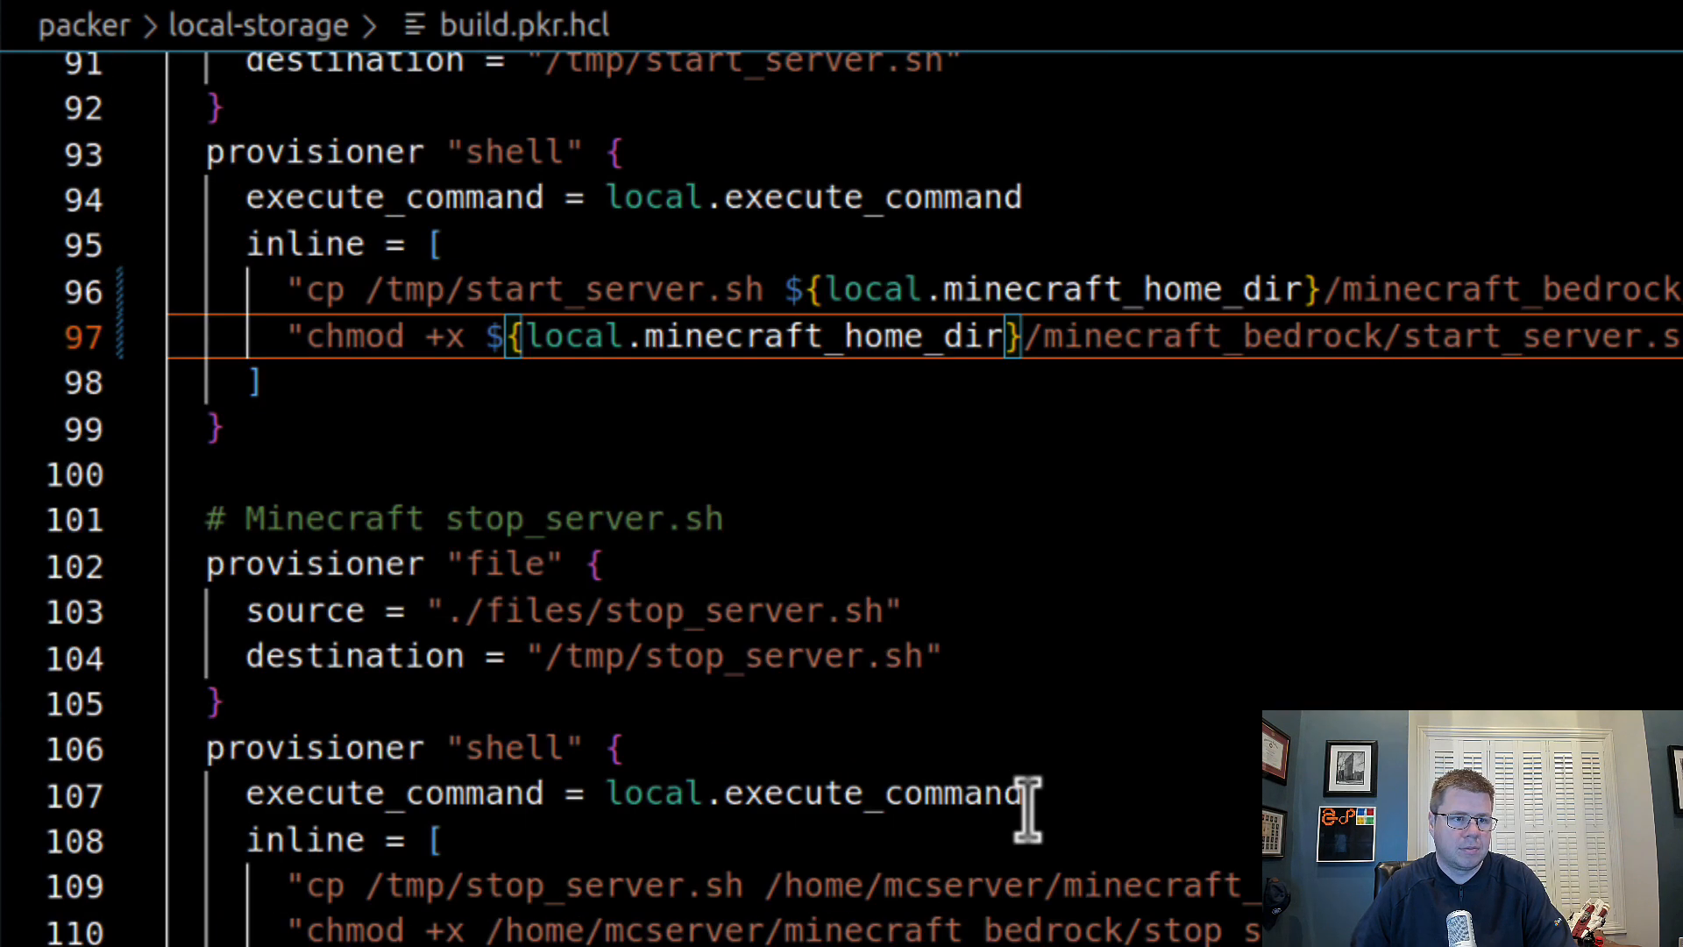
scroll(down, 3)
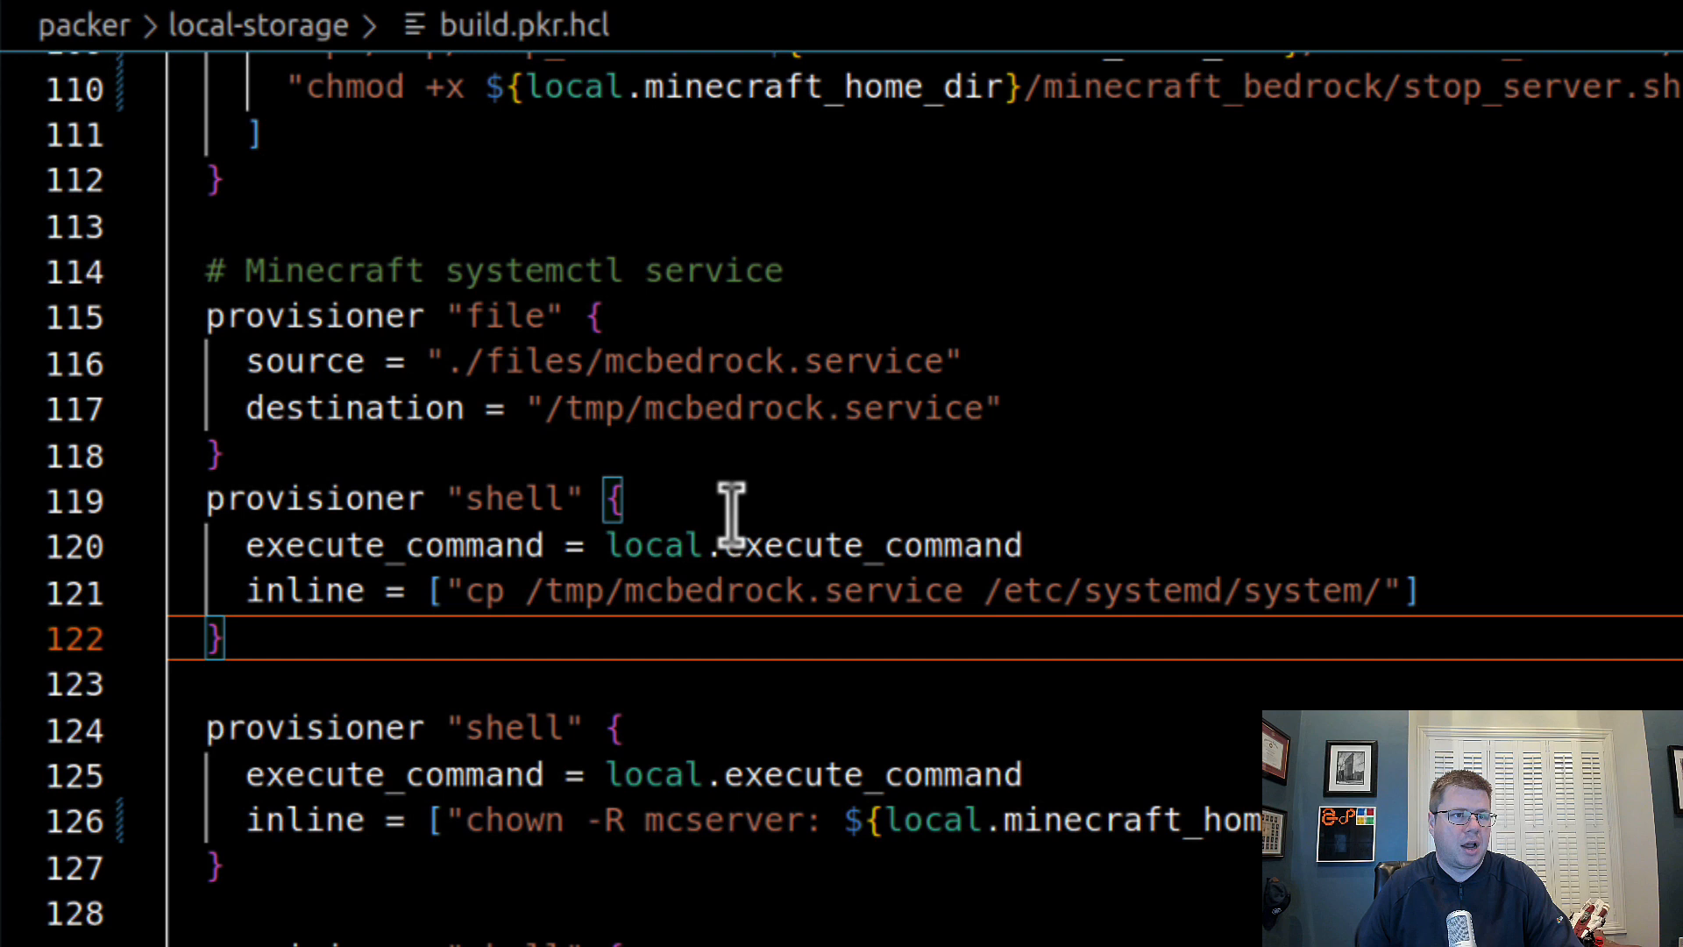
mouse_move(571, 409)
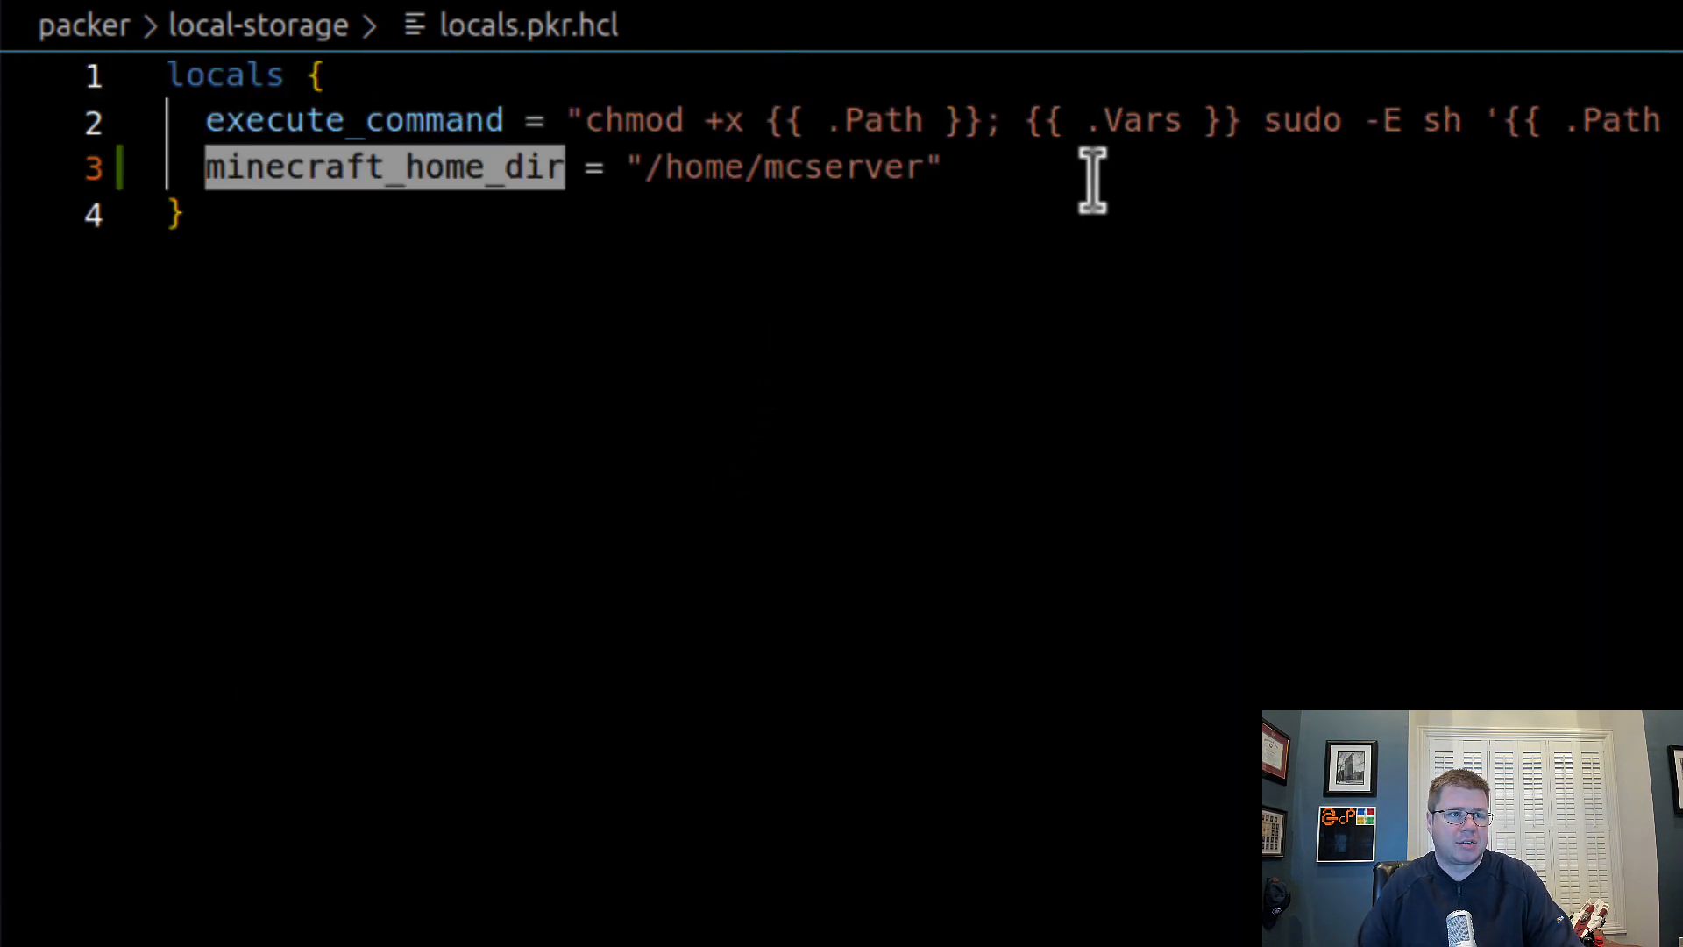
- Add a minecraft_temp_dir local set to "/tmp/minecraft" below minecraft_home_dir
key(Enter)
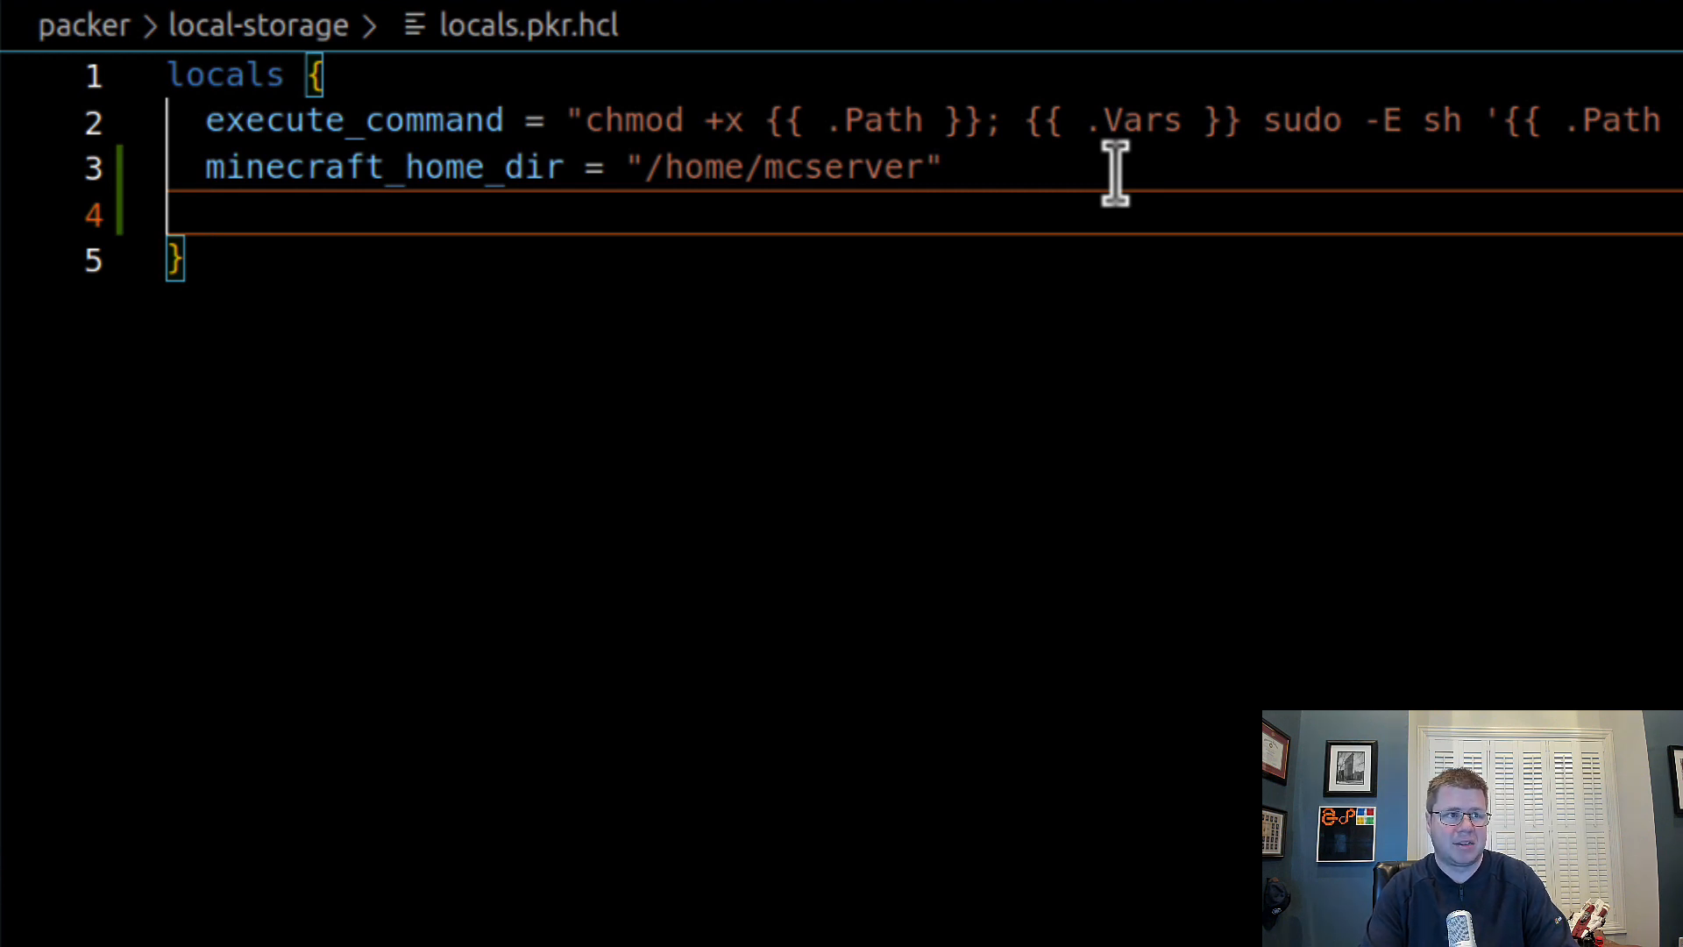
text(m)
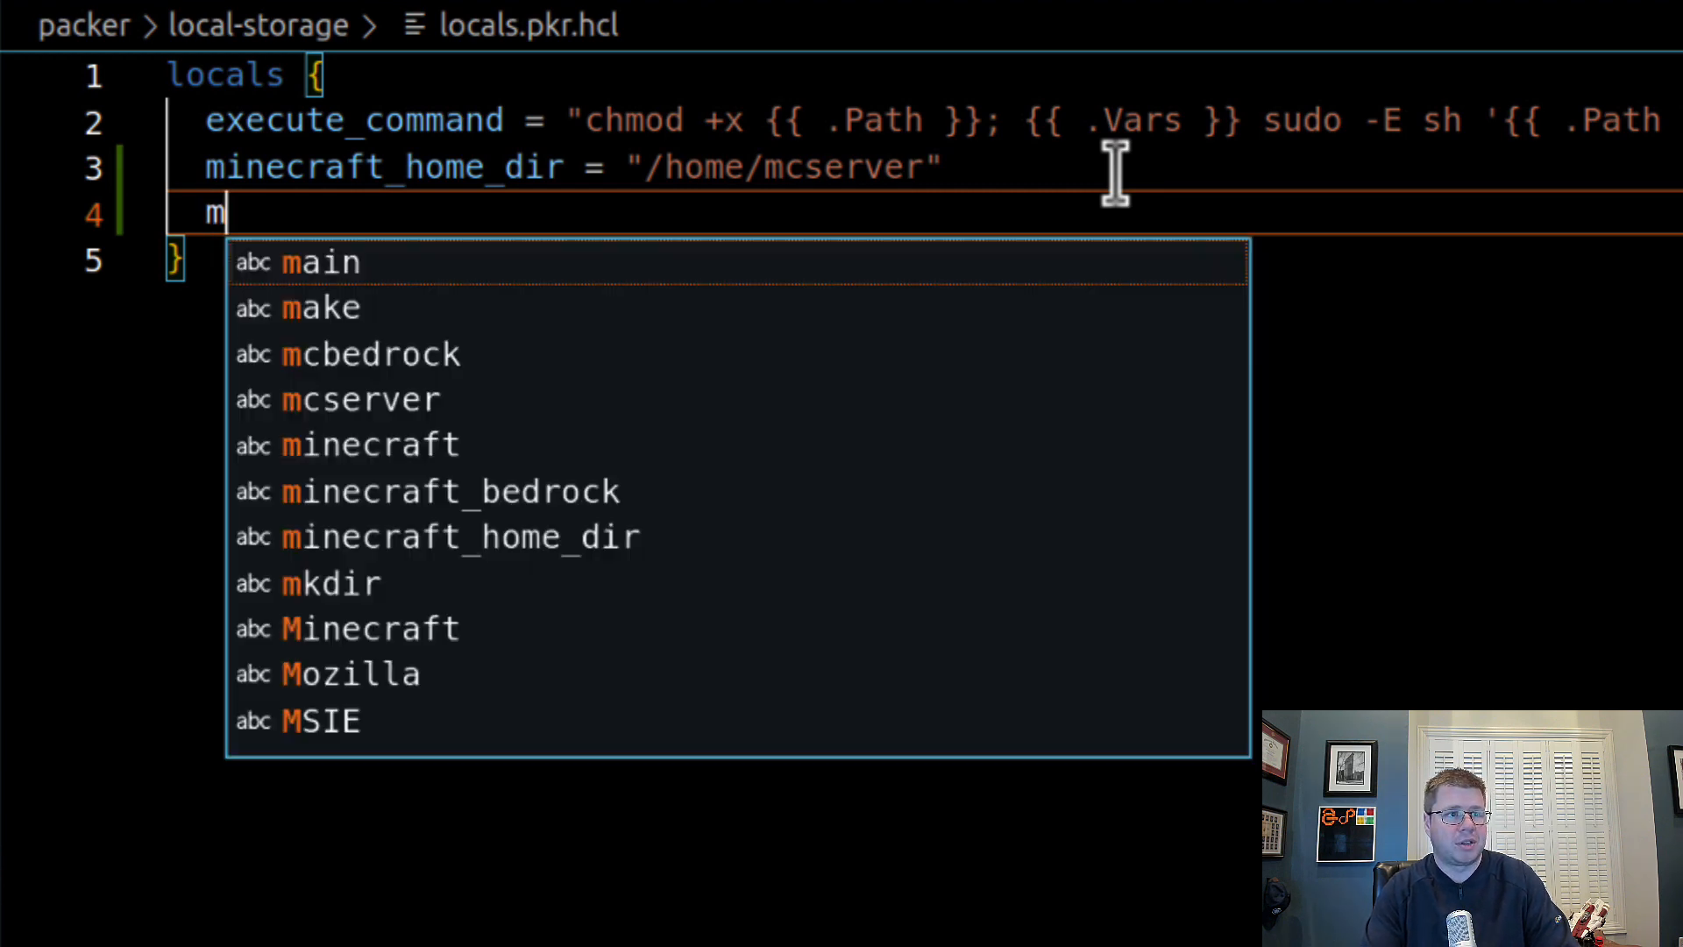
text(inecraft_)
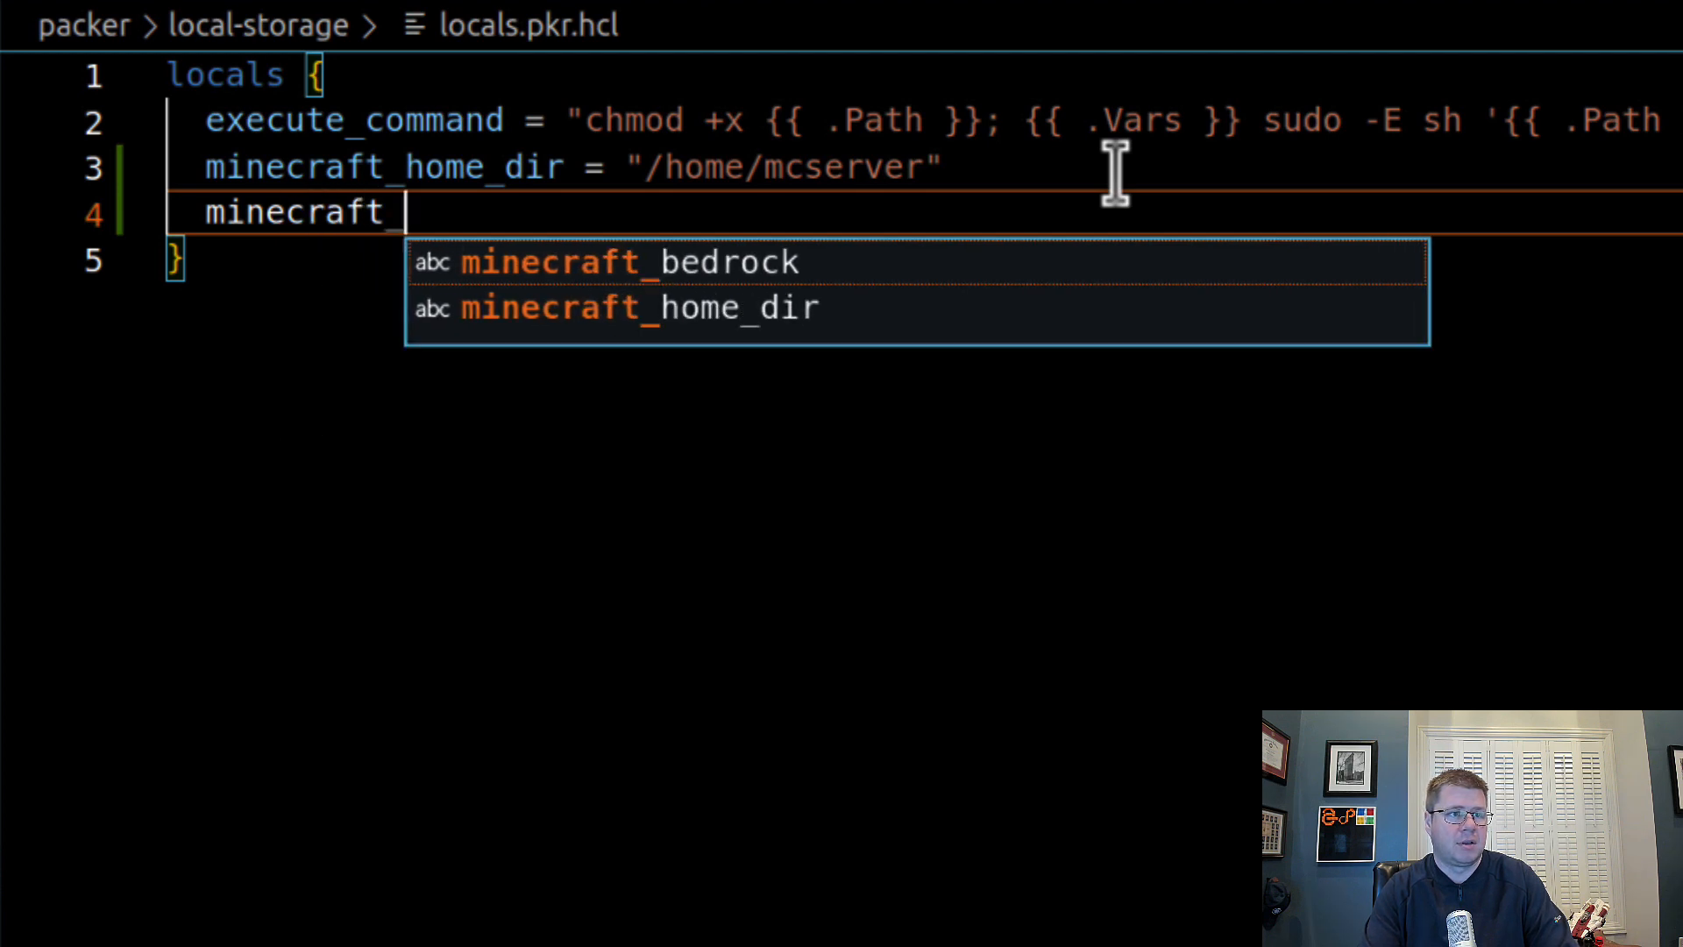
text(temp)
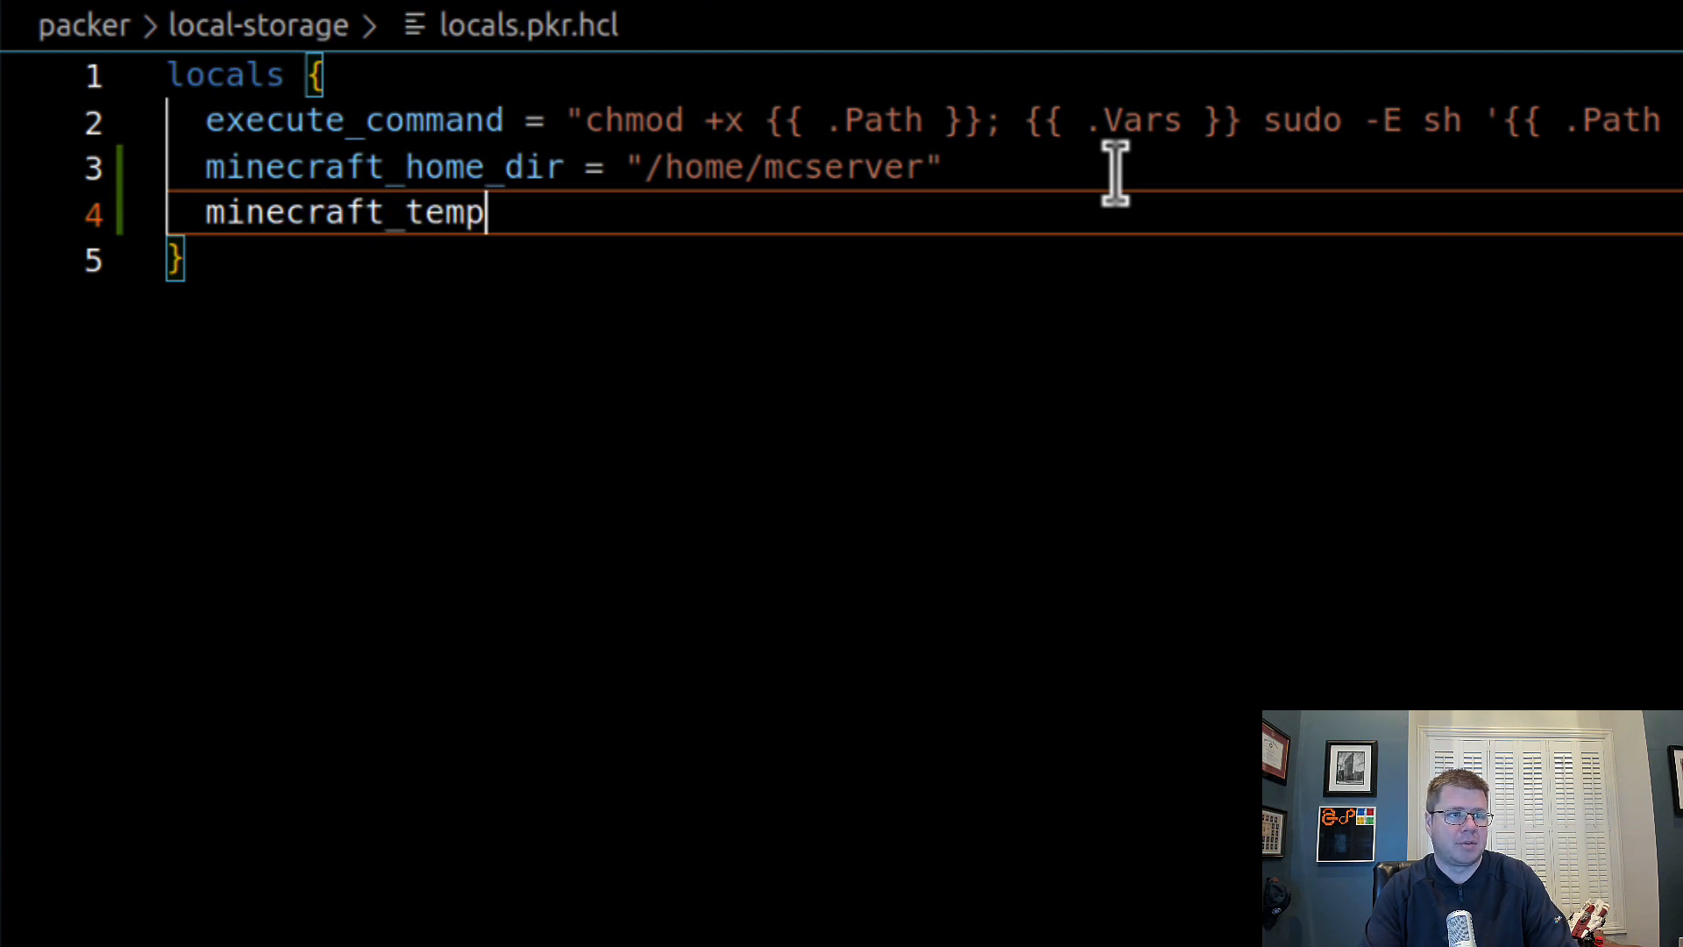
text(_dir = "")
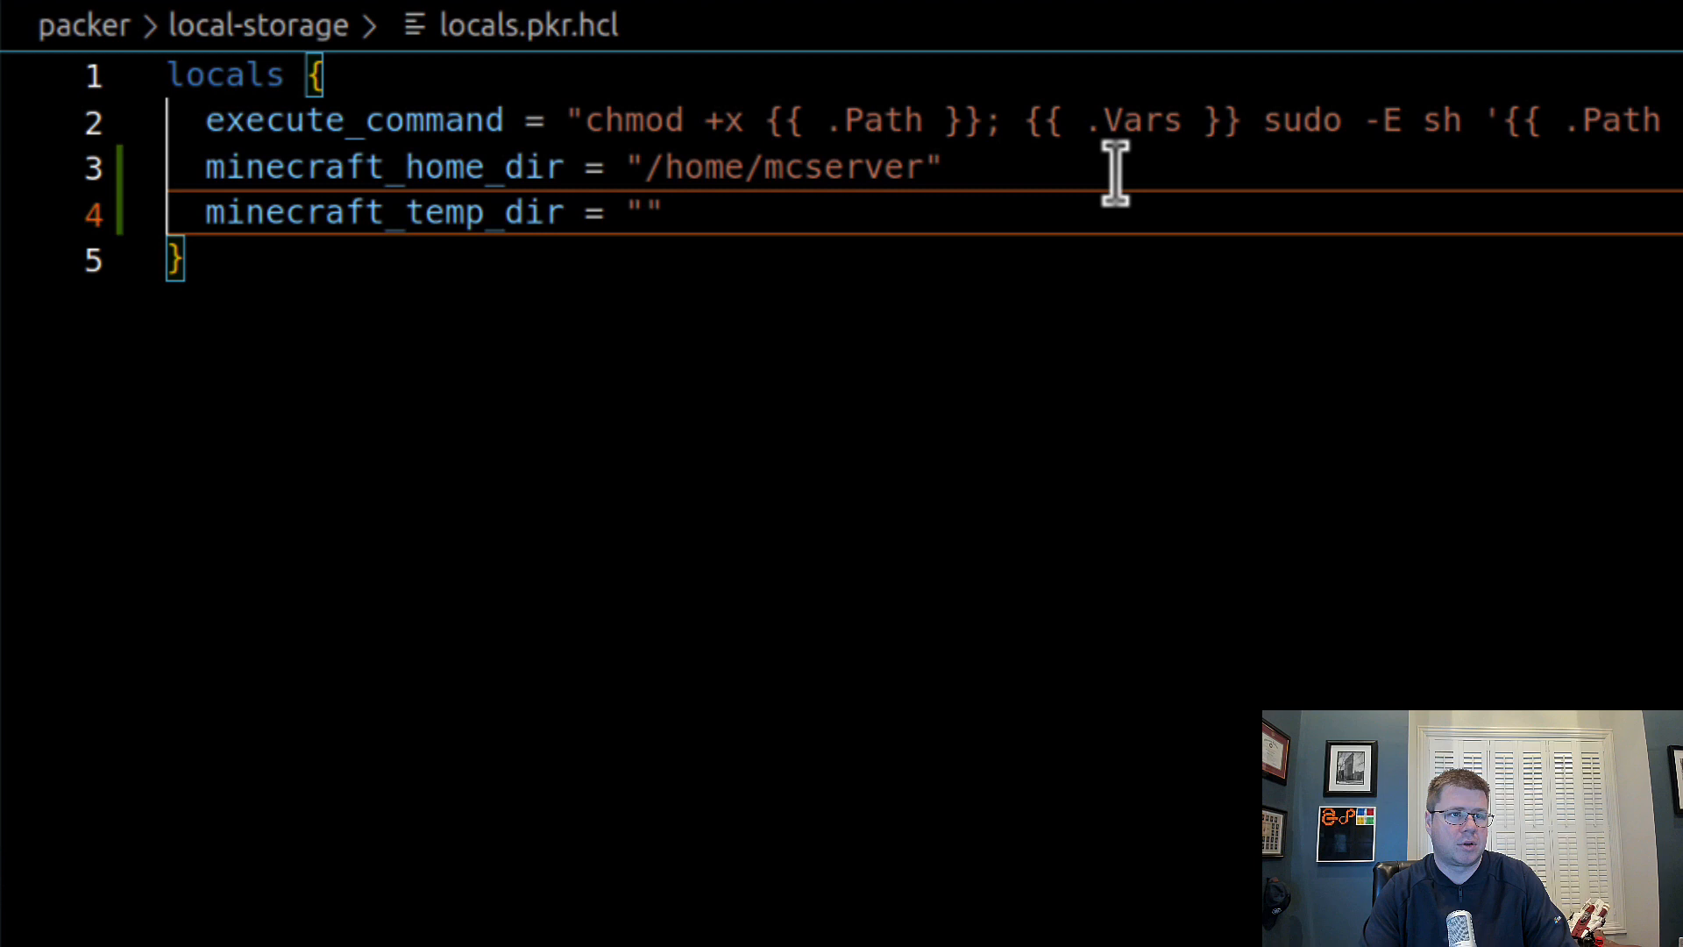
text(/tmp/)
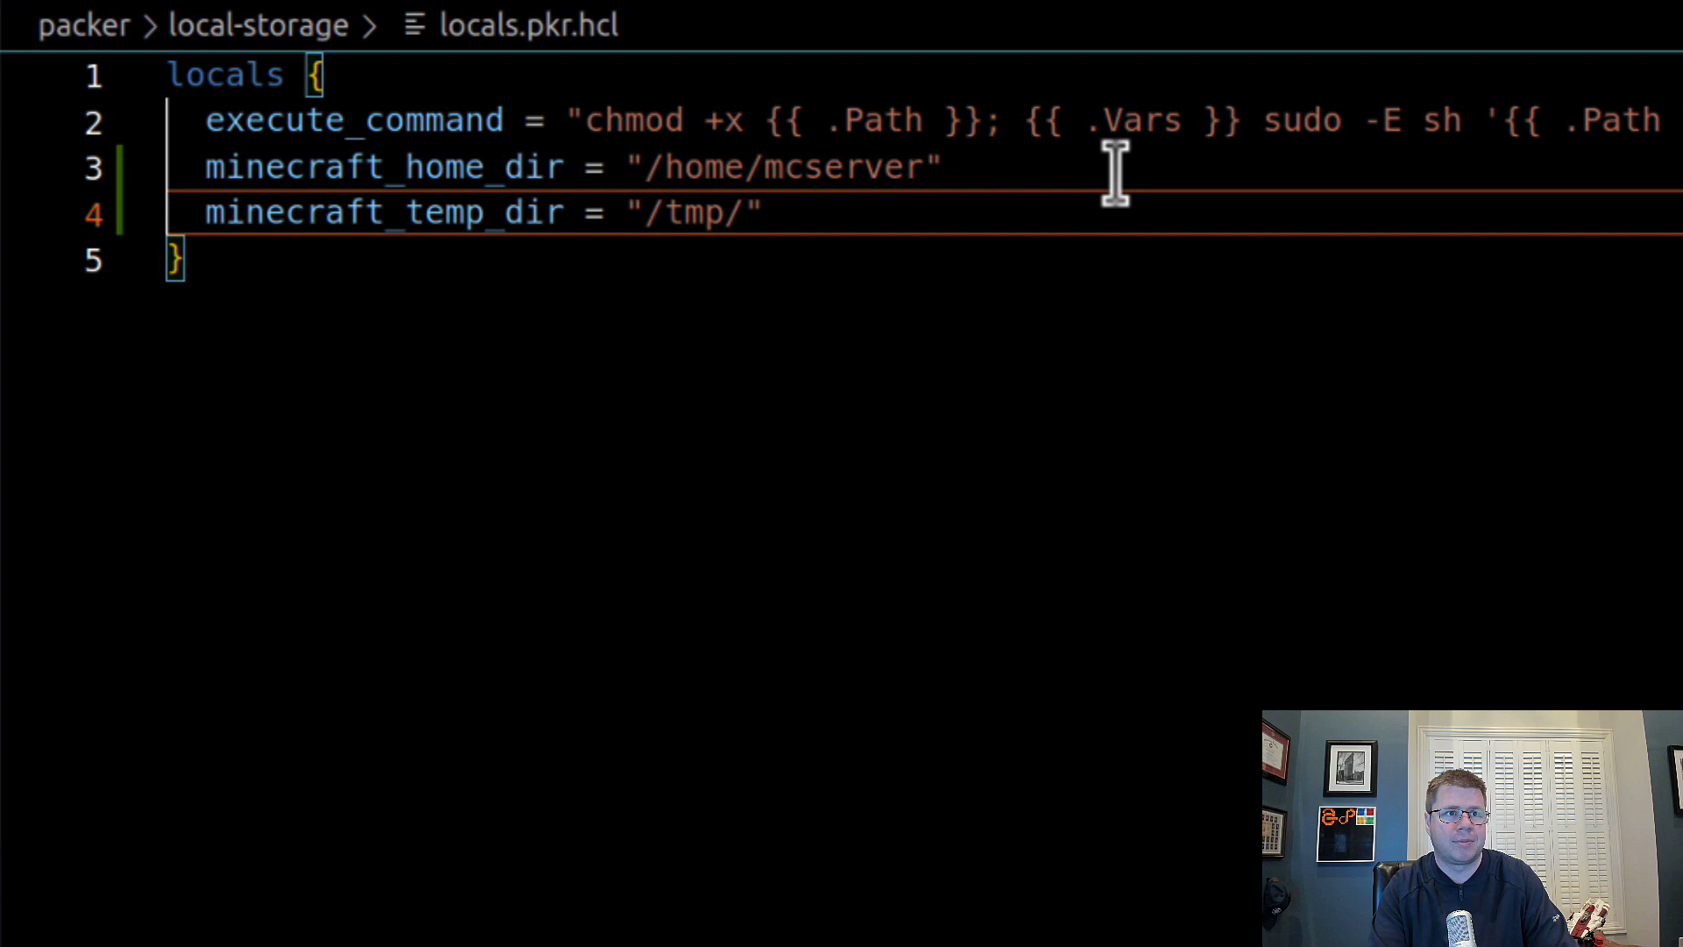
text(minecr)
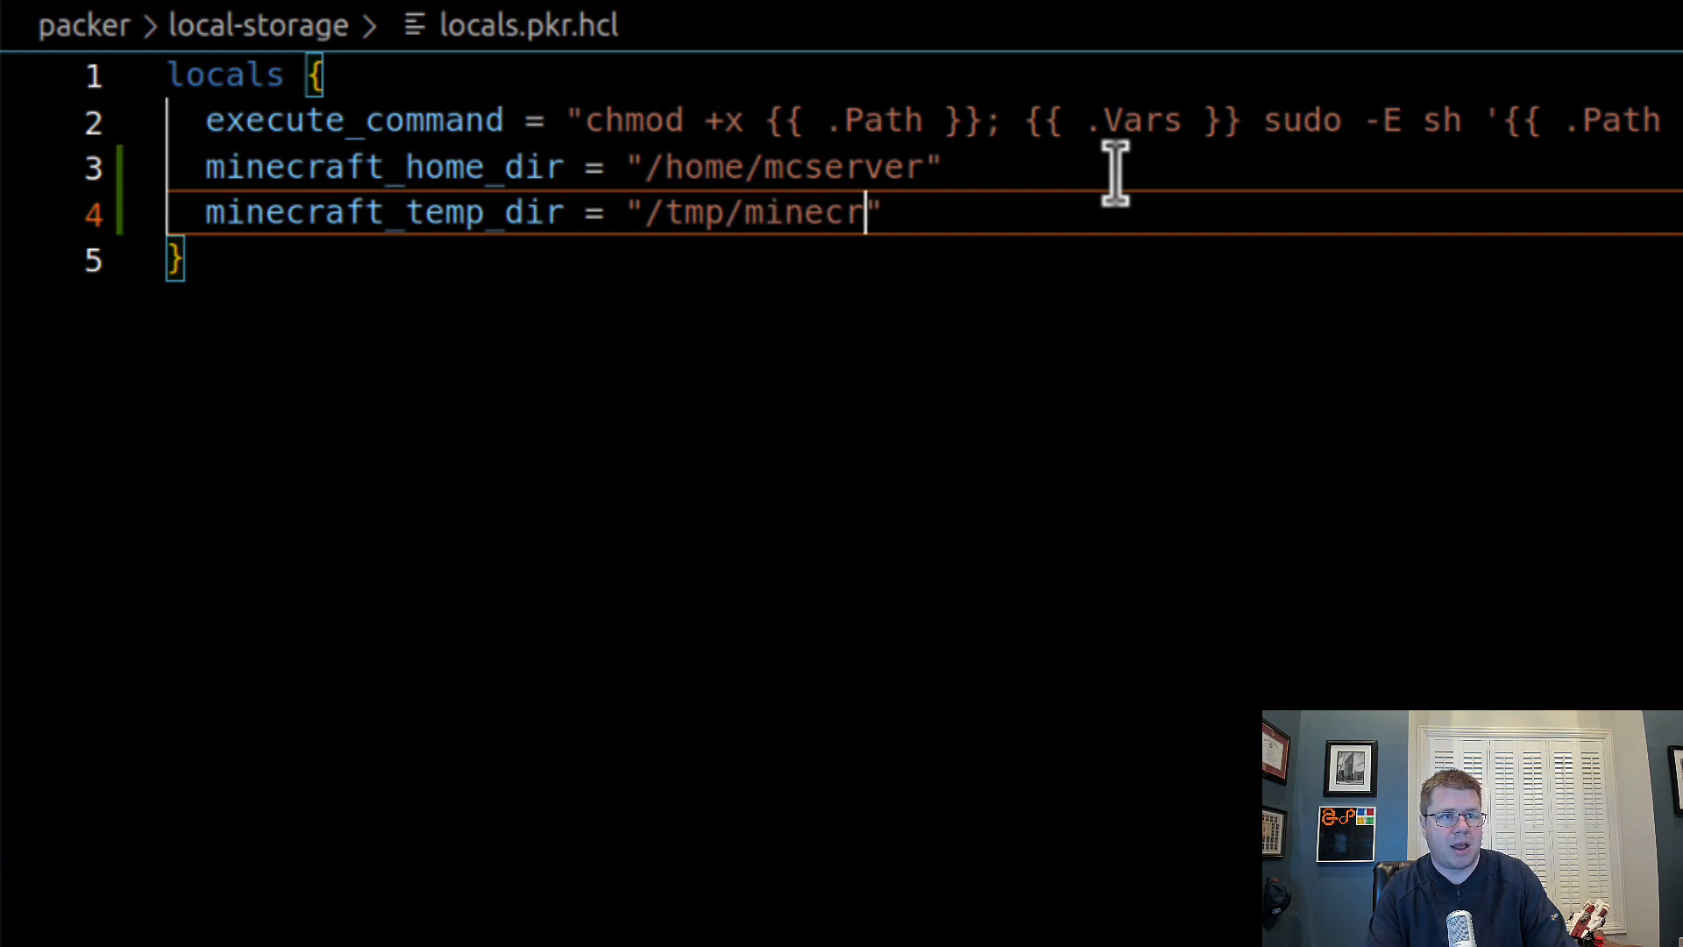
text(aft)
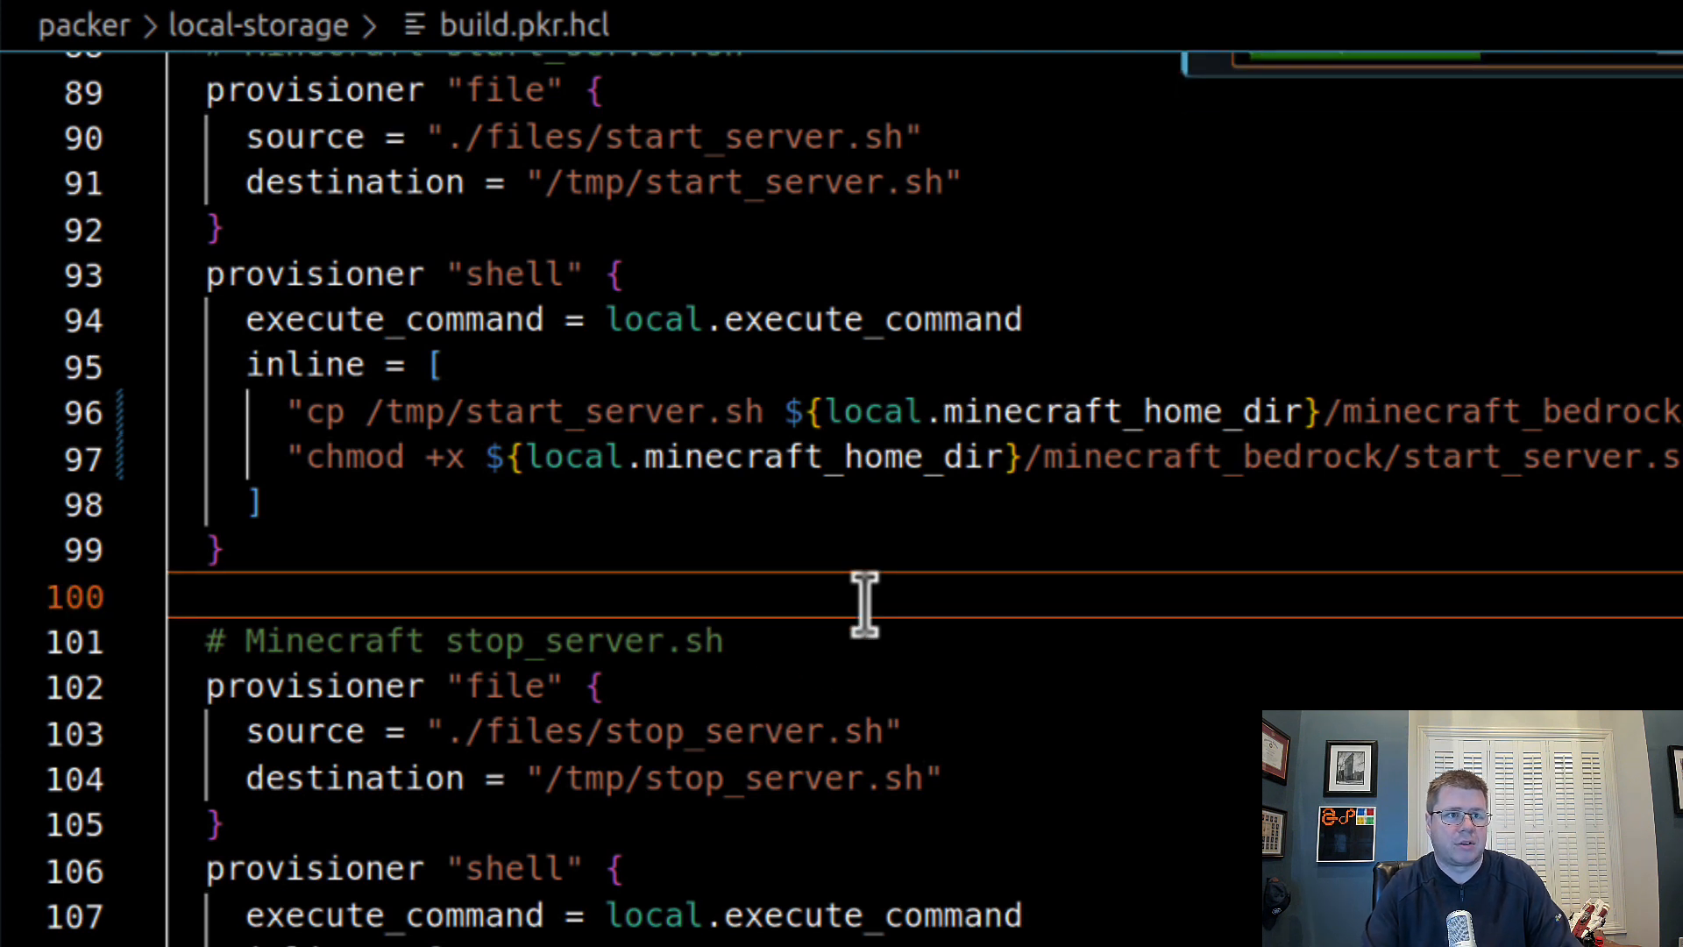
- Find /tmp and replace the stop_server destination with ${local.minecraft_temp_dir}
text(/tmp)
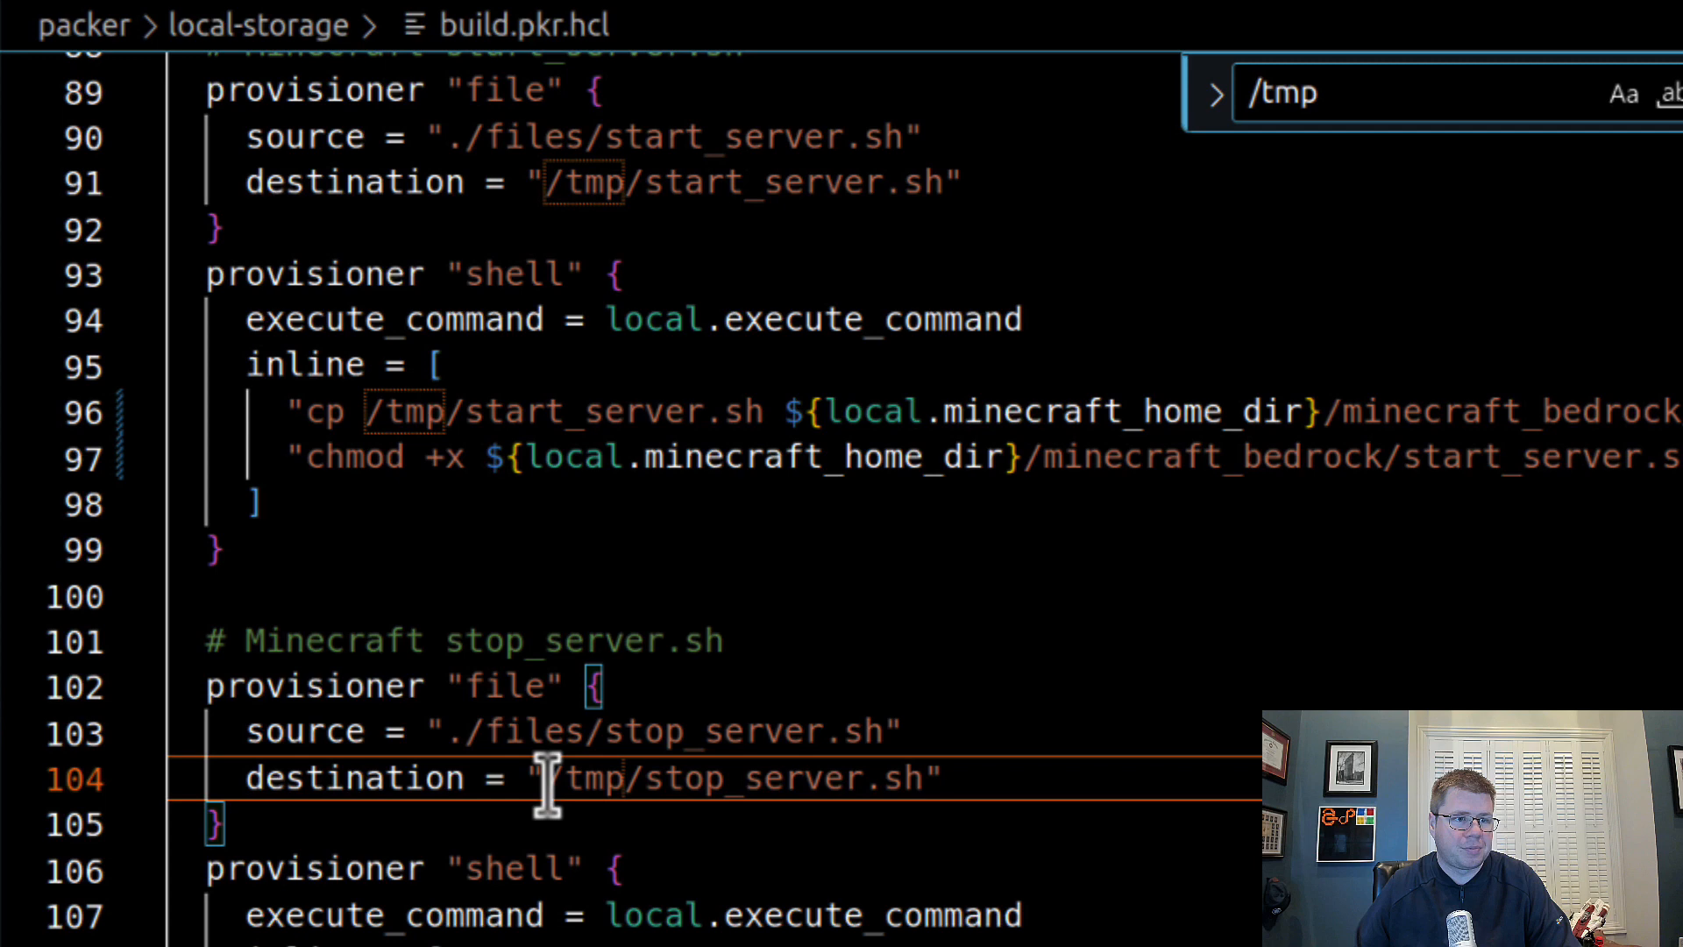
double_click(582, 778)
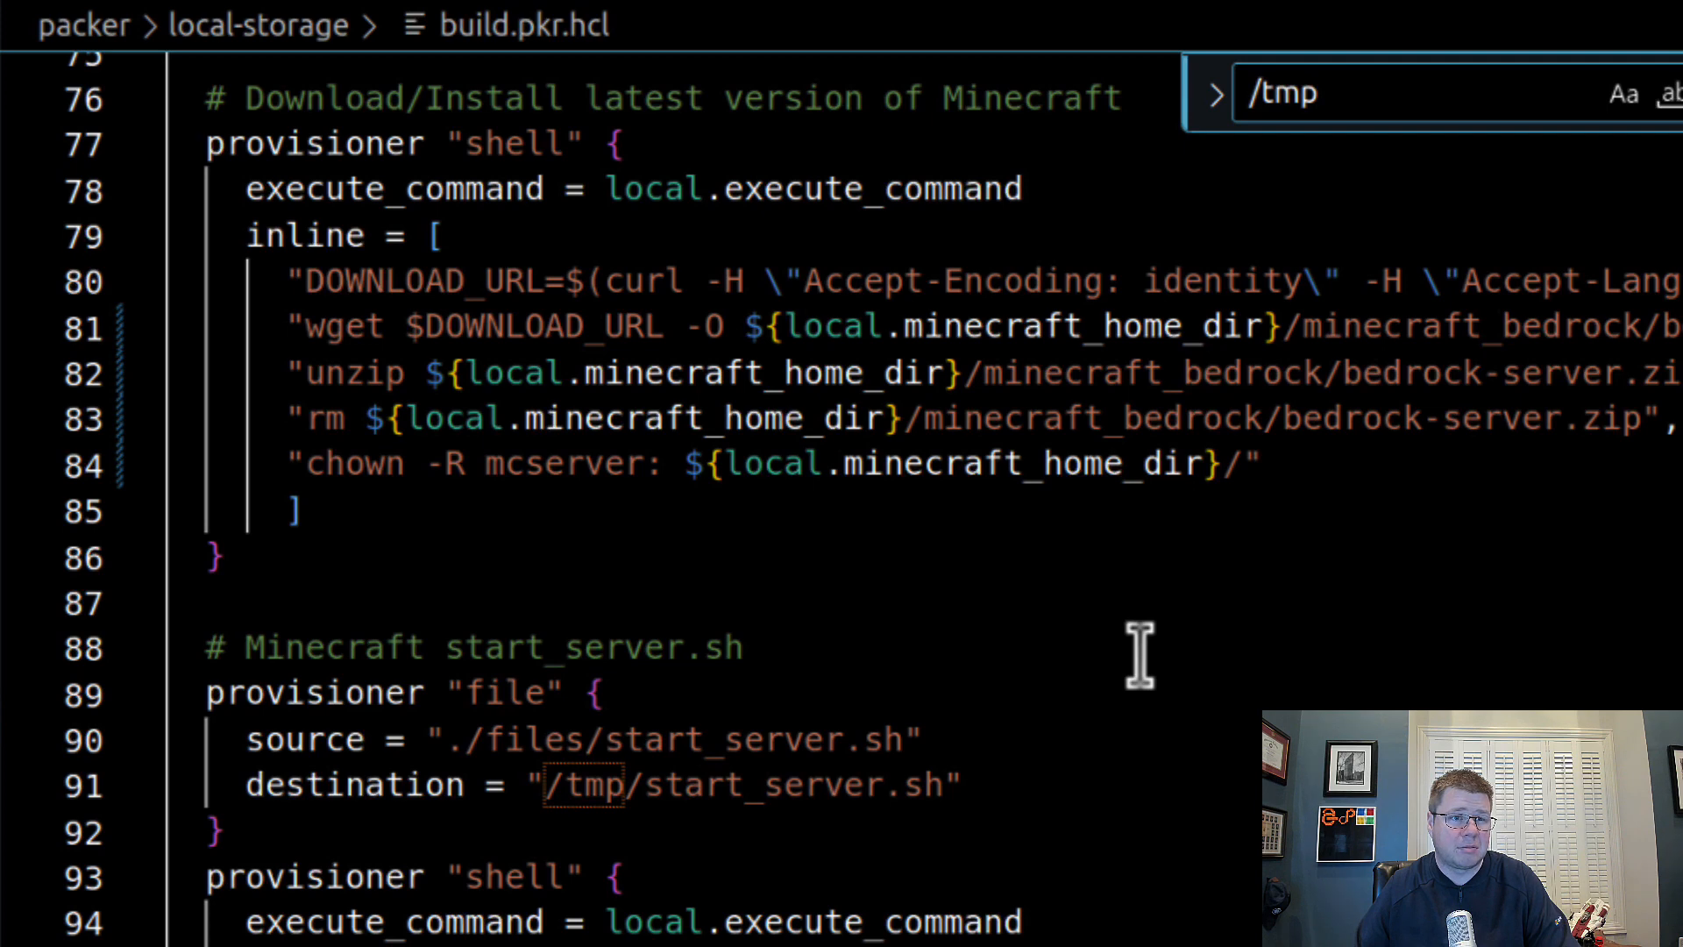
scroll(down, 3)
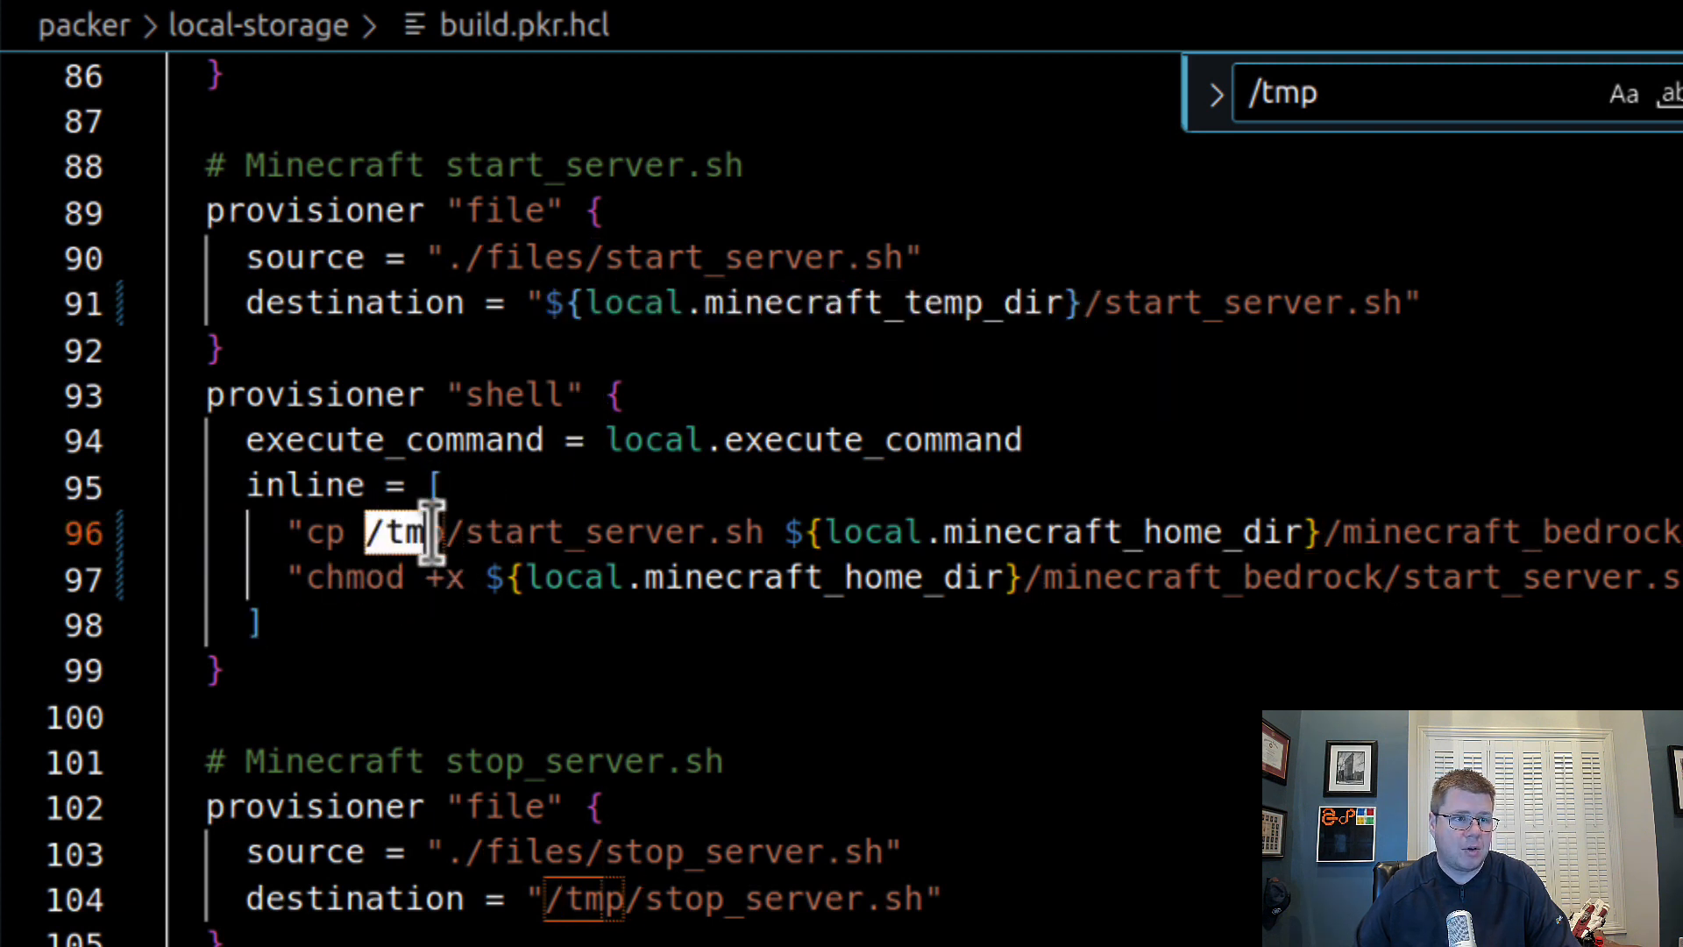
text(${local.minecraft_temp_dir})
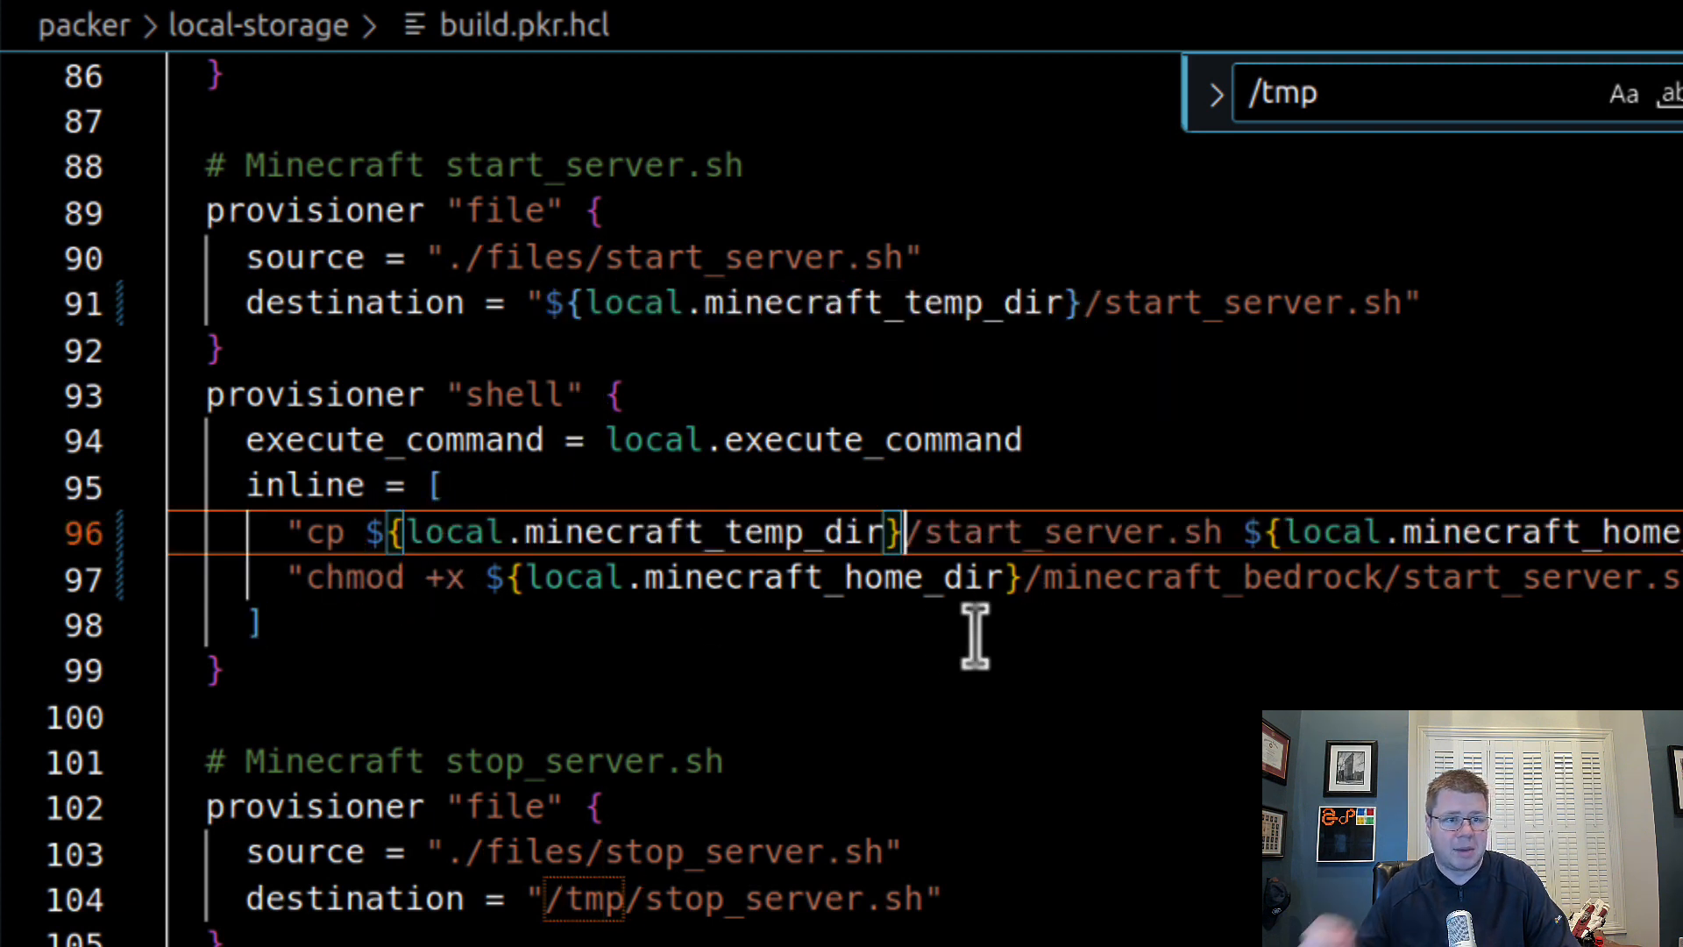
mouse_move(1364, 360)
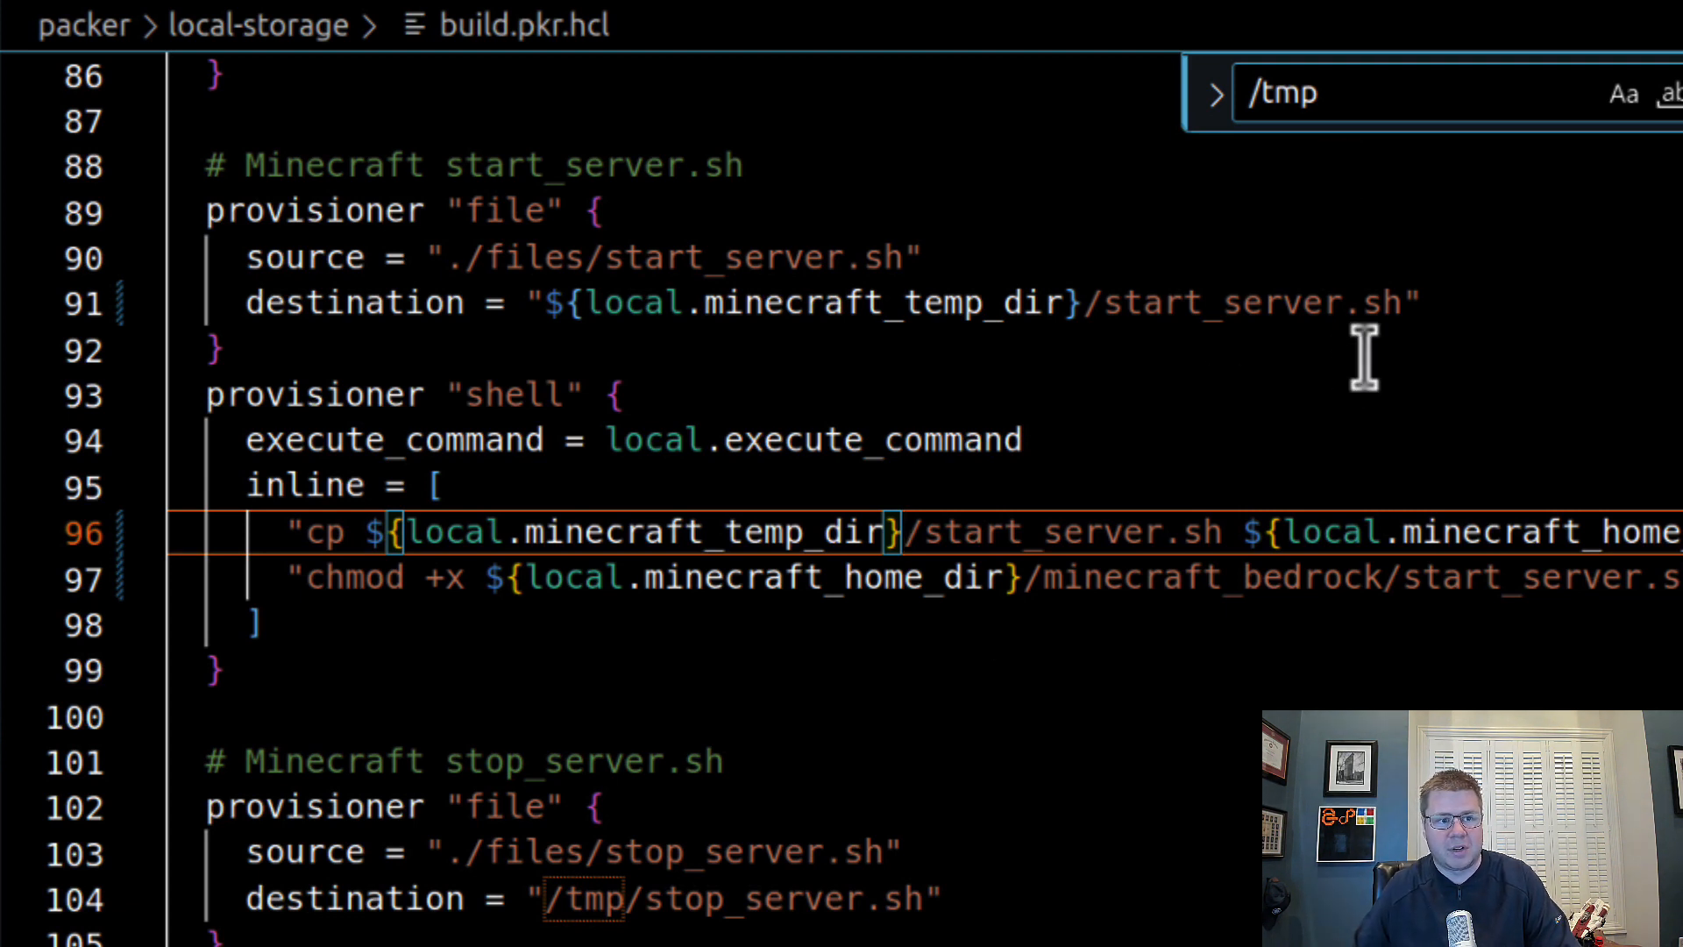
mouse_move(885, 375)
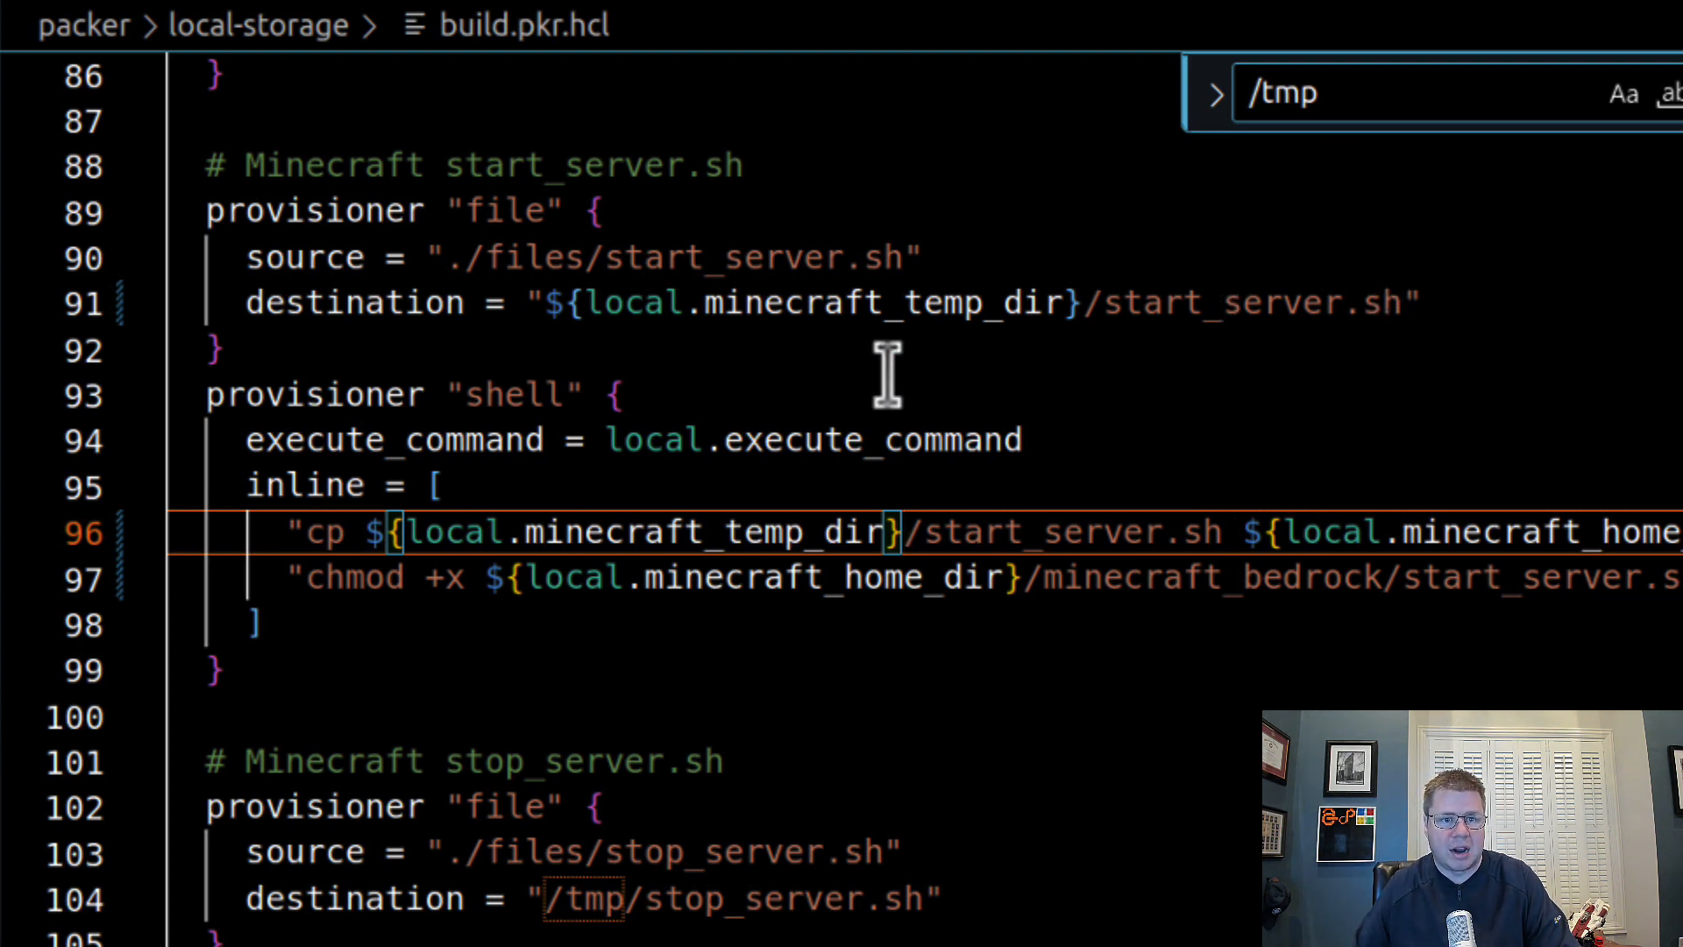
mouse_move(1062, 484)
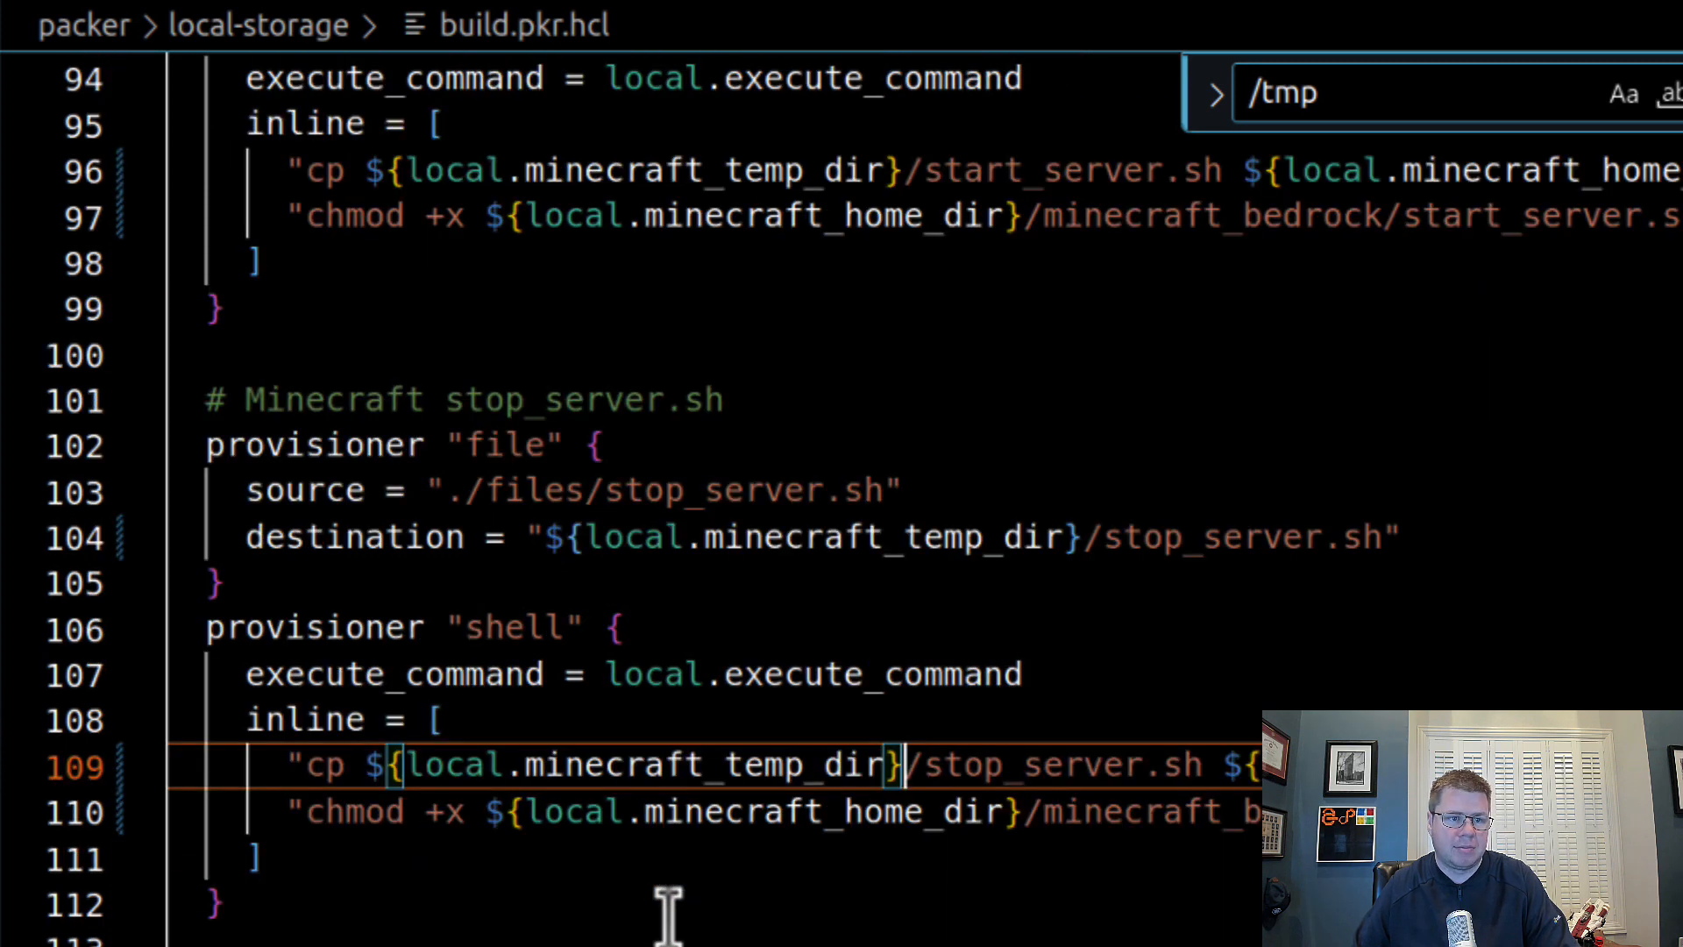
scroll(down, 3)
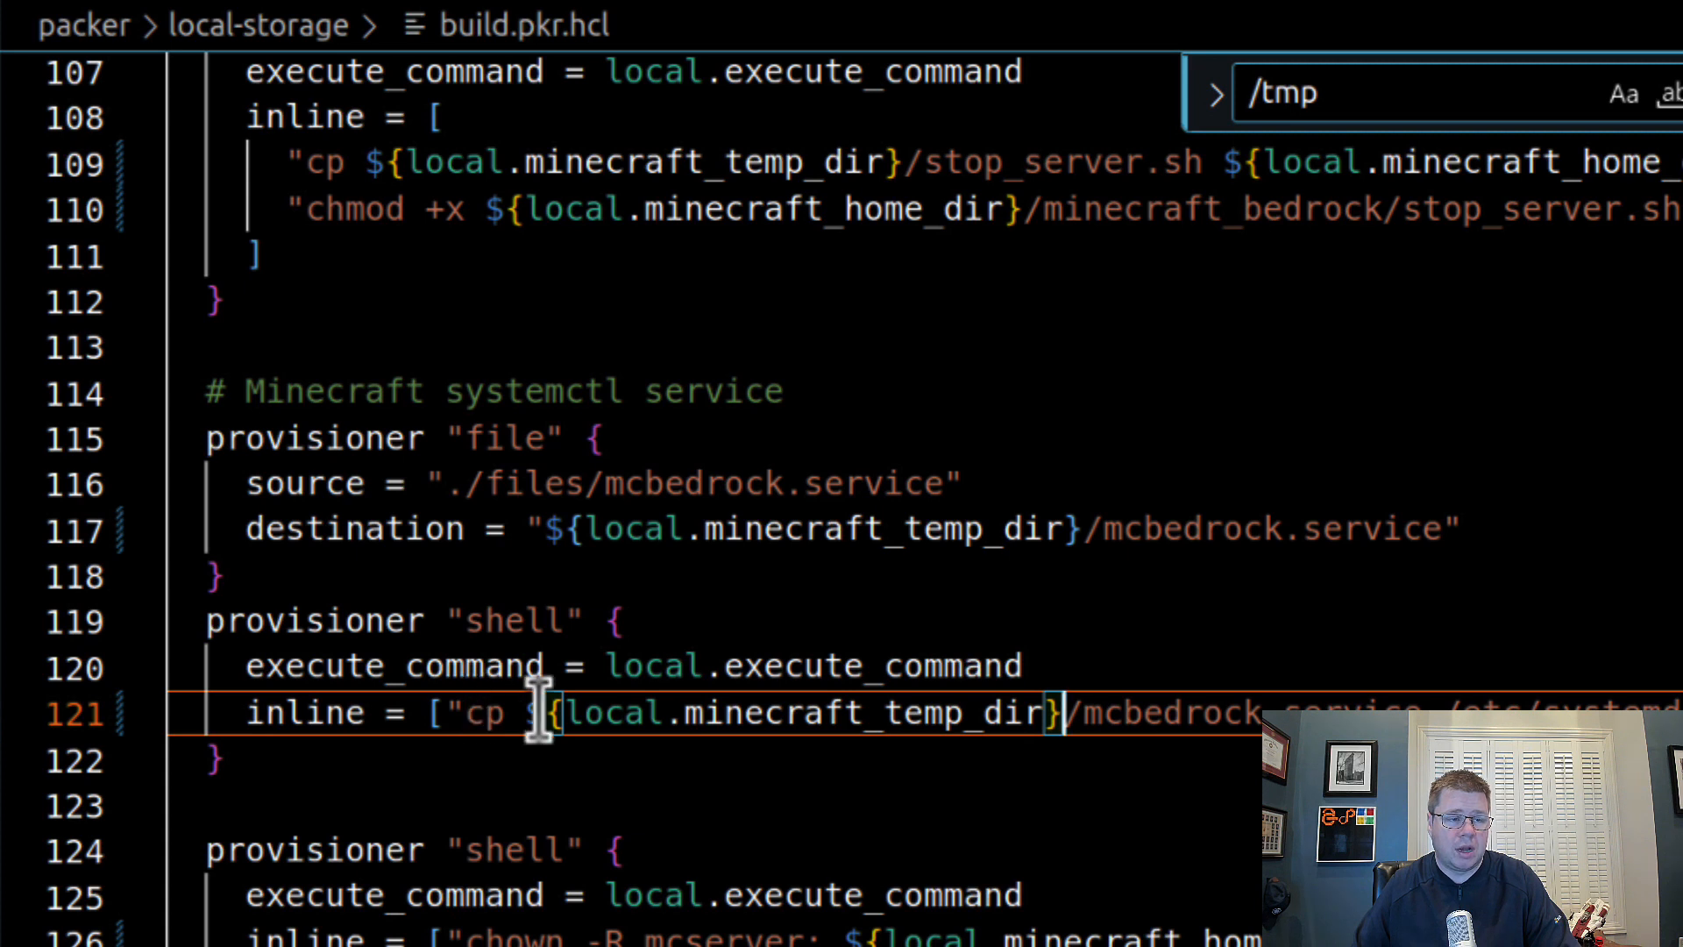
mouse_move(305, 580)
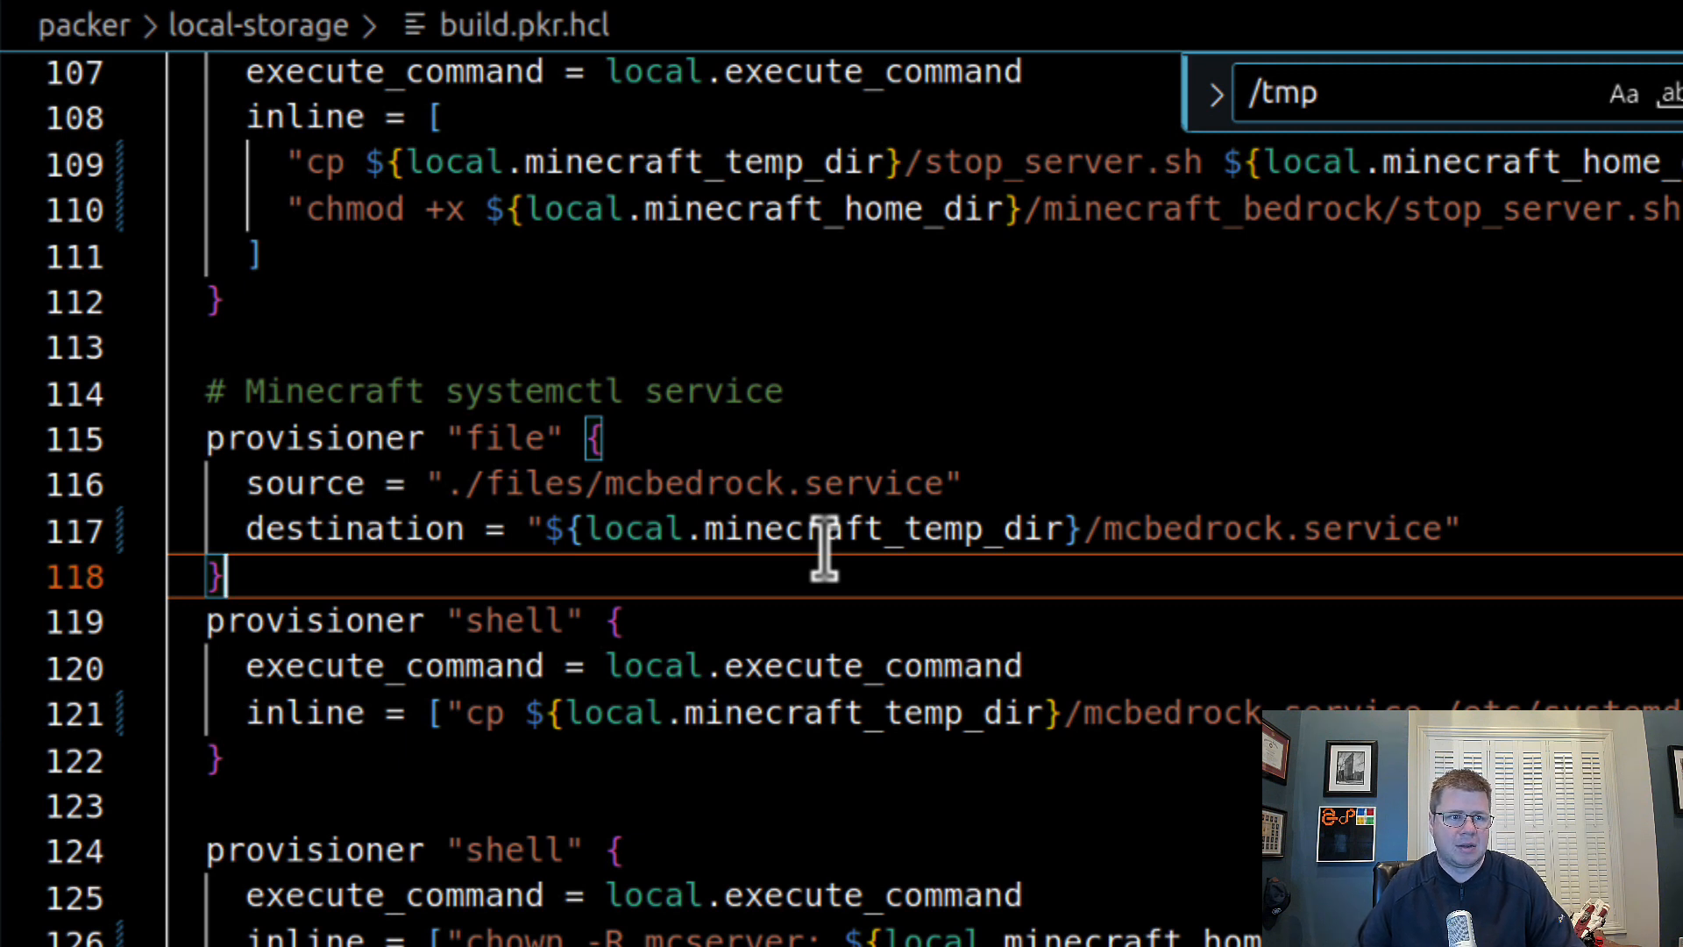
mouse_move(681, 542)
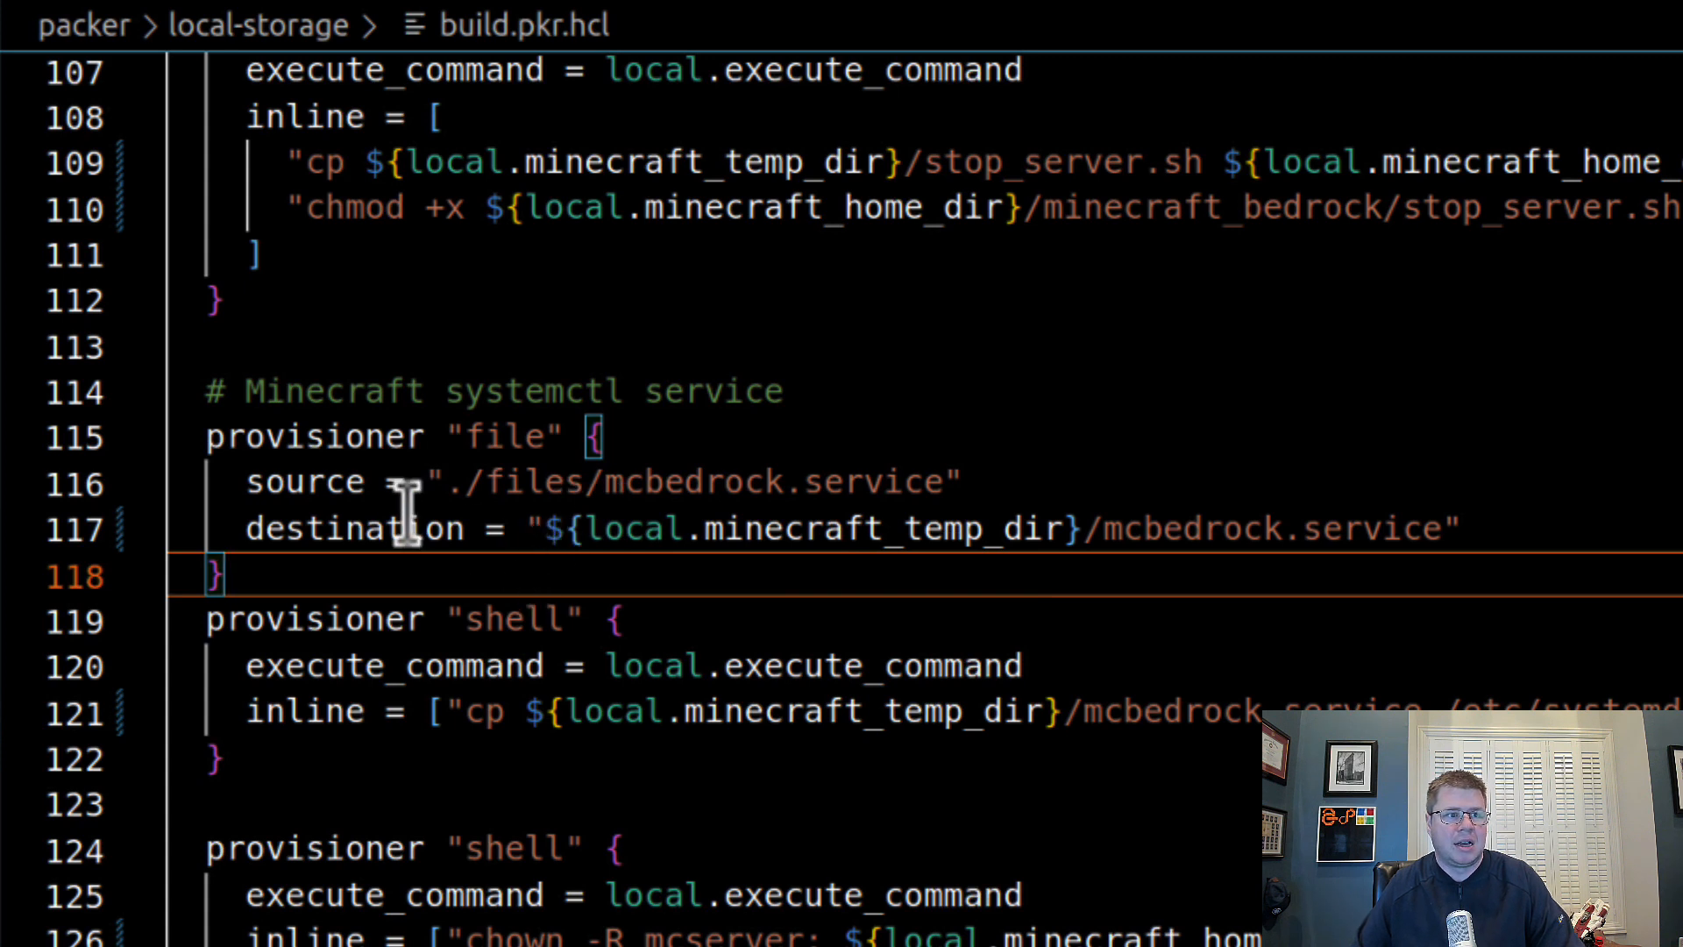
- Review the mcbedrock.service destination and cp command, both now using ${local.minecraft_temp_dir}
double_click(654, 527)
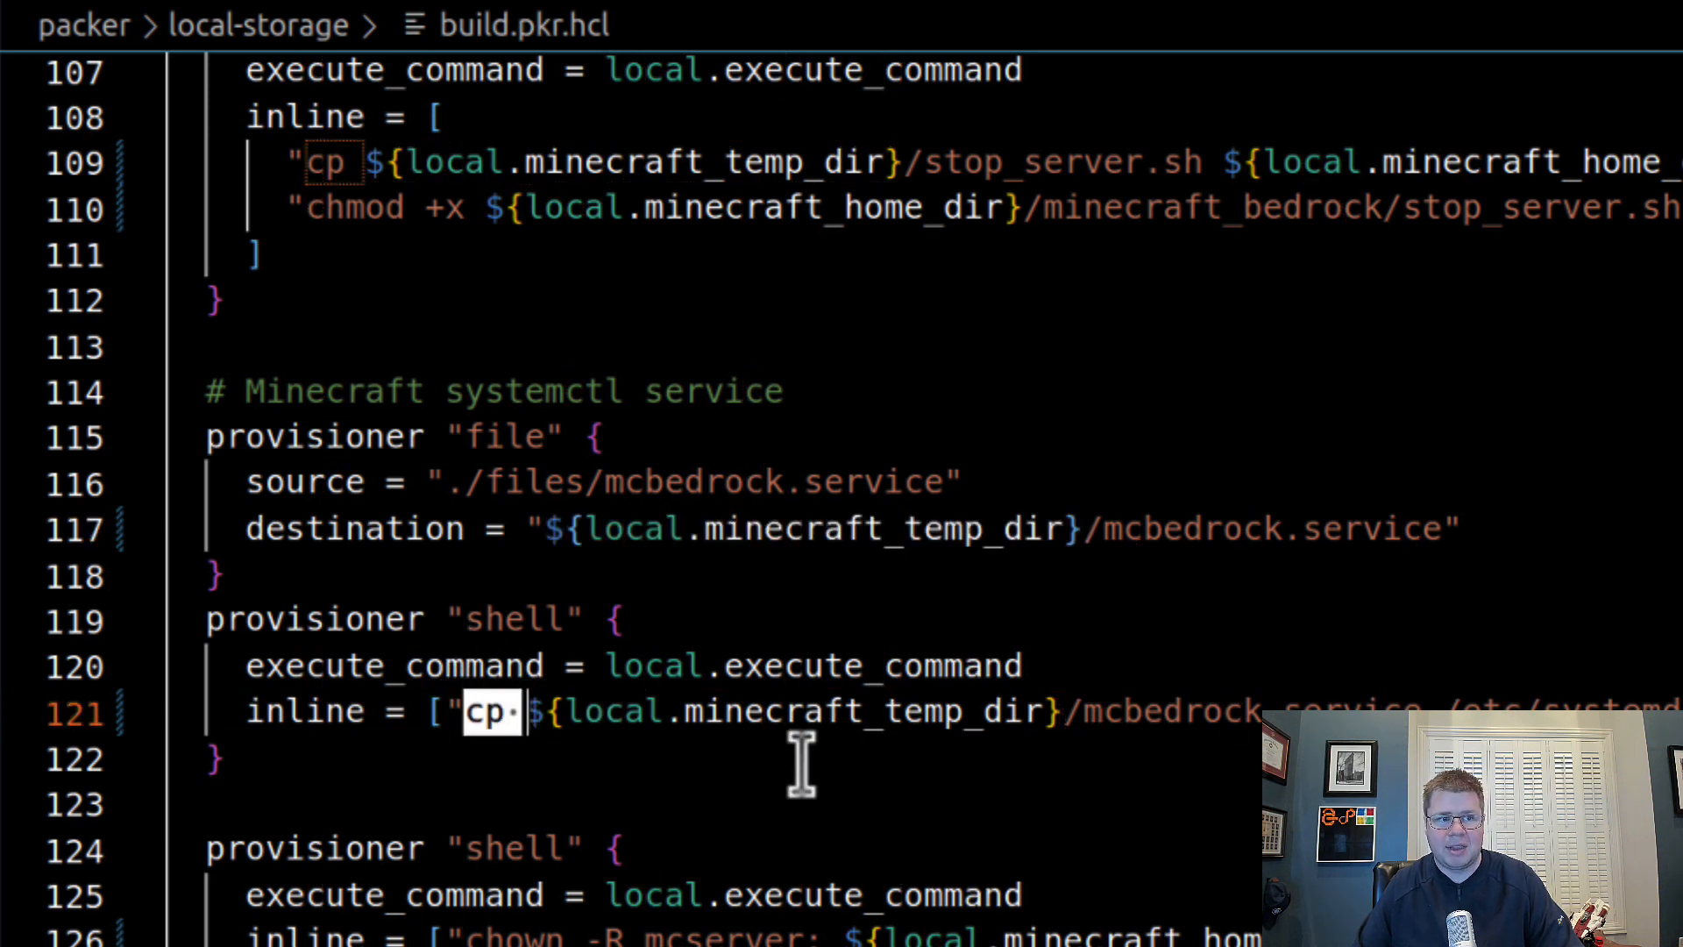
double_click(859, 710)
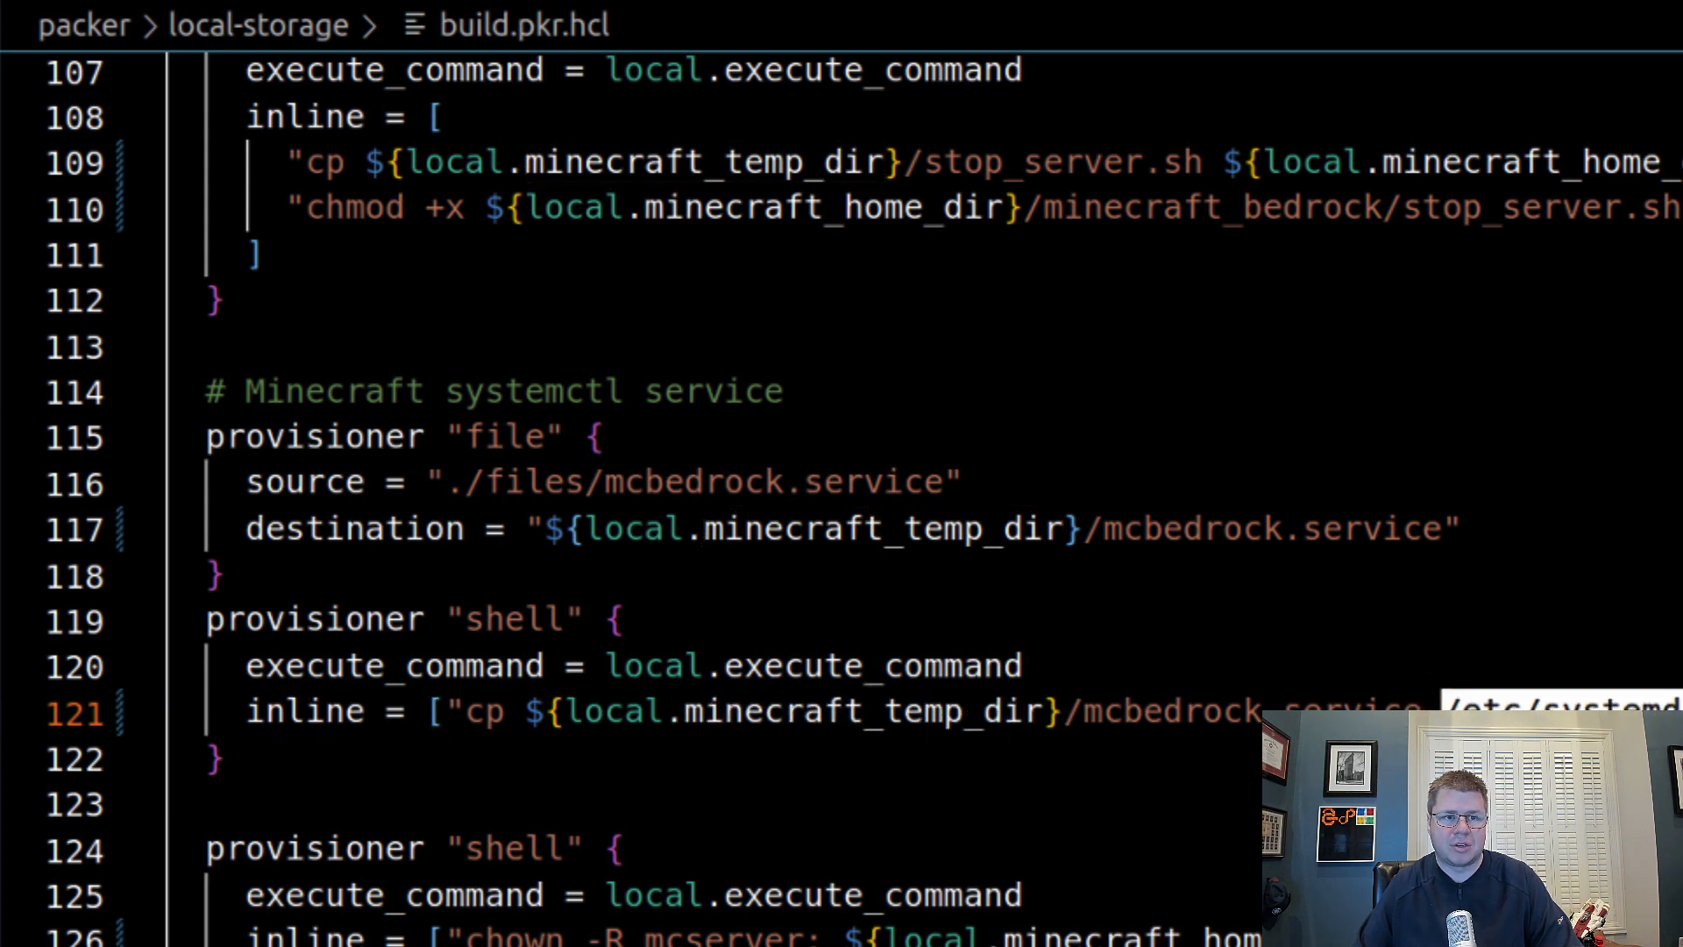
click(1073, 710)
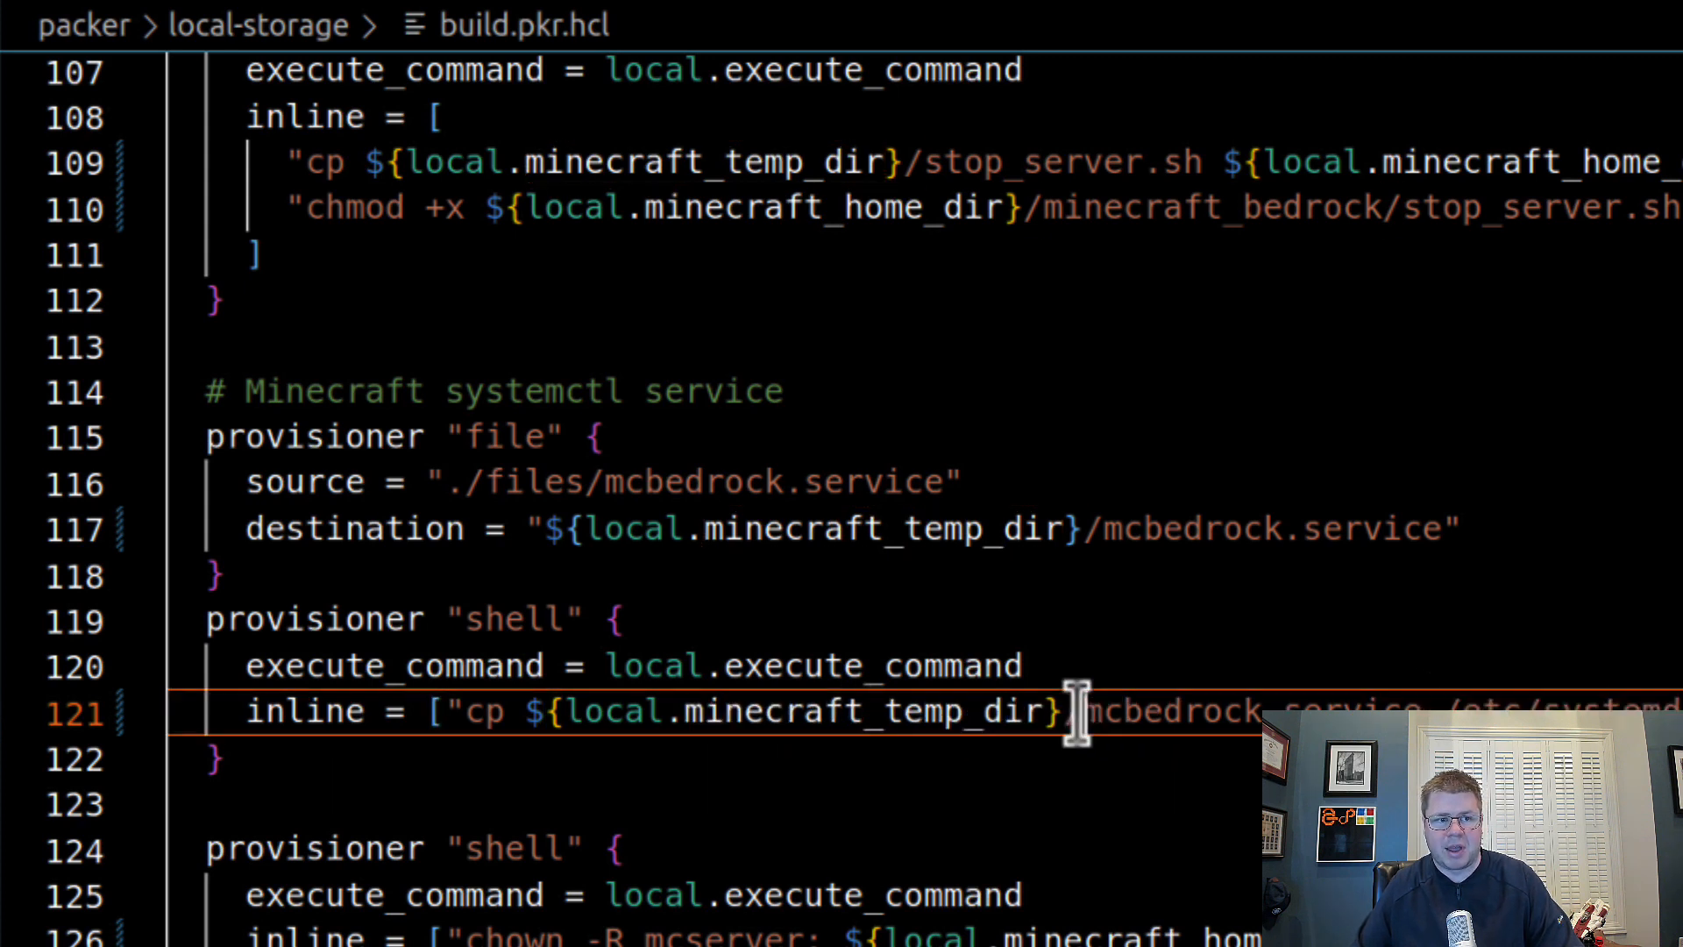
double_click(1159, 710)
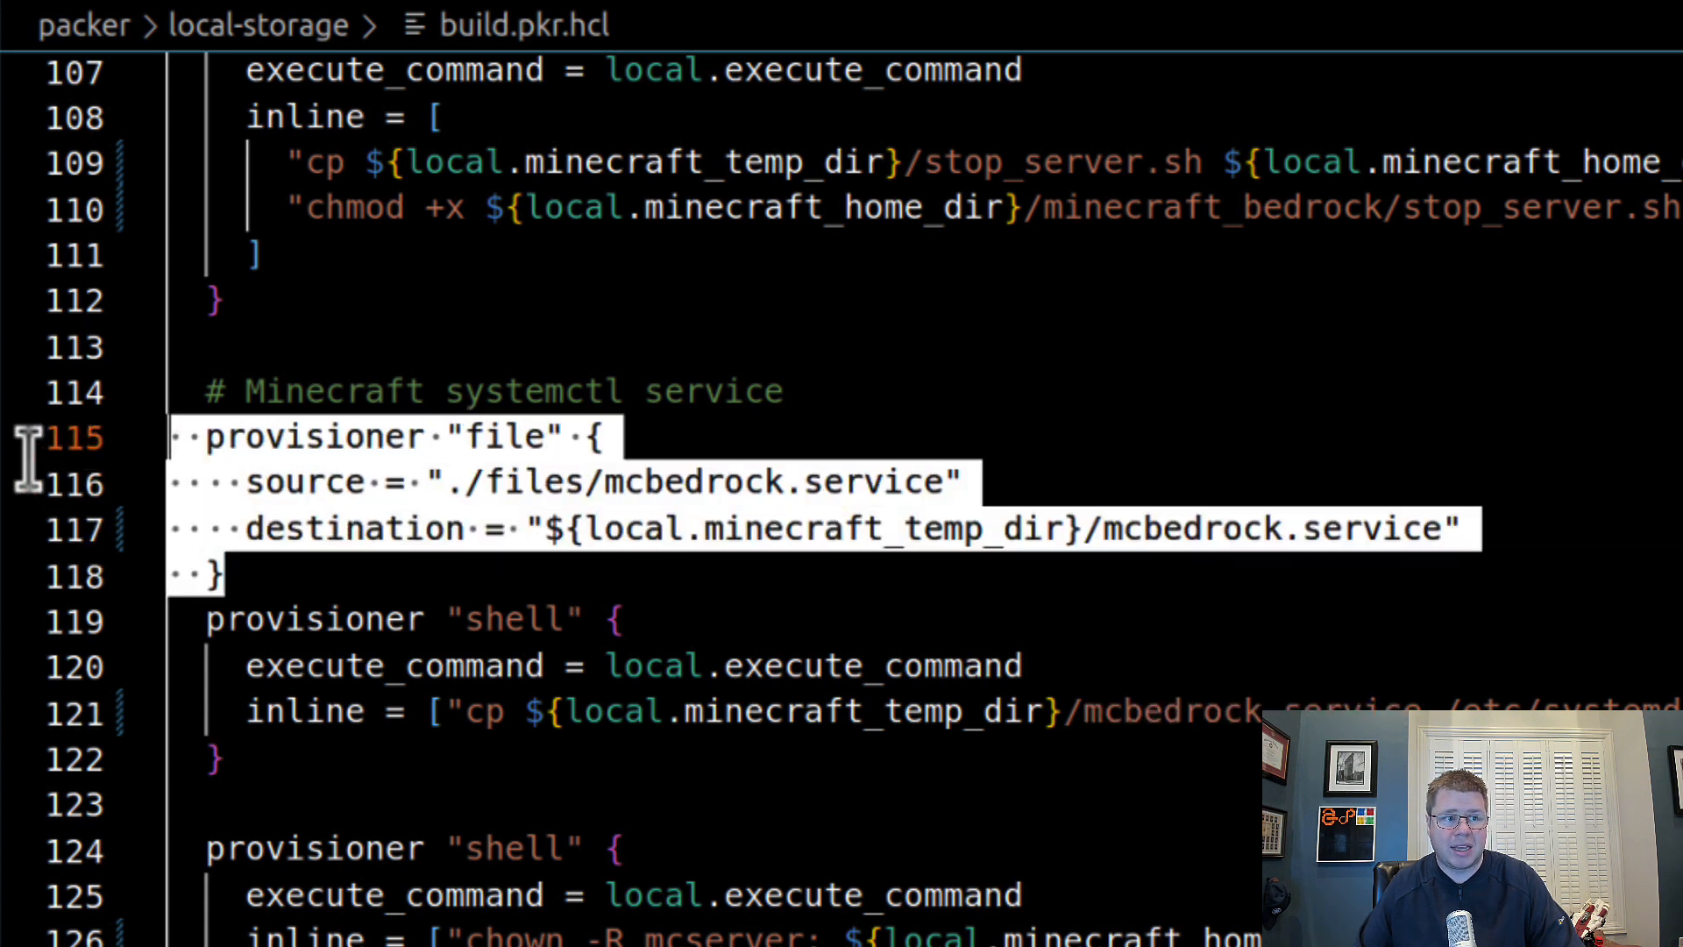
mouse_move(42, 484)
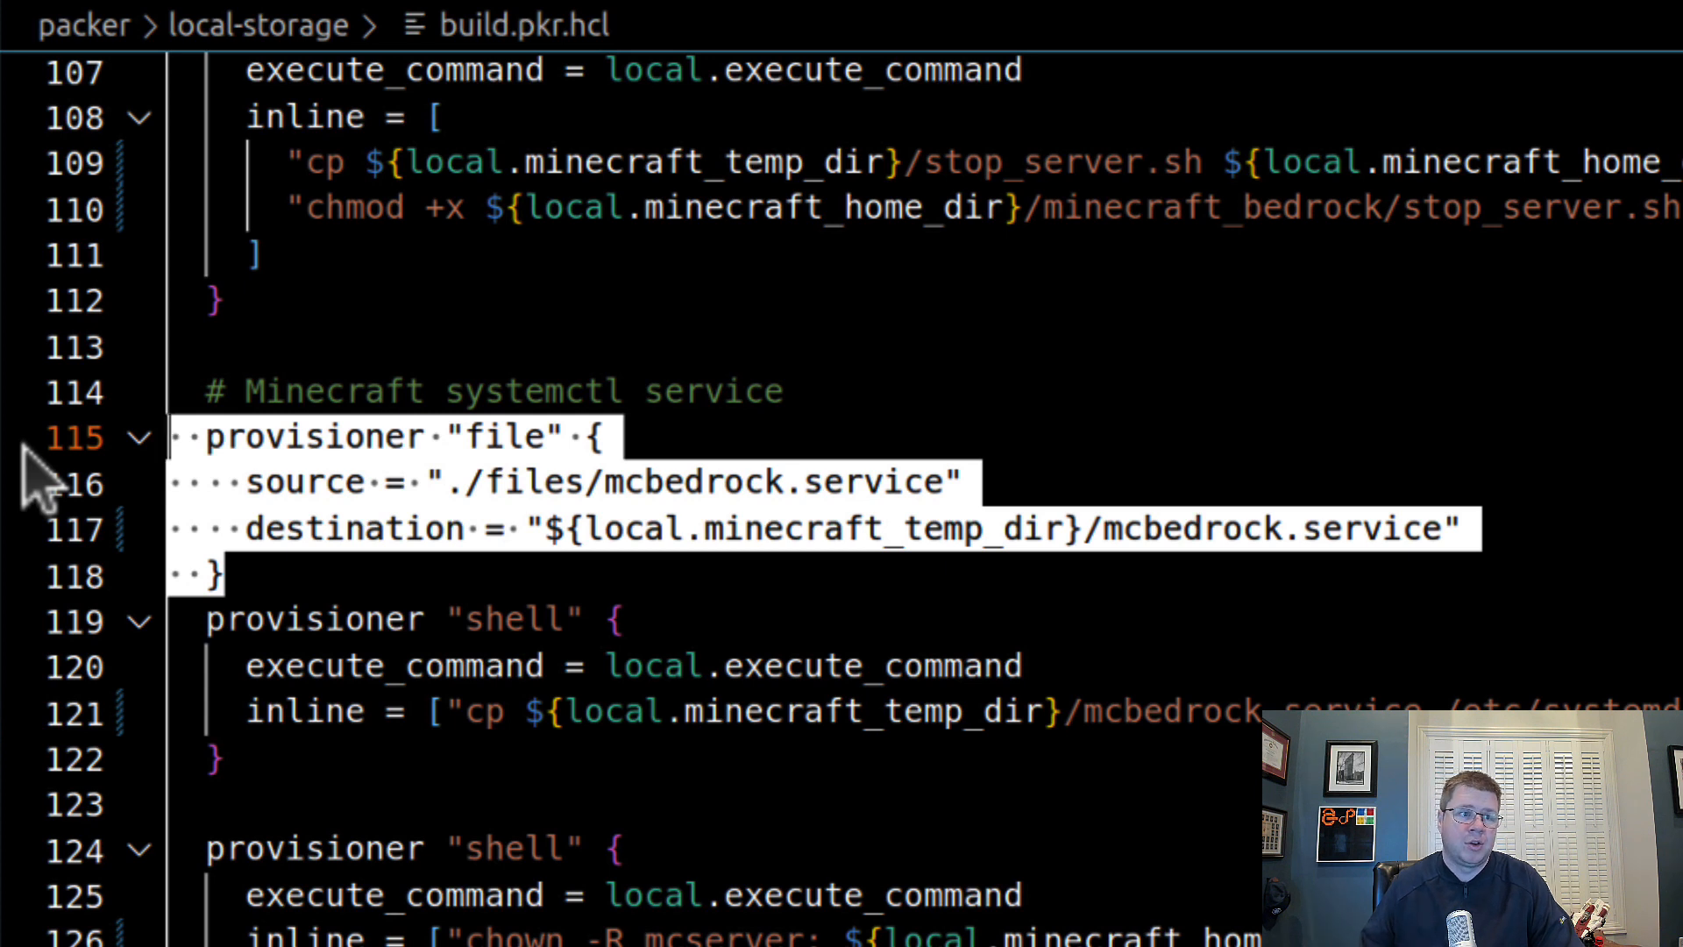
mouse_move(826, 557)
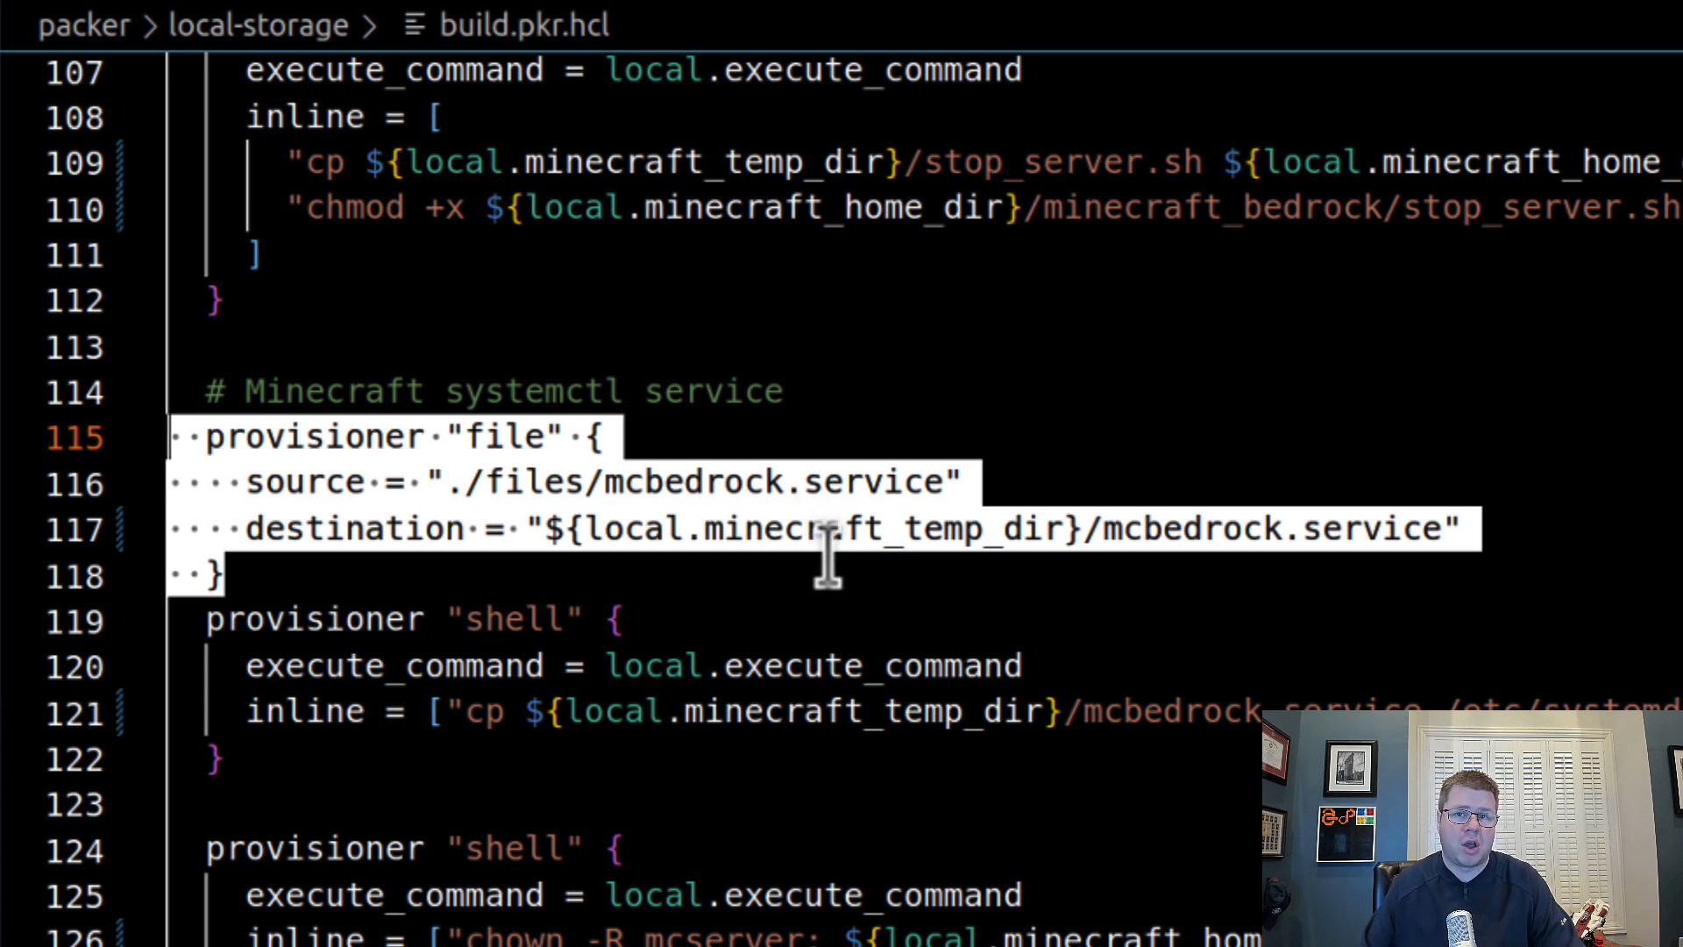